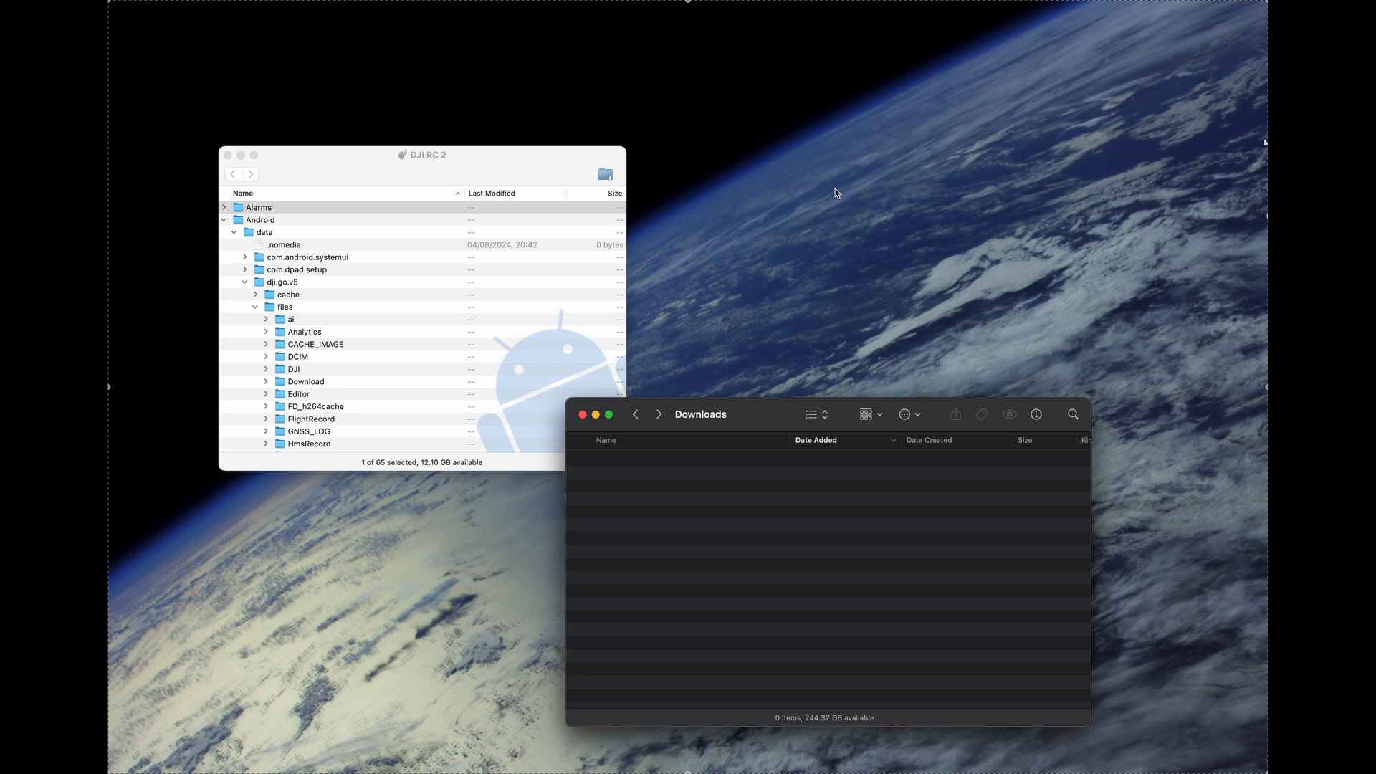
pyautogui.moveTo(351, 161)
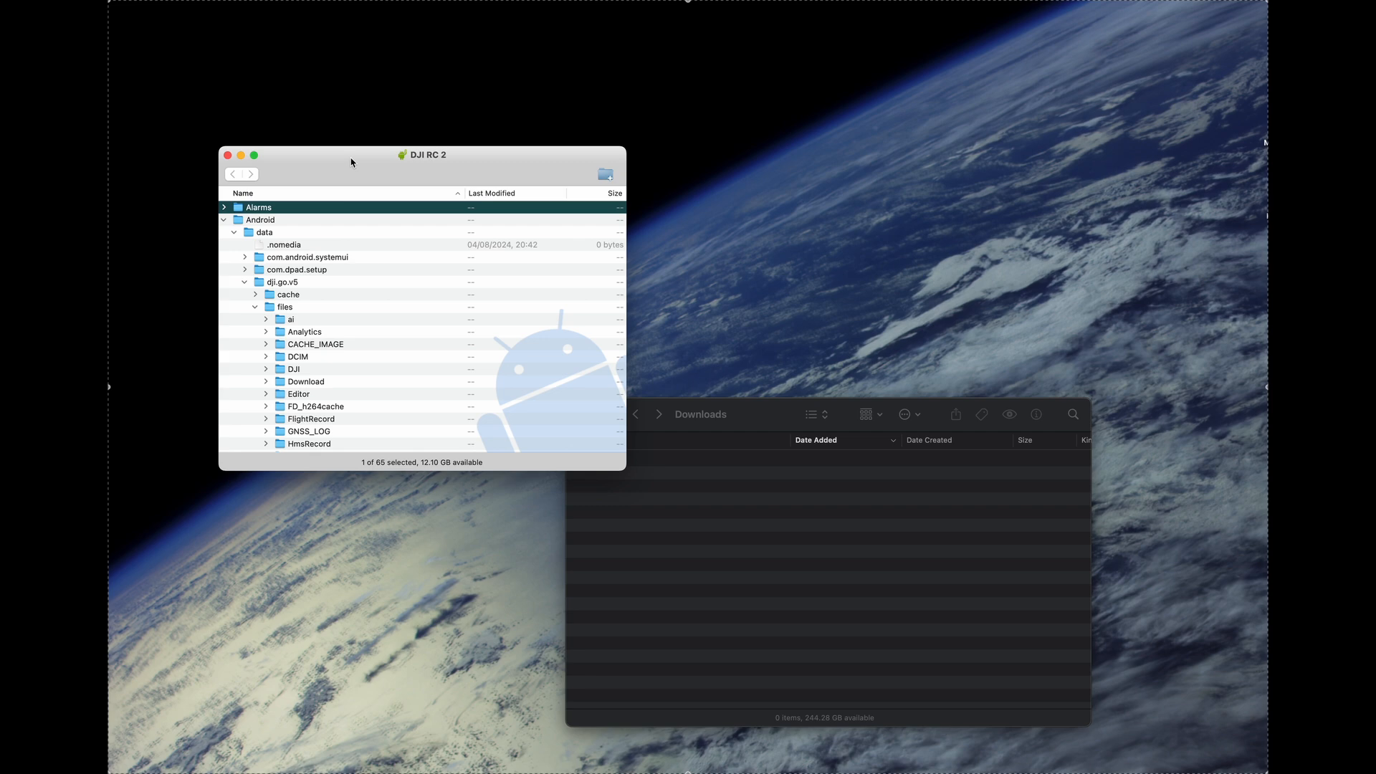
pyautogui.moveTo(269, 200)
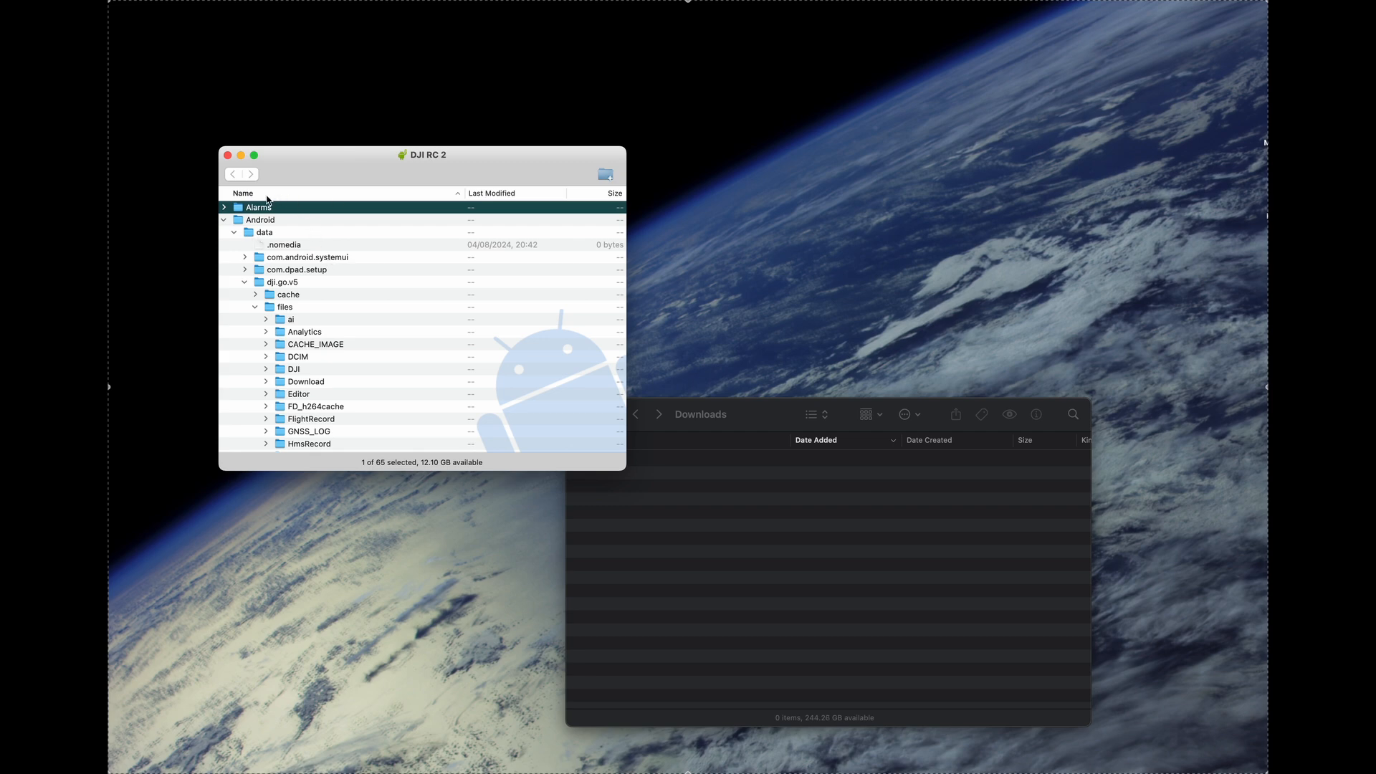
# Step: Scroll the DJI RC 2 tree to dji.go.v5/files/waypoint and expand the mission folders
pyautogui.scroll(-3)
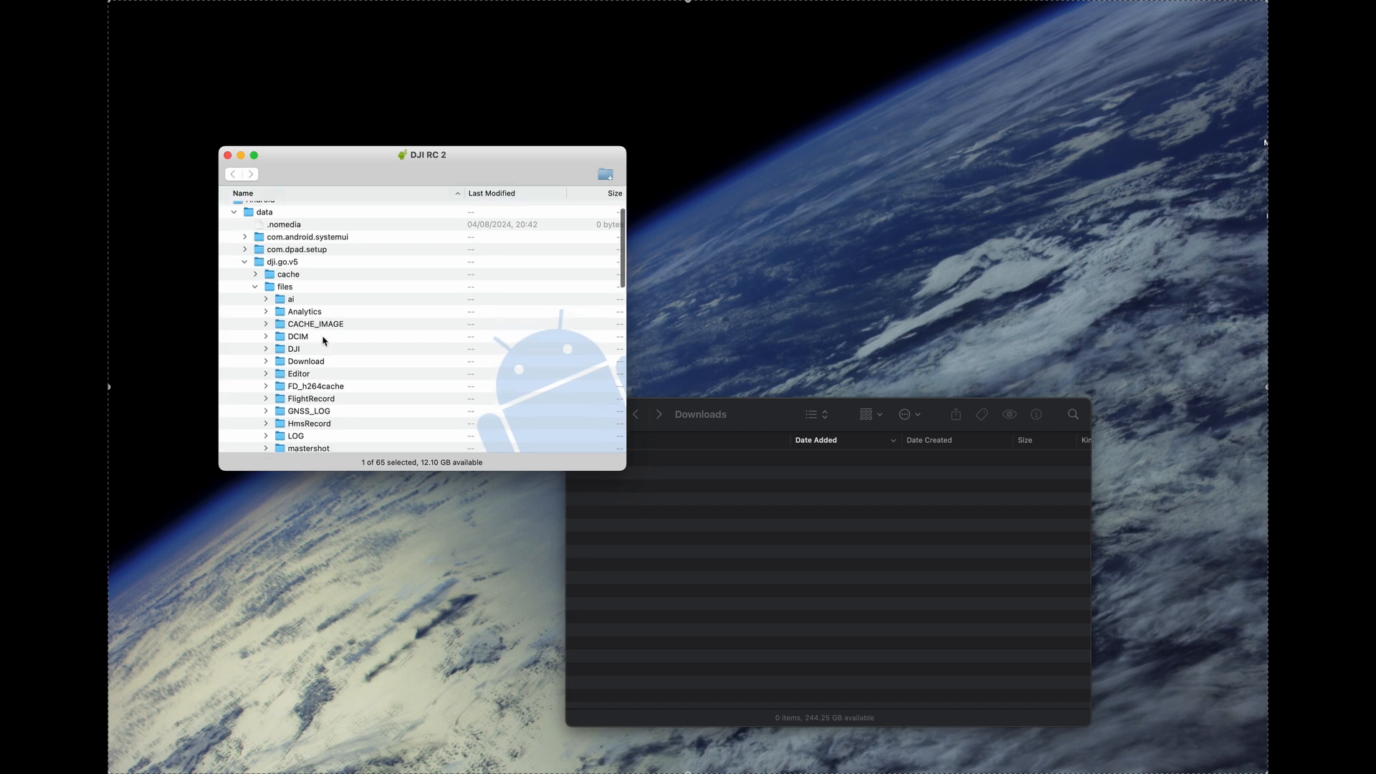
pyautogui.scroll(-3)
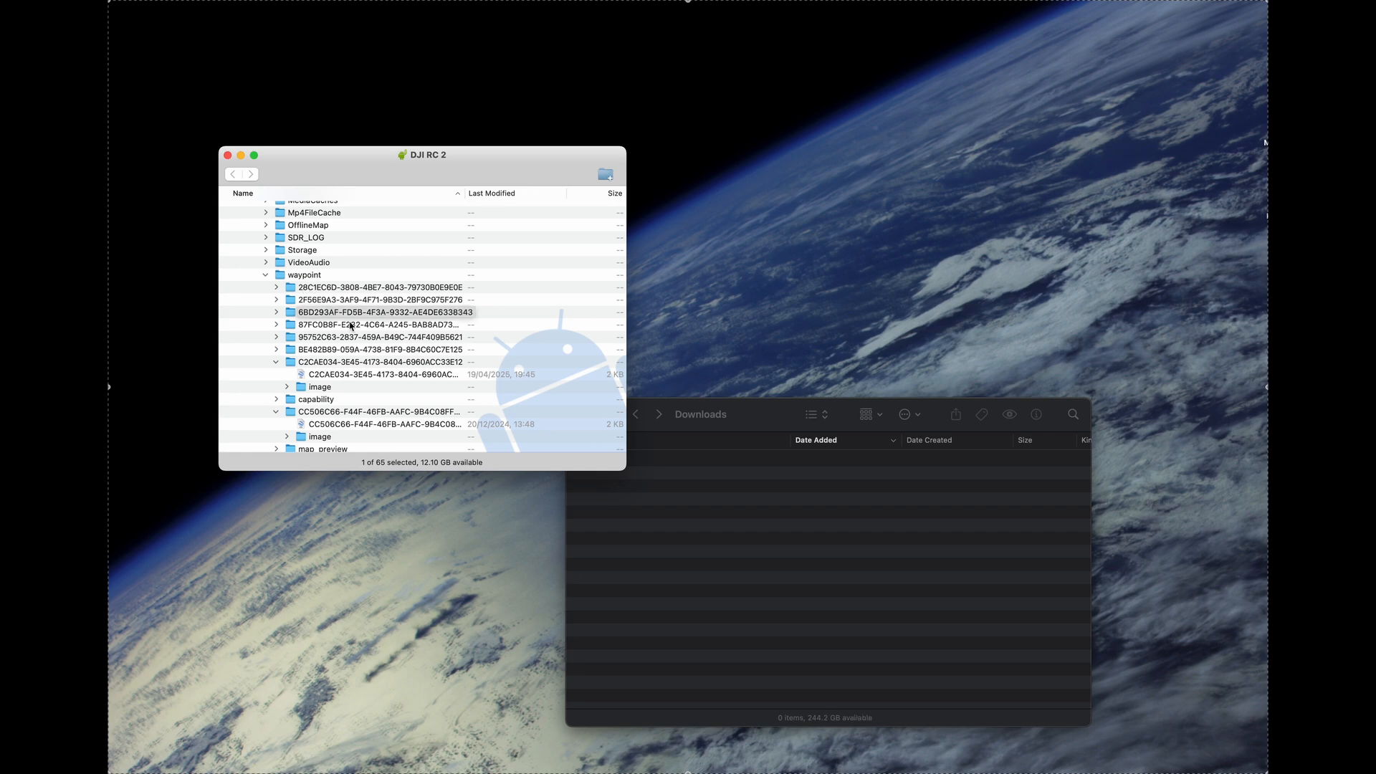
pyautogui.click(378, 311)
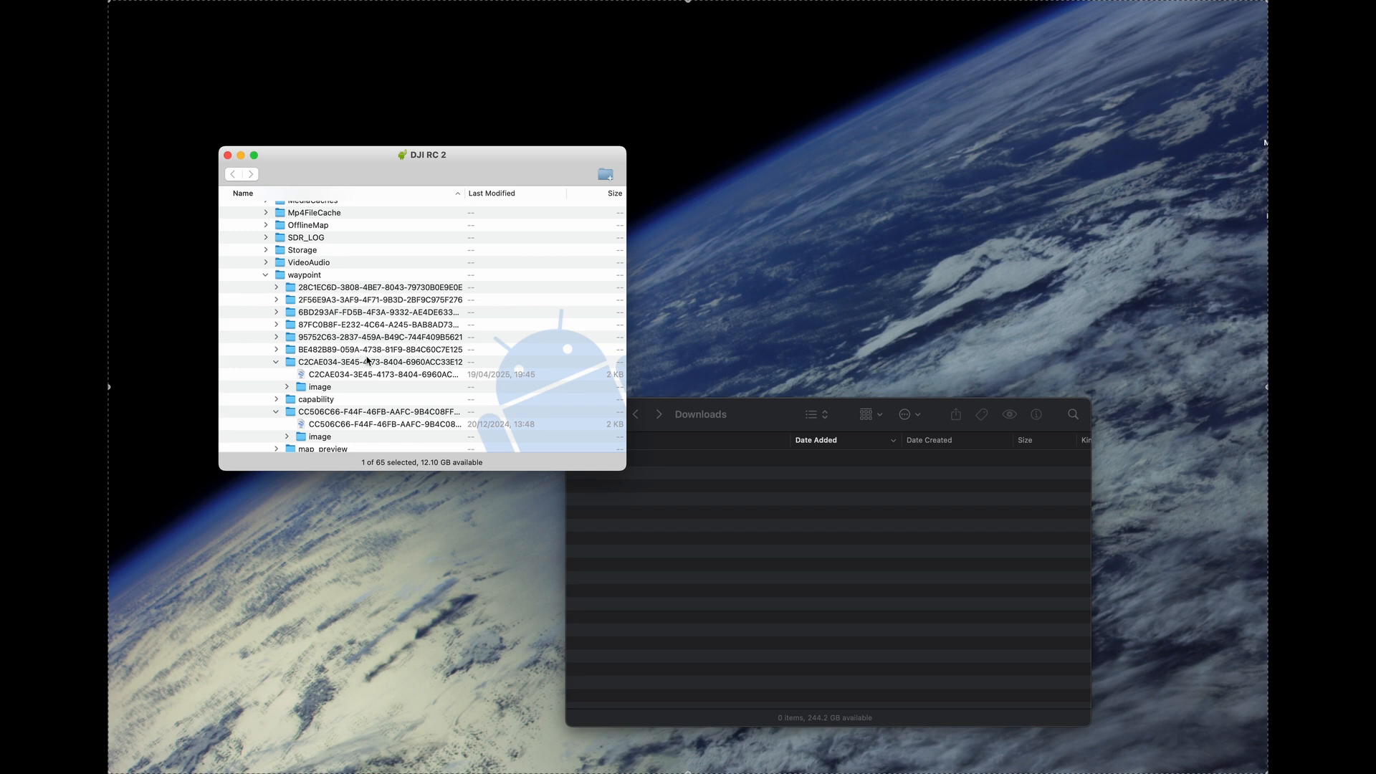
pyautogui.moveTo(491, 391)
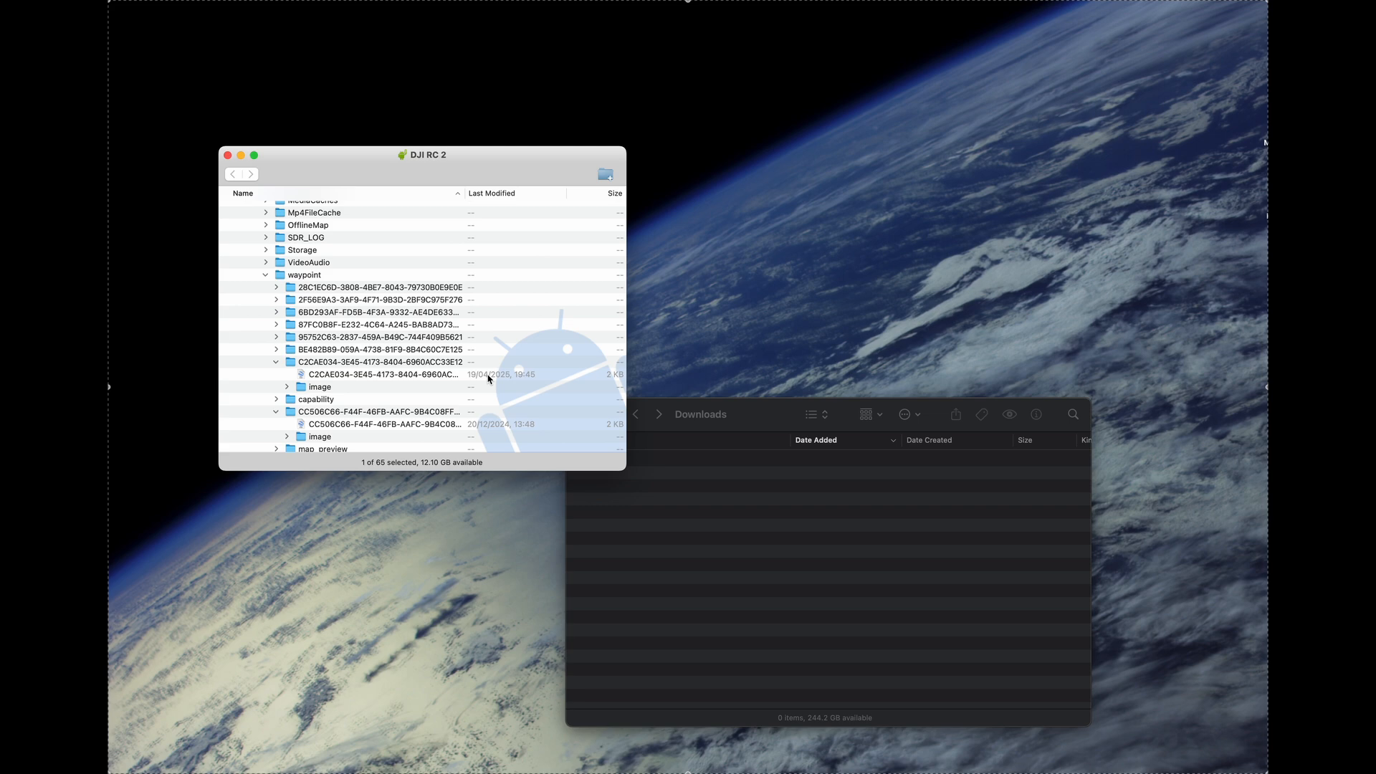
pyautogui.moveTo(342, 378)
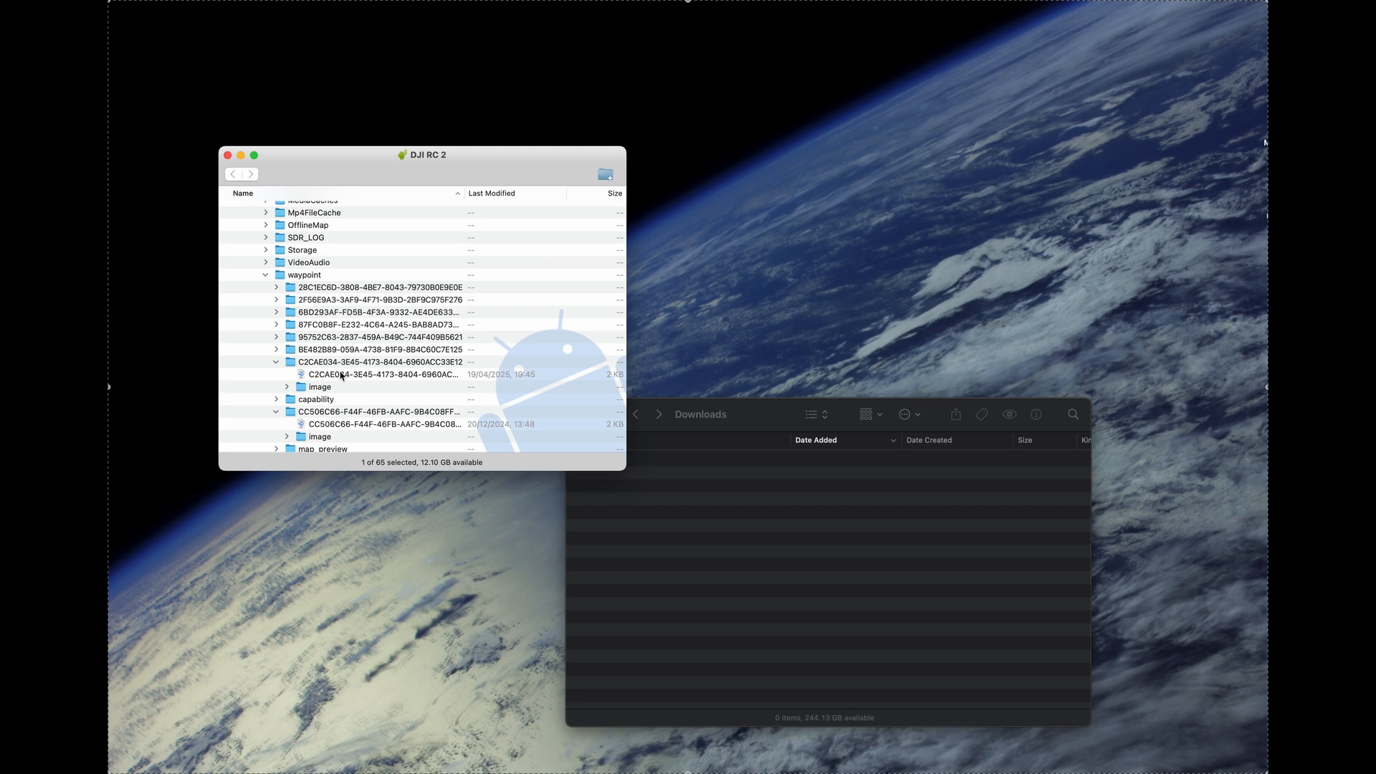
# Step: Select the C2CAE034 mission's April 2025 kmz file on the controller
pyautogui.click(383, 374)
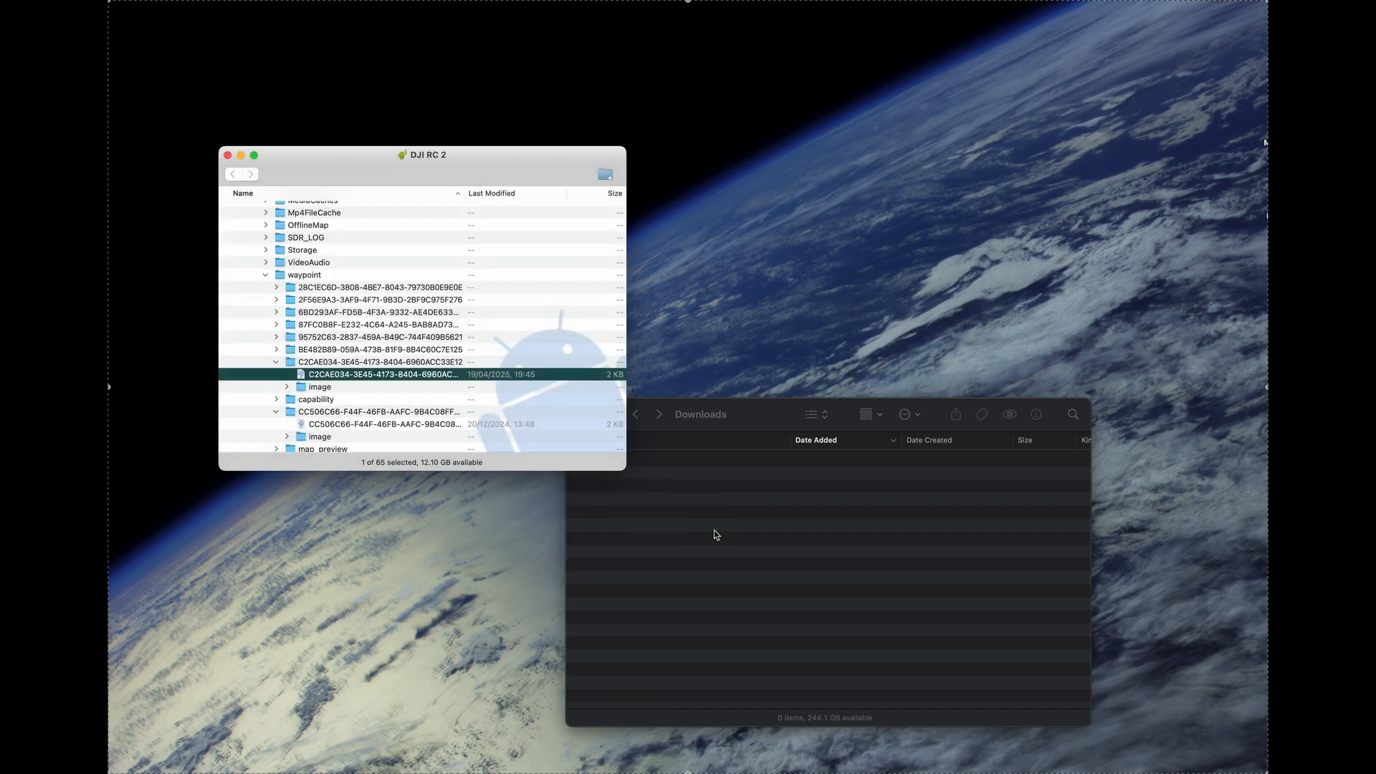
pyautogui.moveTo(750, 461)
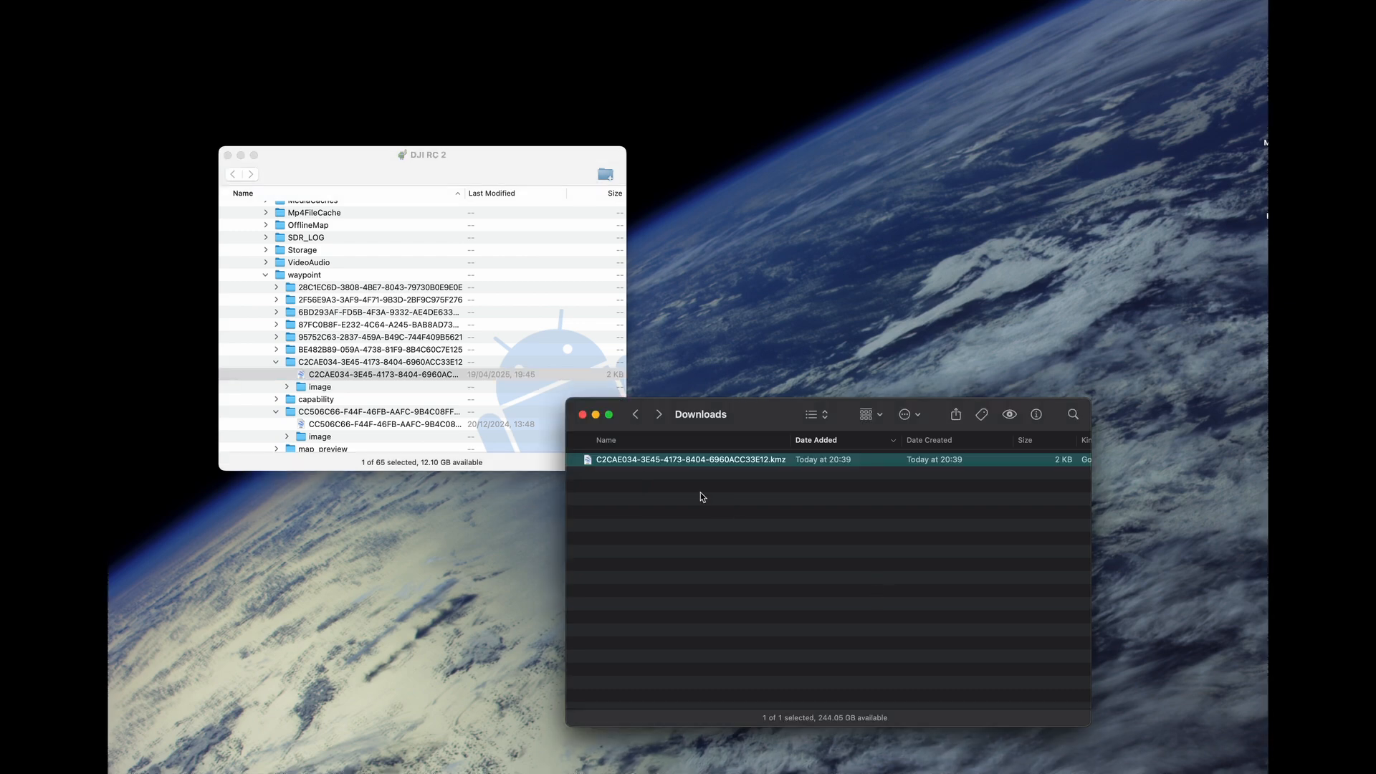
pyautogui.moveTo(690, 494)
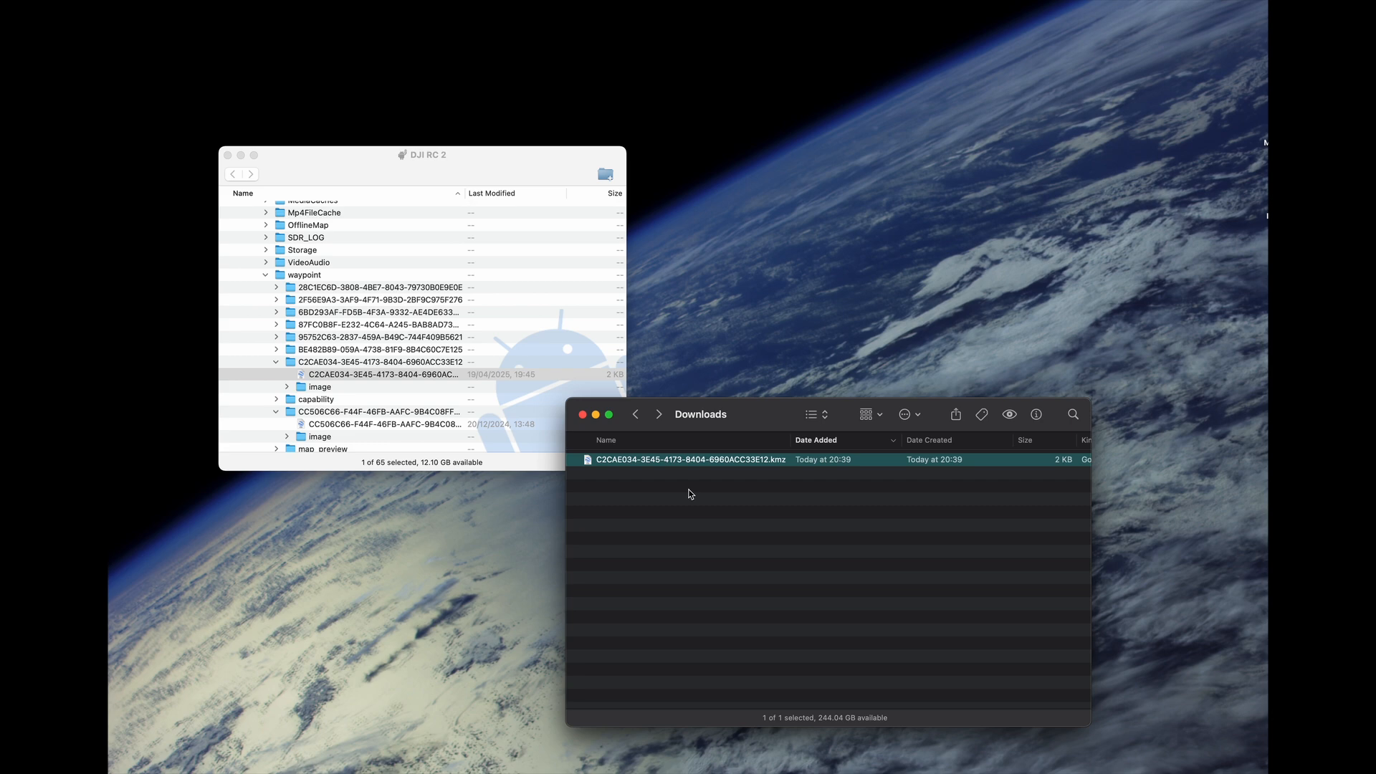
pyautogui.moveTo(731, 474)
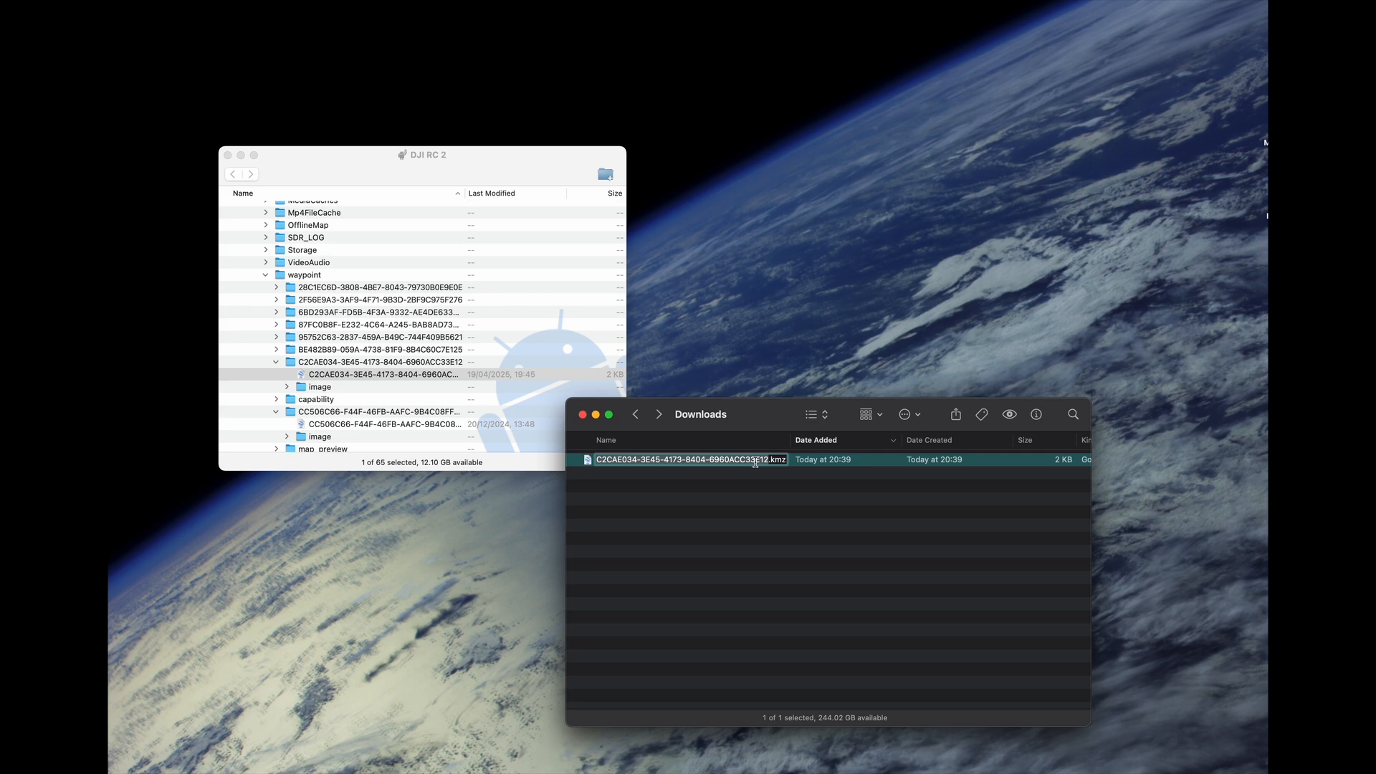
pyautogui.moveTo(779, 465)
pyautogui.write('ip')
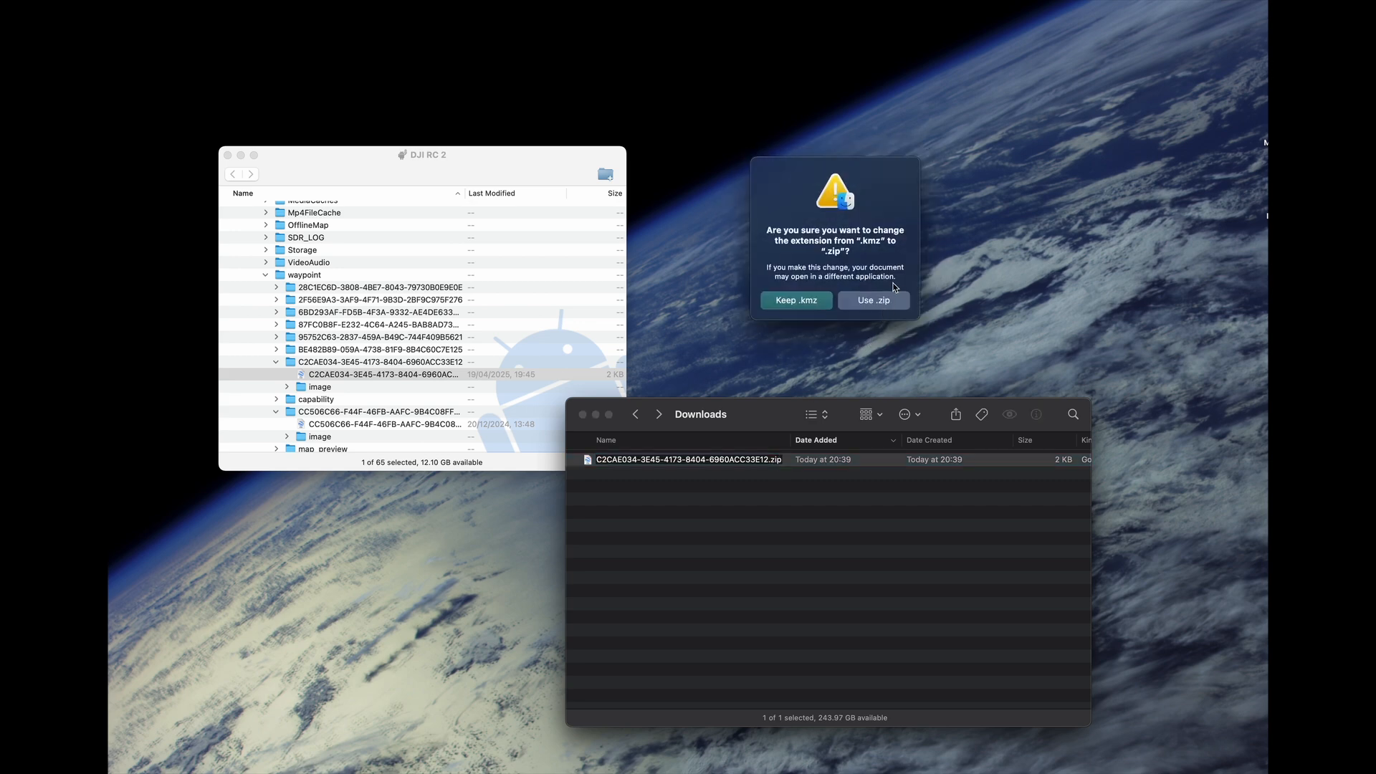
# Step: Accept the .zip extension and open the extracted wpmz folder
pyautogui.click(872, 300)
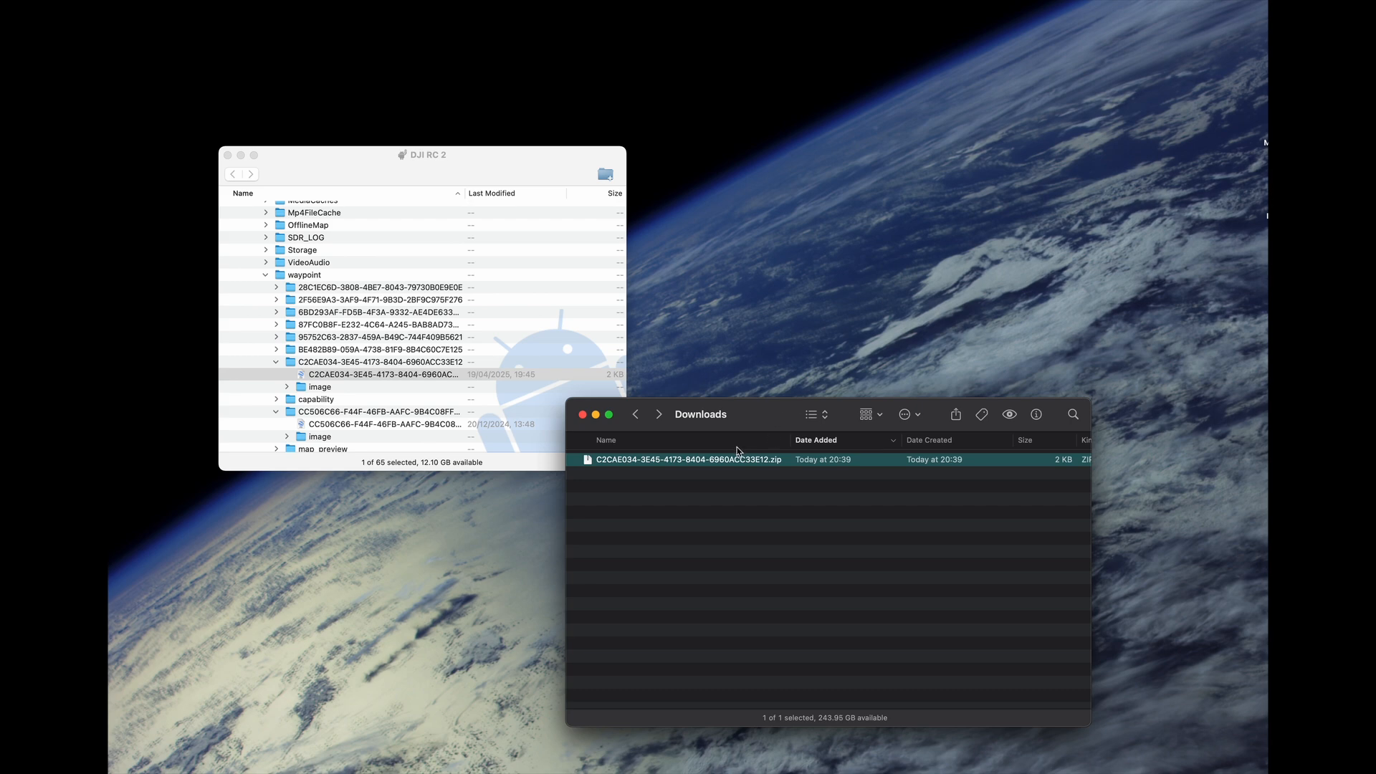
pyautogui.moveTo(685, 466)
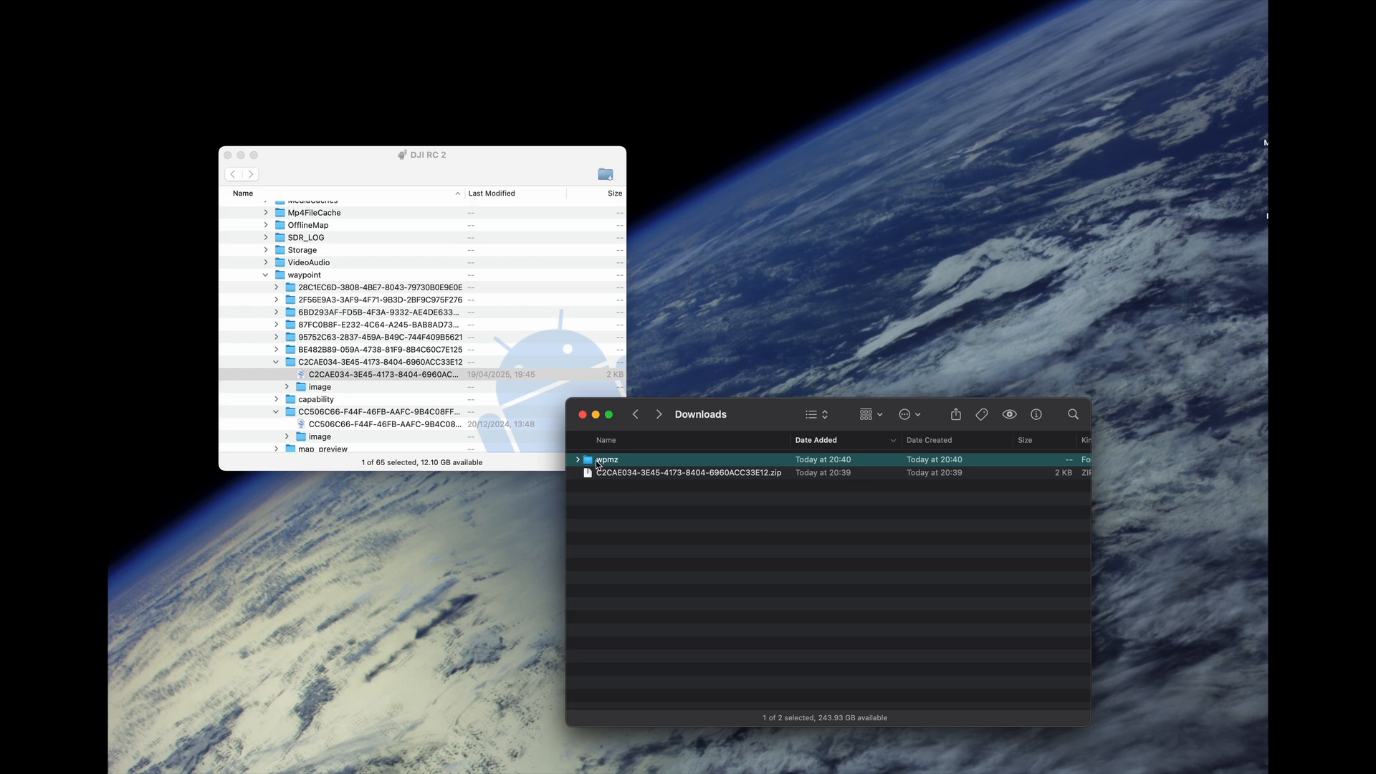
pyautogui.doubleClick(606, 458)
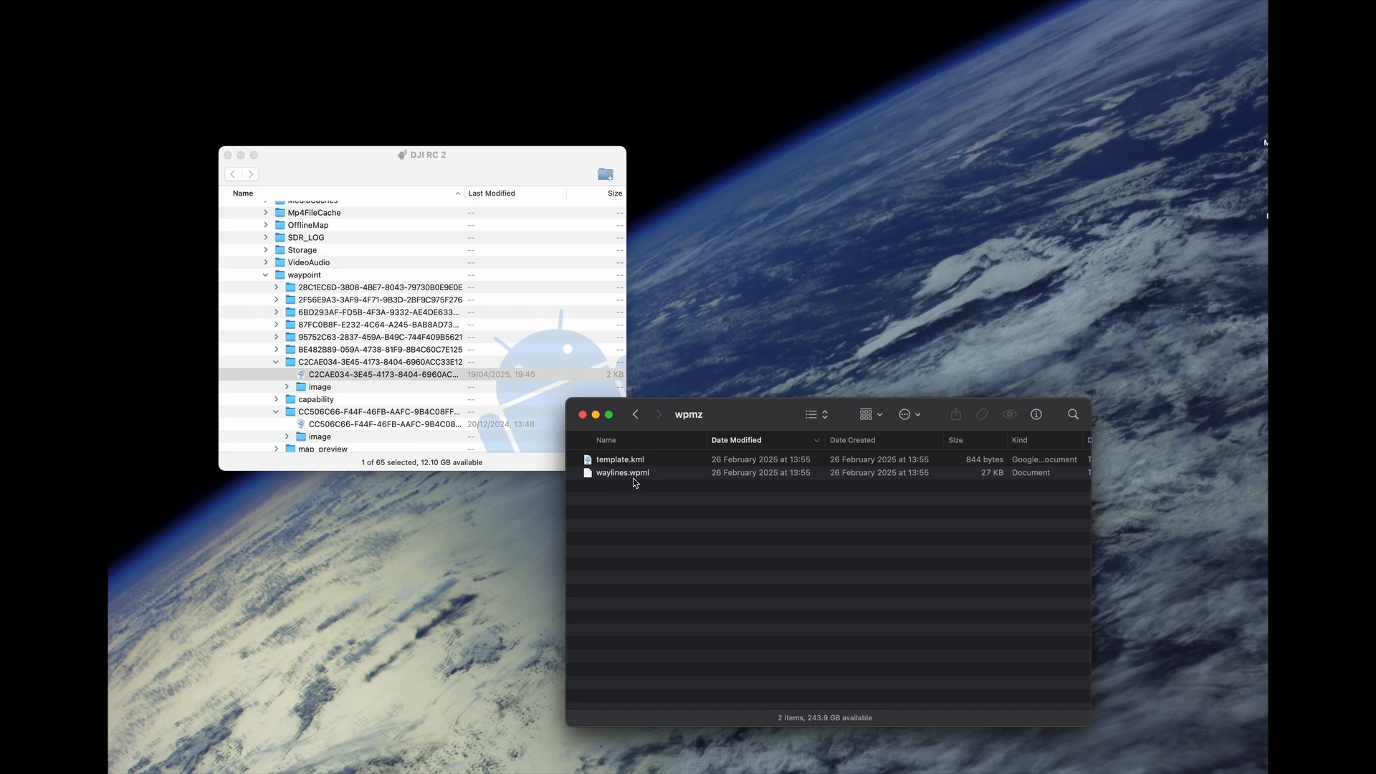
pyautogui.moveTo(614, 482)
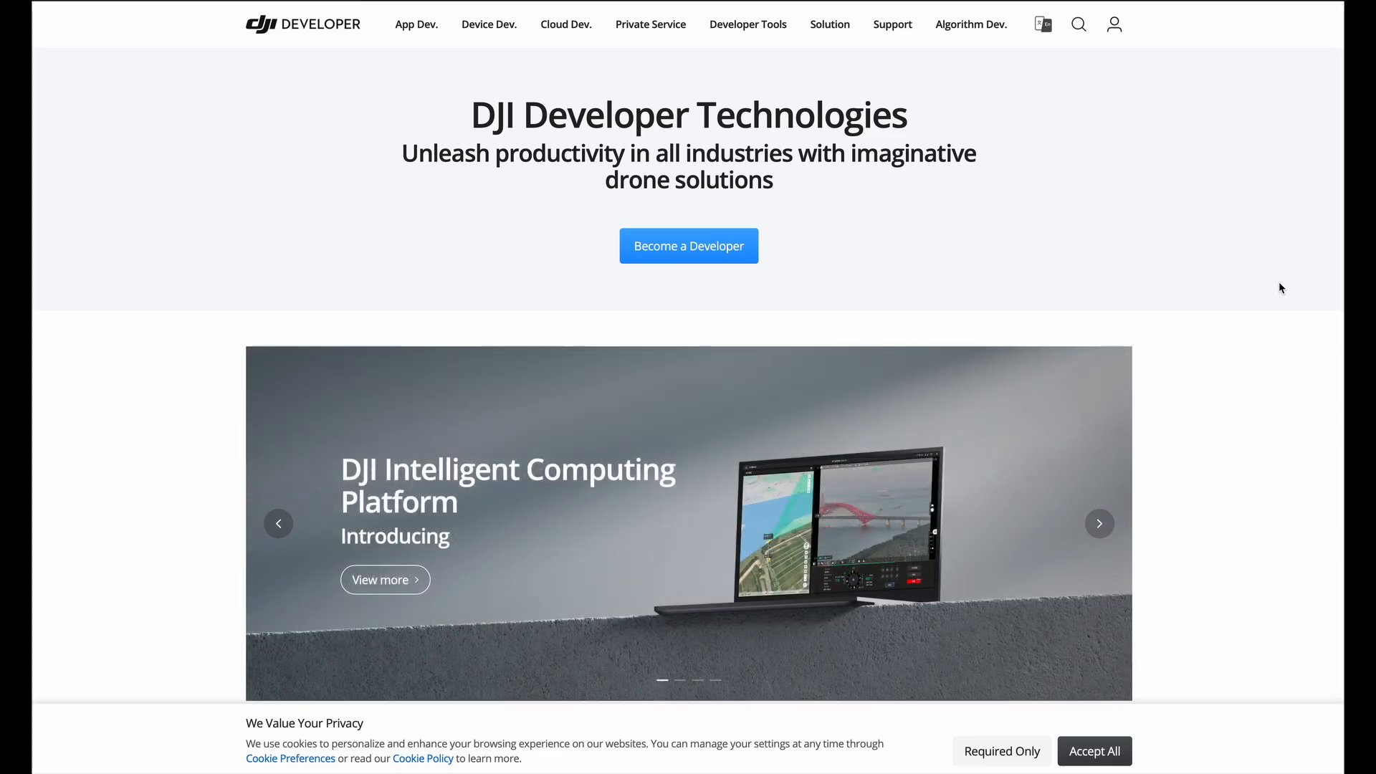
pyautogui.moveTo(422, 61)
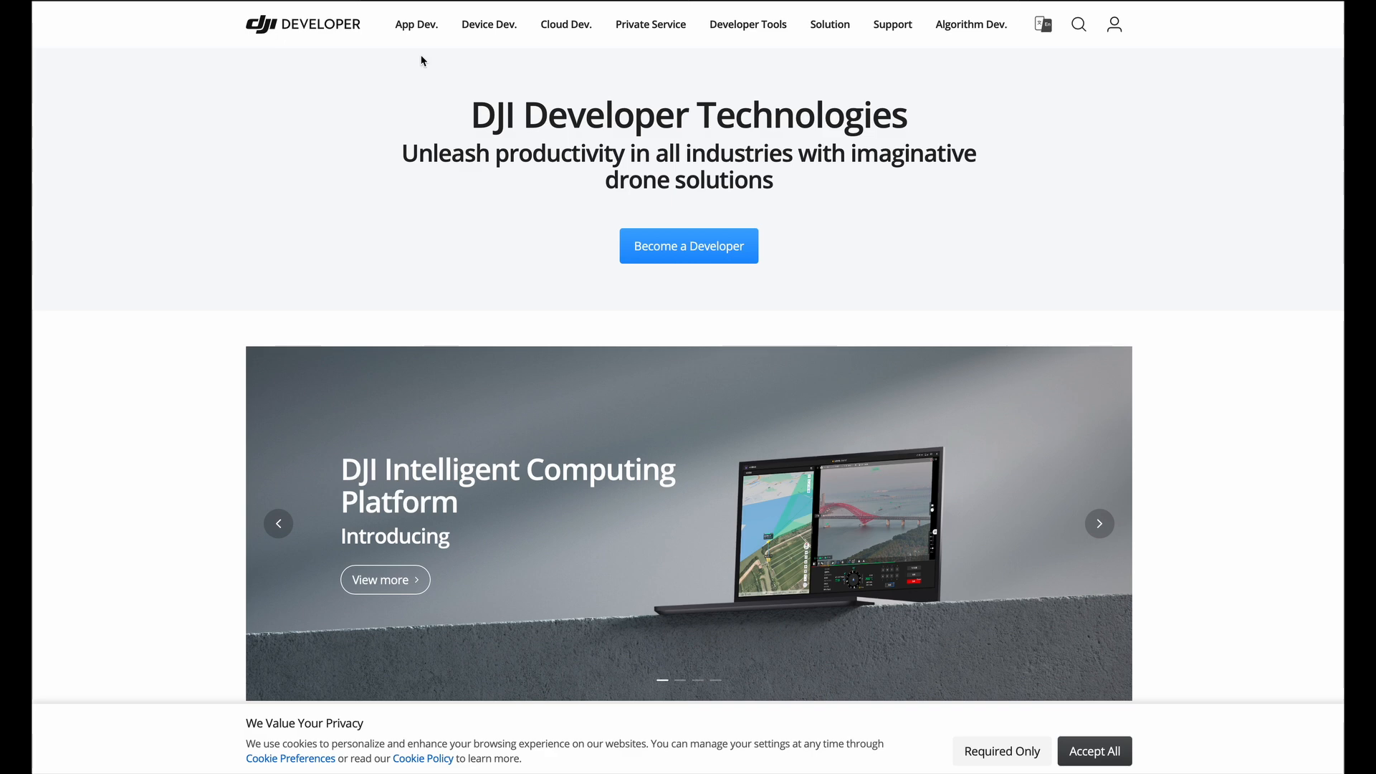
pyautogui.moveTo(290, 77)
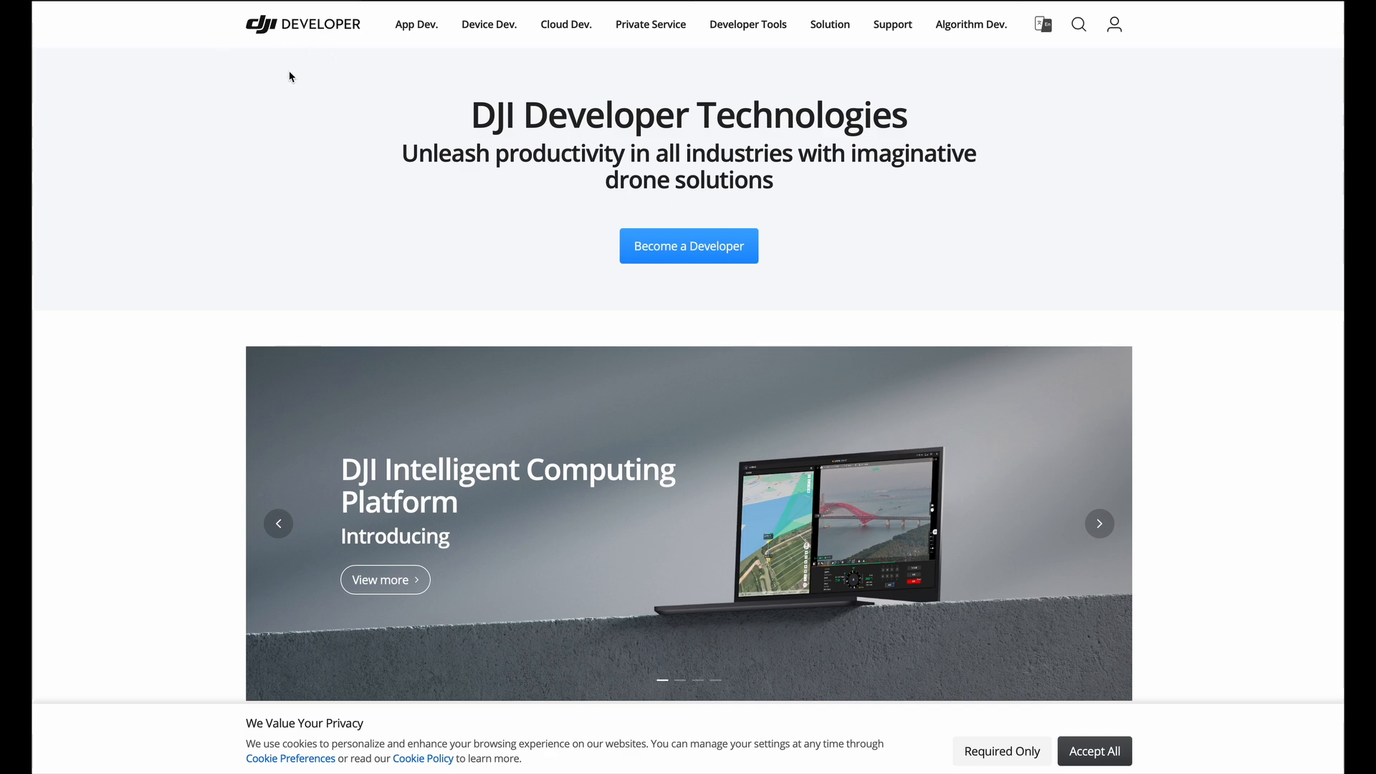
pyautogui.moveTo(303, 47)
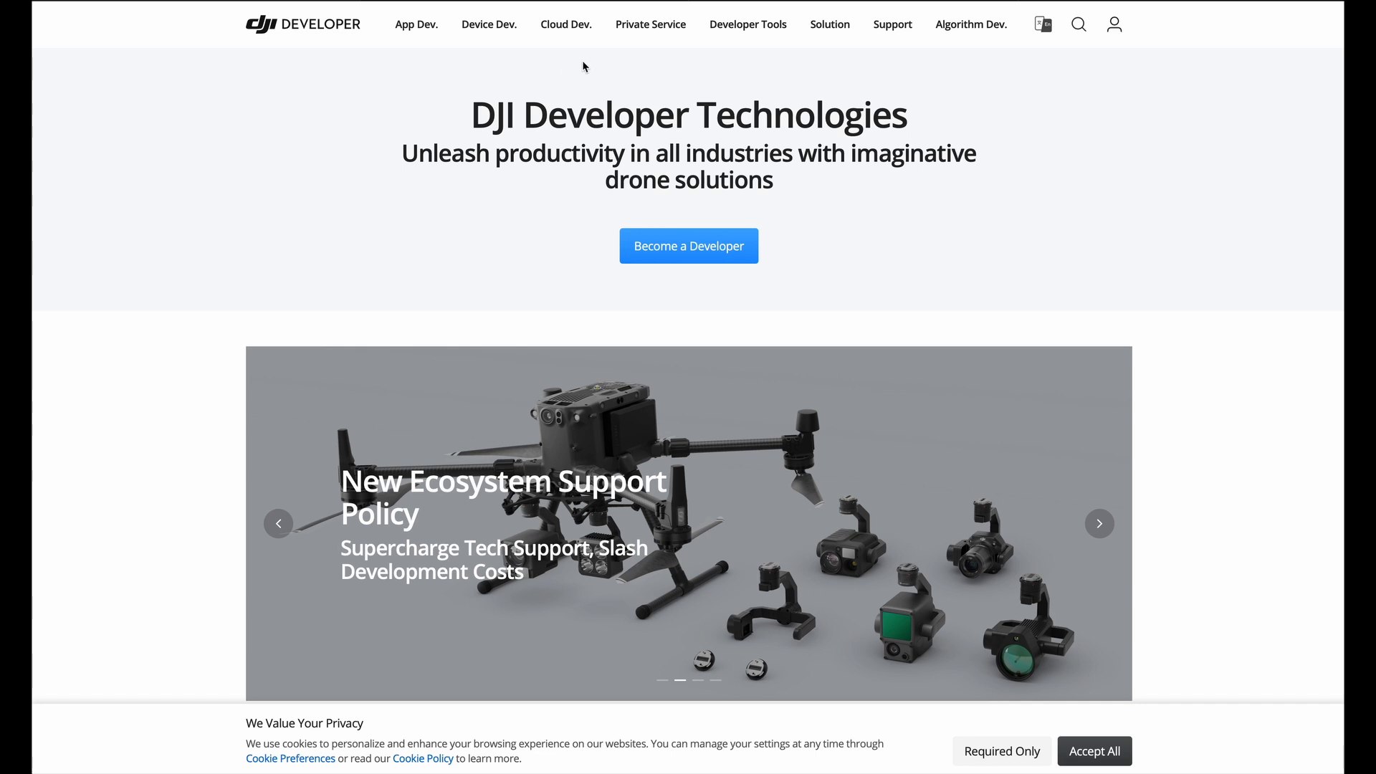
pyautogui.moveTo(547, 28)
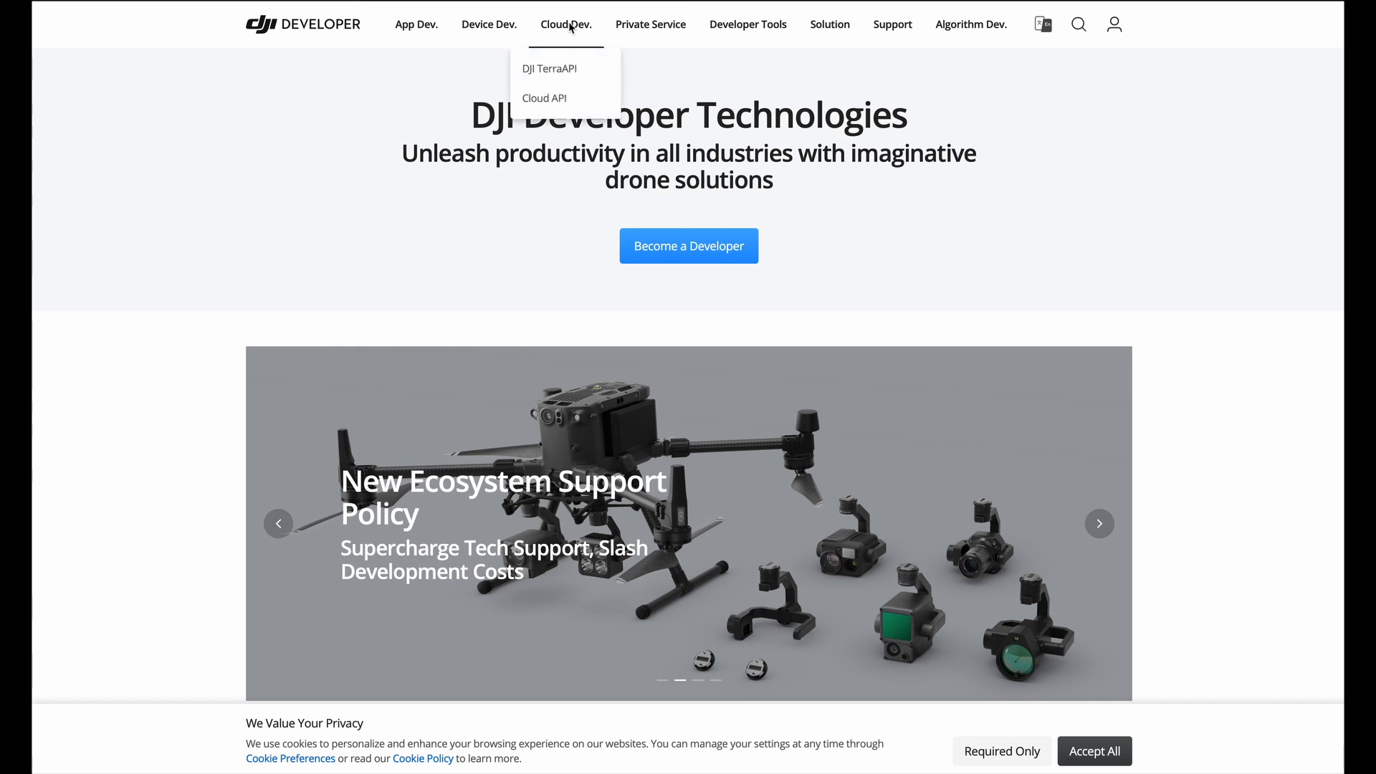
pyautogui.moveTo(544, 97)
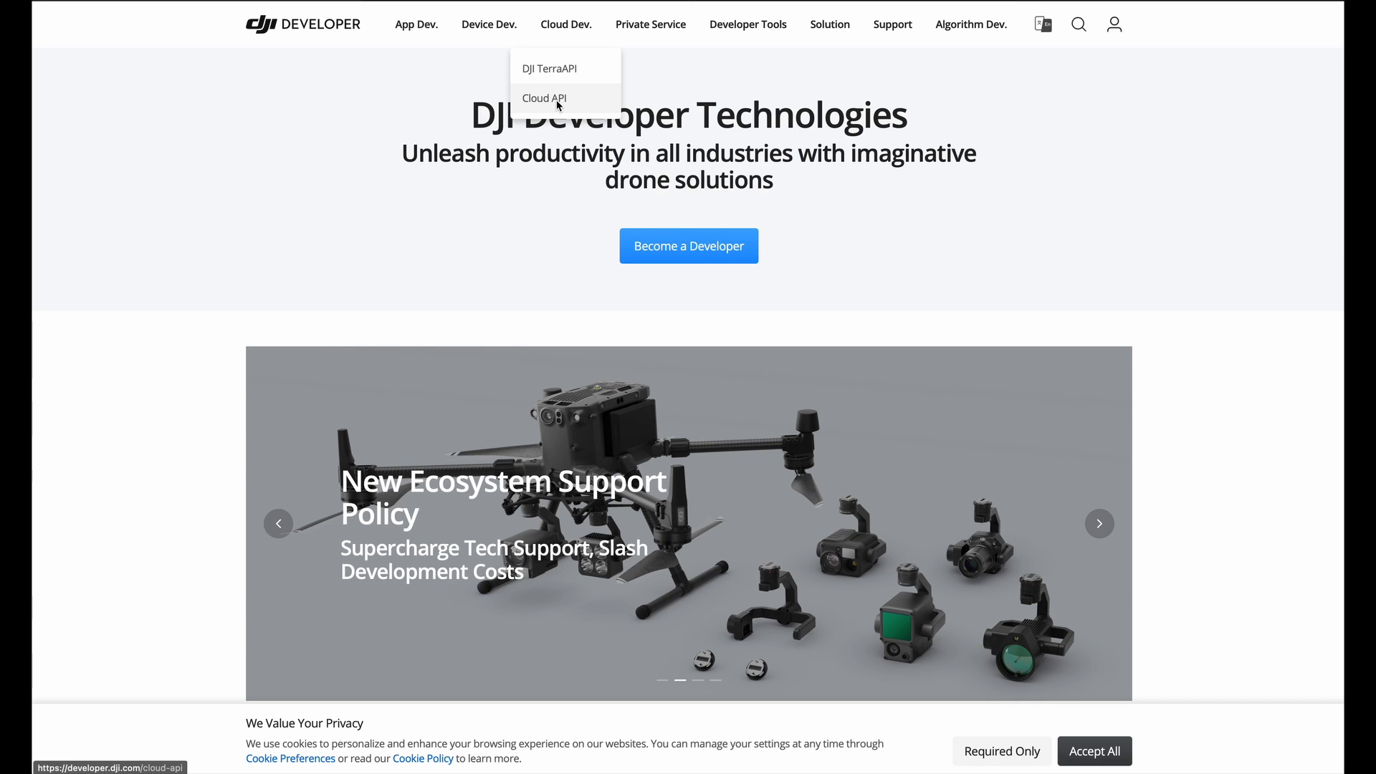
# Step: Open the Cloud API documentation and expand API Reference down to DJI WPML
pyautogui.click(544, 97)
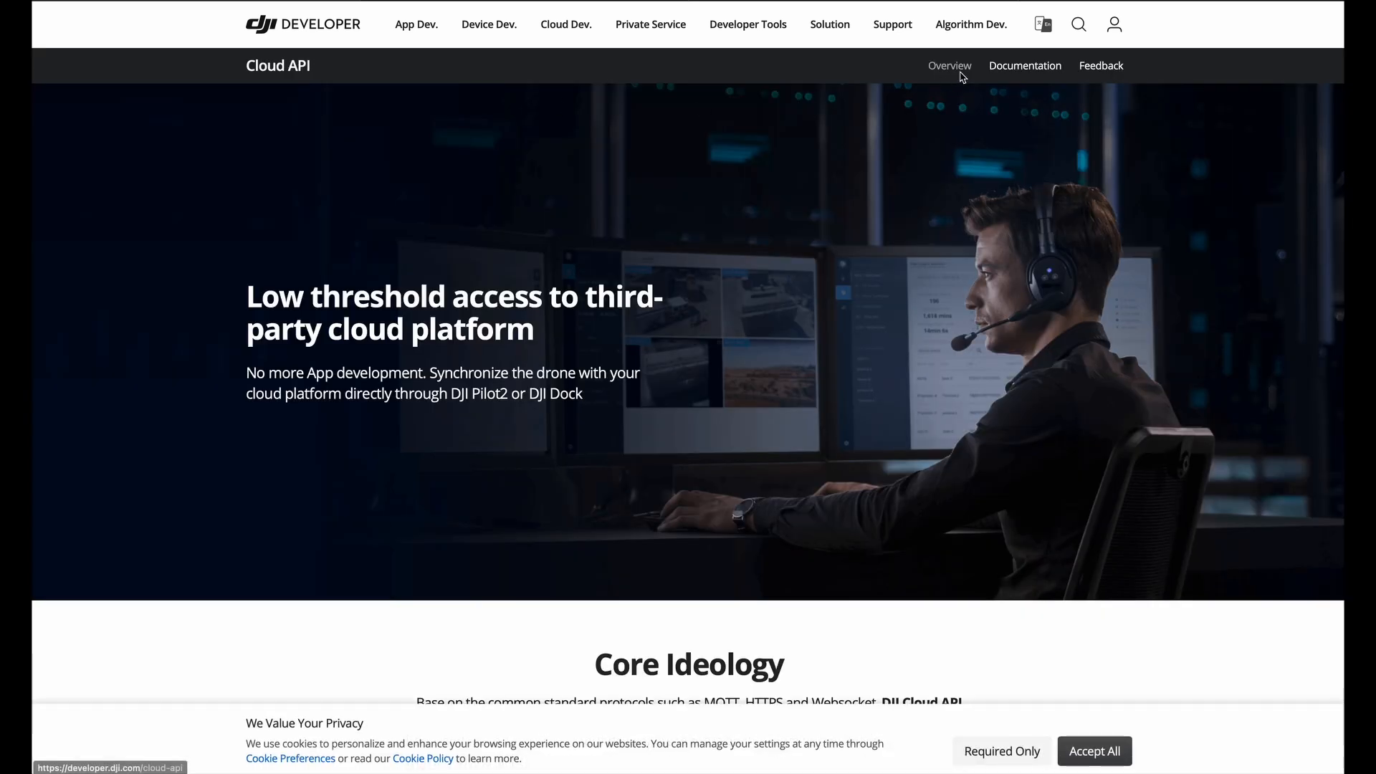
pyautogui.click(1024, 65)
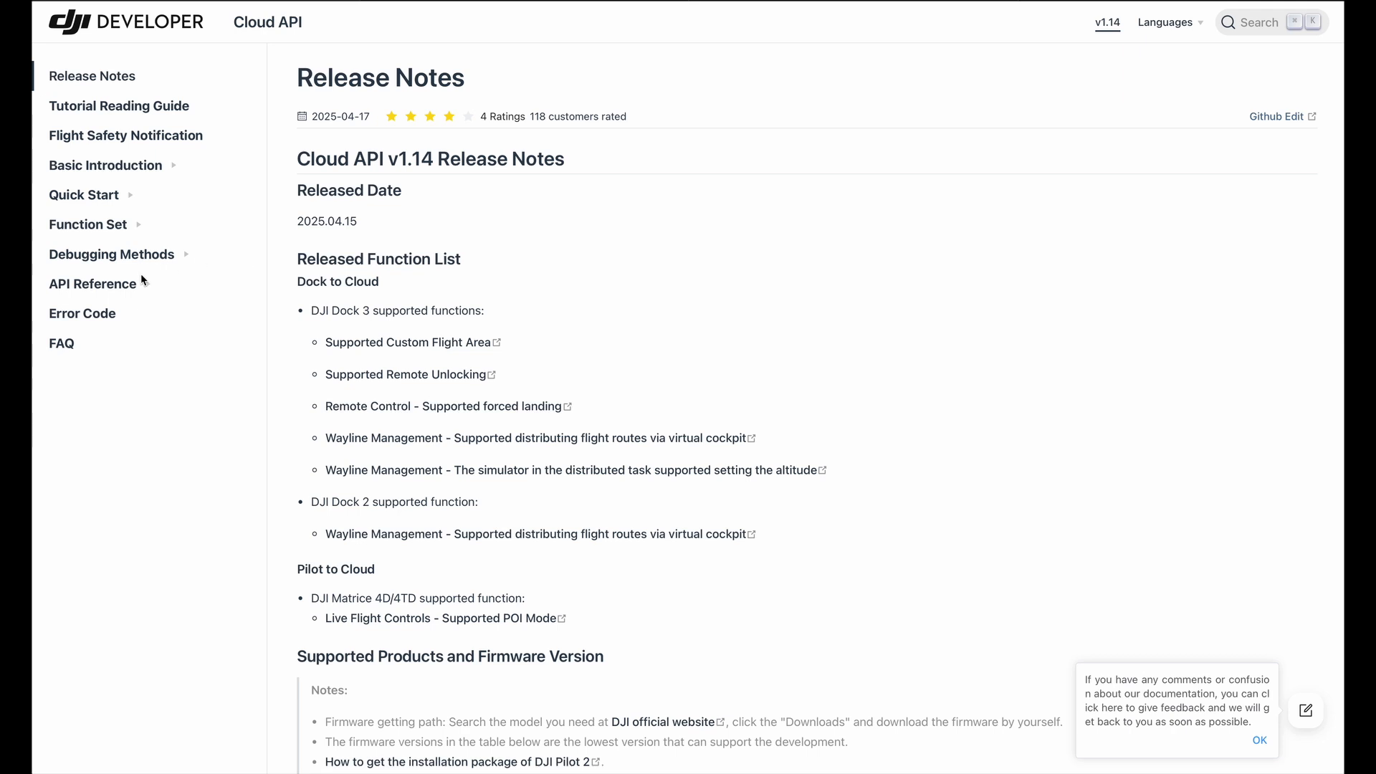
pyautogui.click(91, 283)
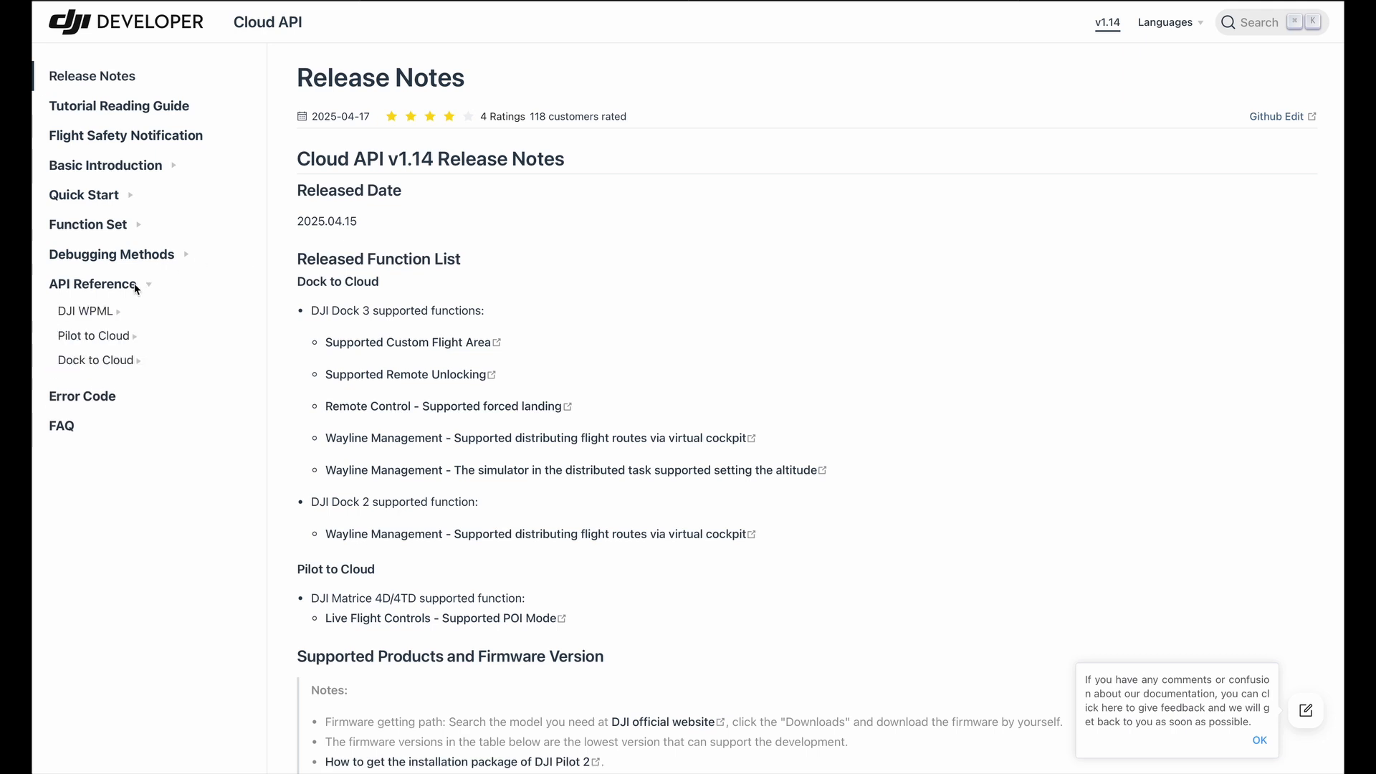
pyautogui.moveTo(90, 315)
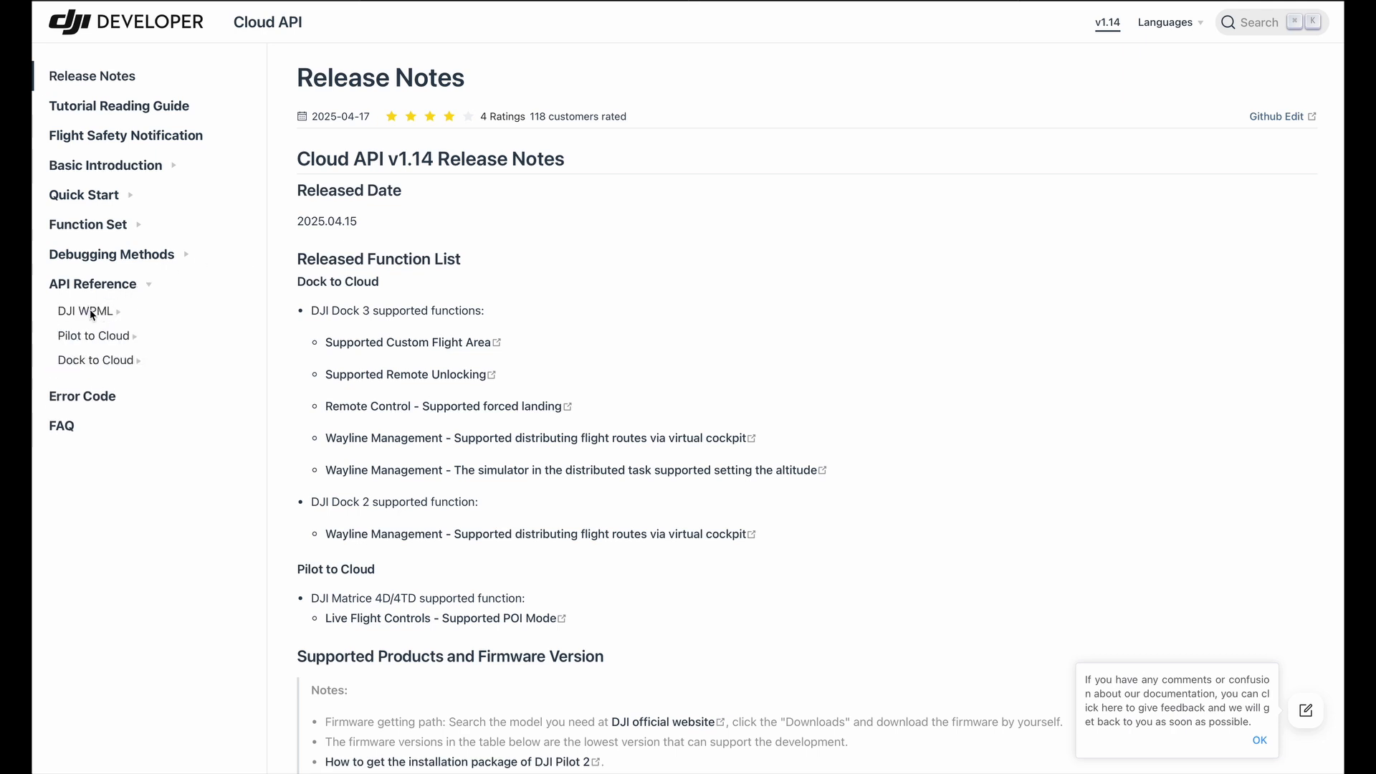
pyautogui.click(84, 310)
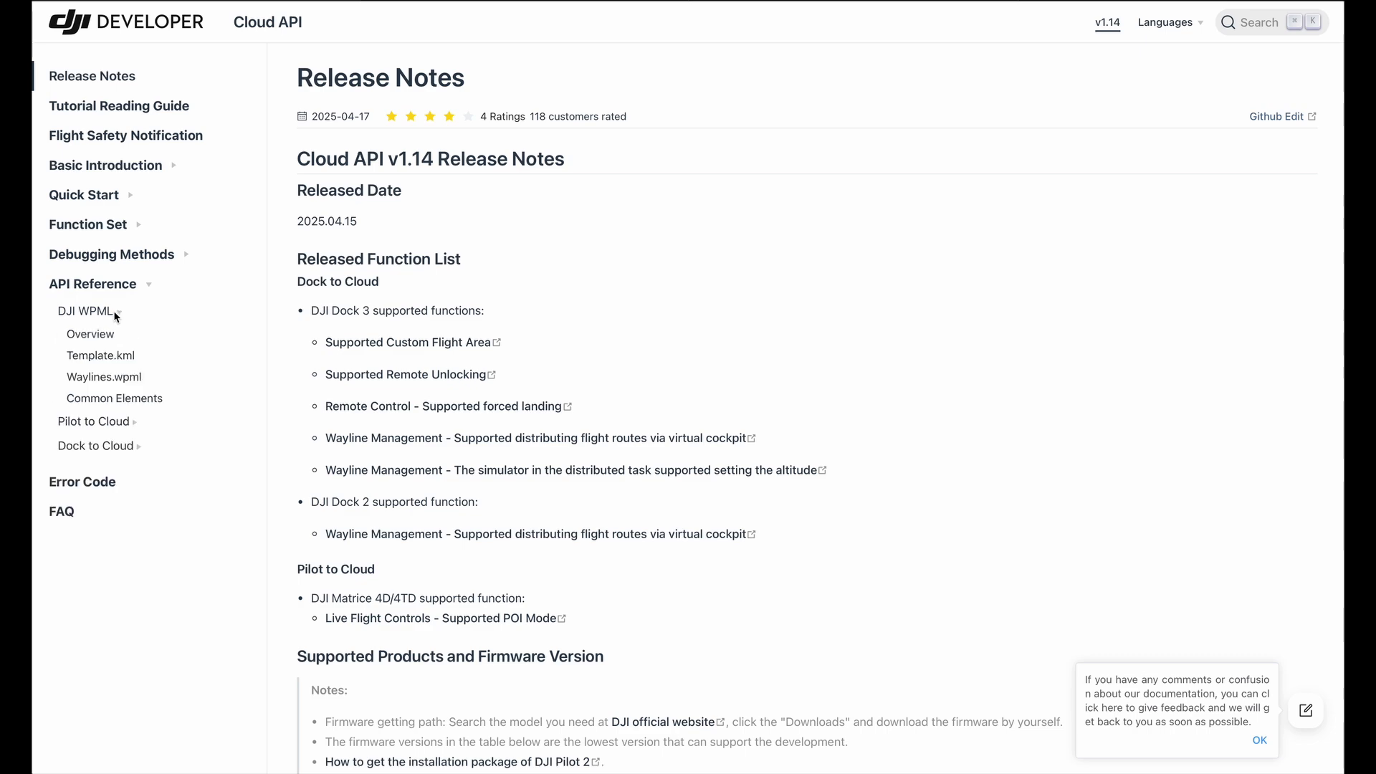
pyautogui.moveTo(103, 380)
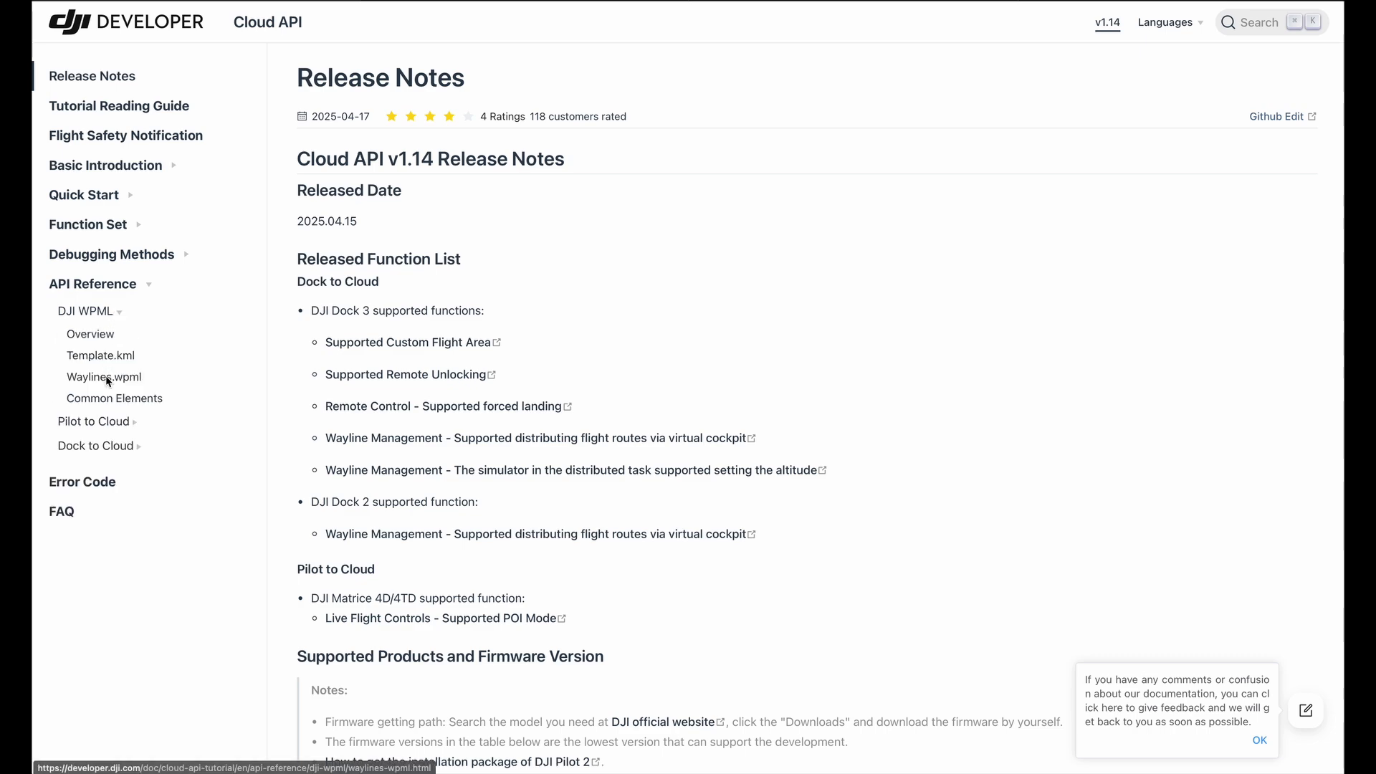
# Step: Open the Waylines.wpml reference and scroll down to the wpml:useStraightLine row
pyautogui.click(104, 376)
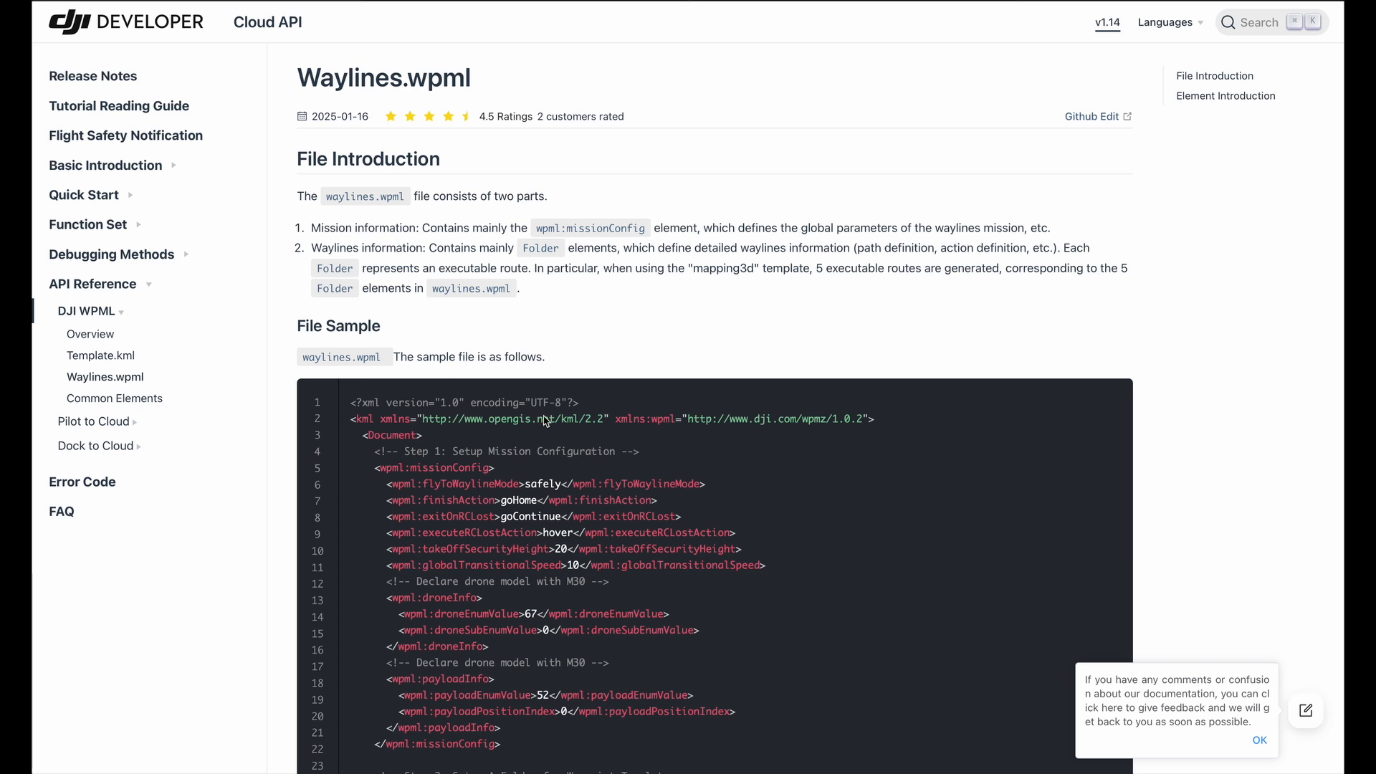
pyautogui.moveTo(634, 479)
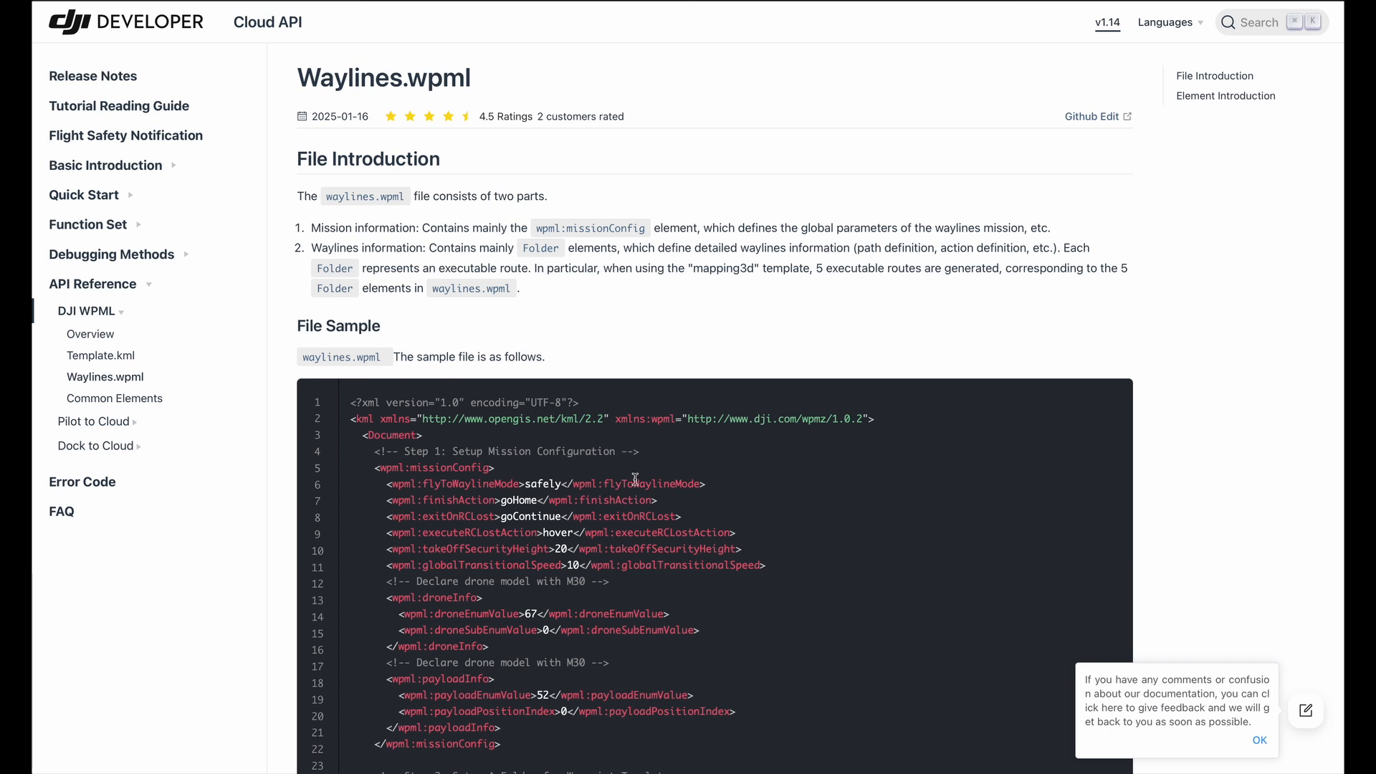
pyautogui.scroll(-3)
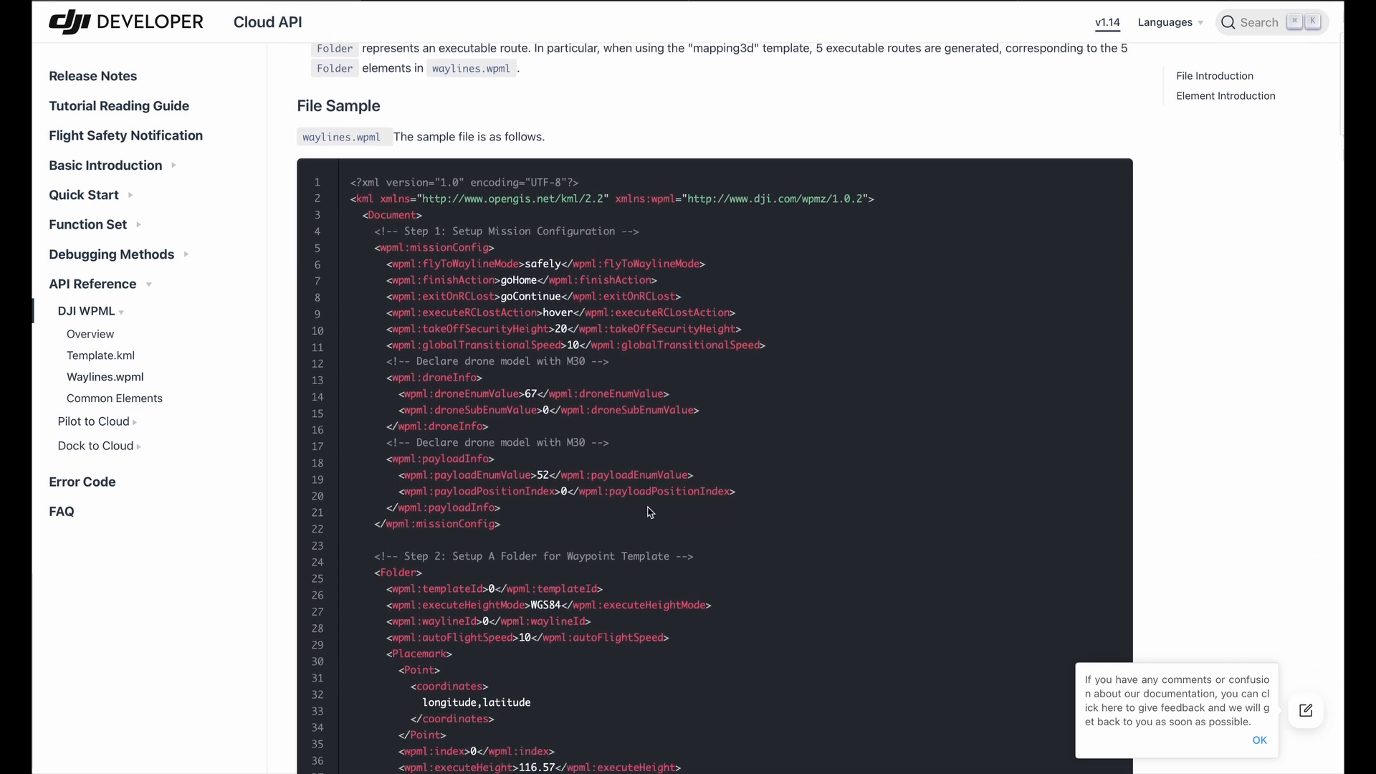
pyautogui.scroll(-3)
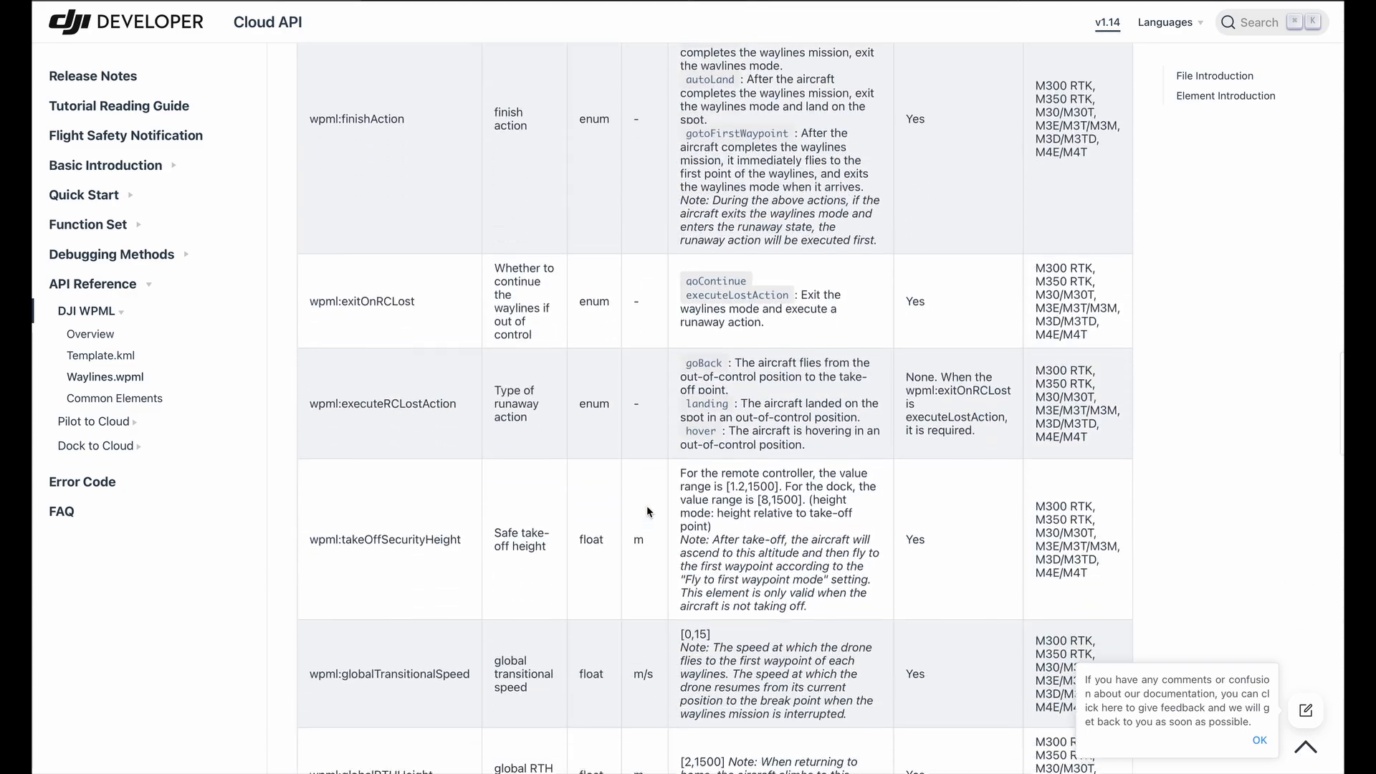
pyautogui.scroll(-3)
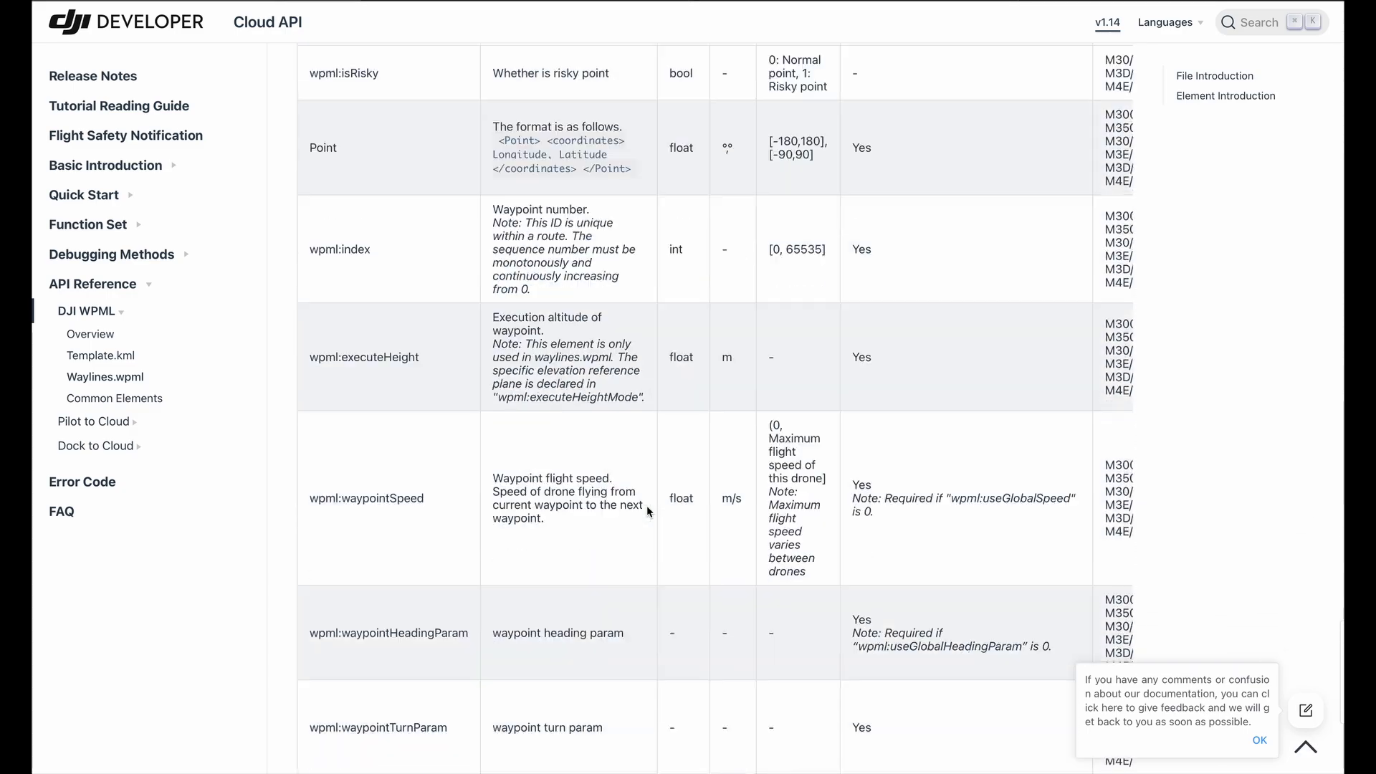
pyautogui.scroll(-3)
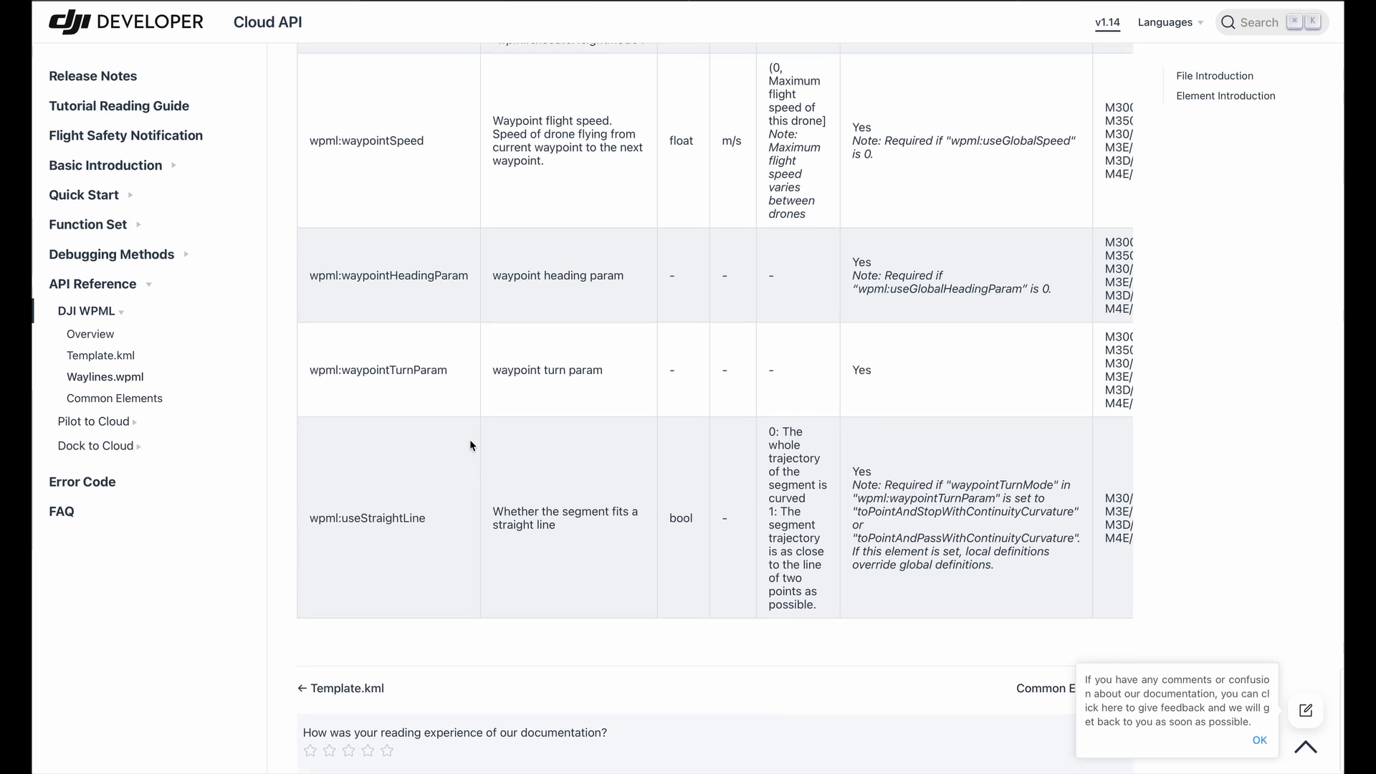
pyautogui.scroll(-3)
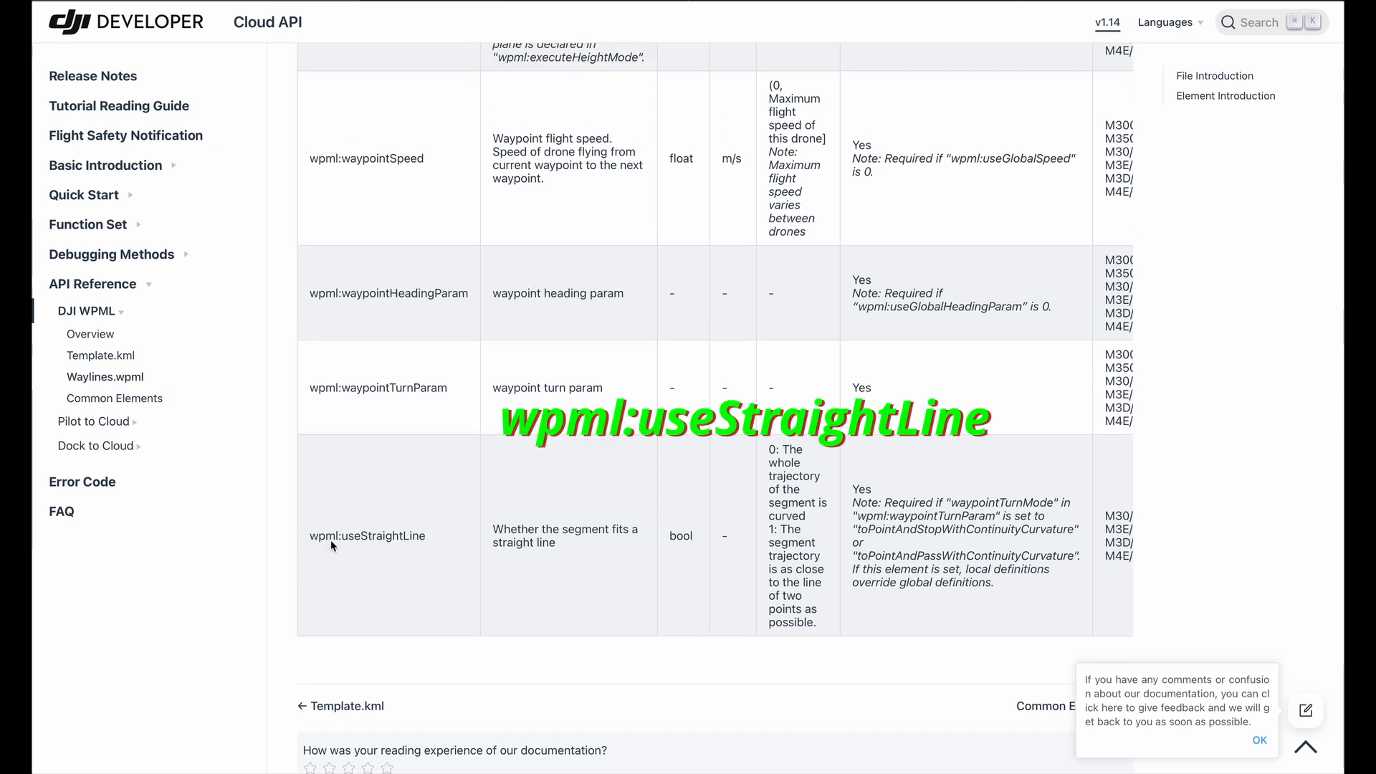
pyautogui.moveTo(457, 546)
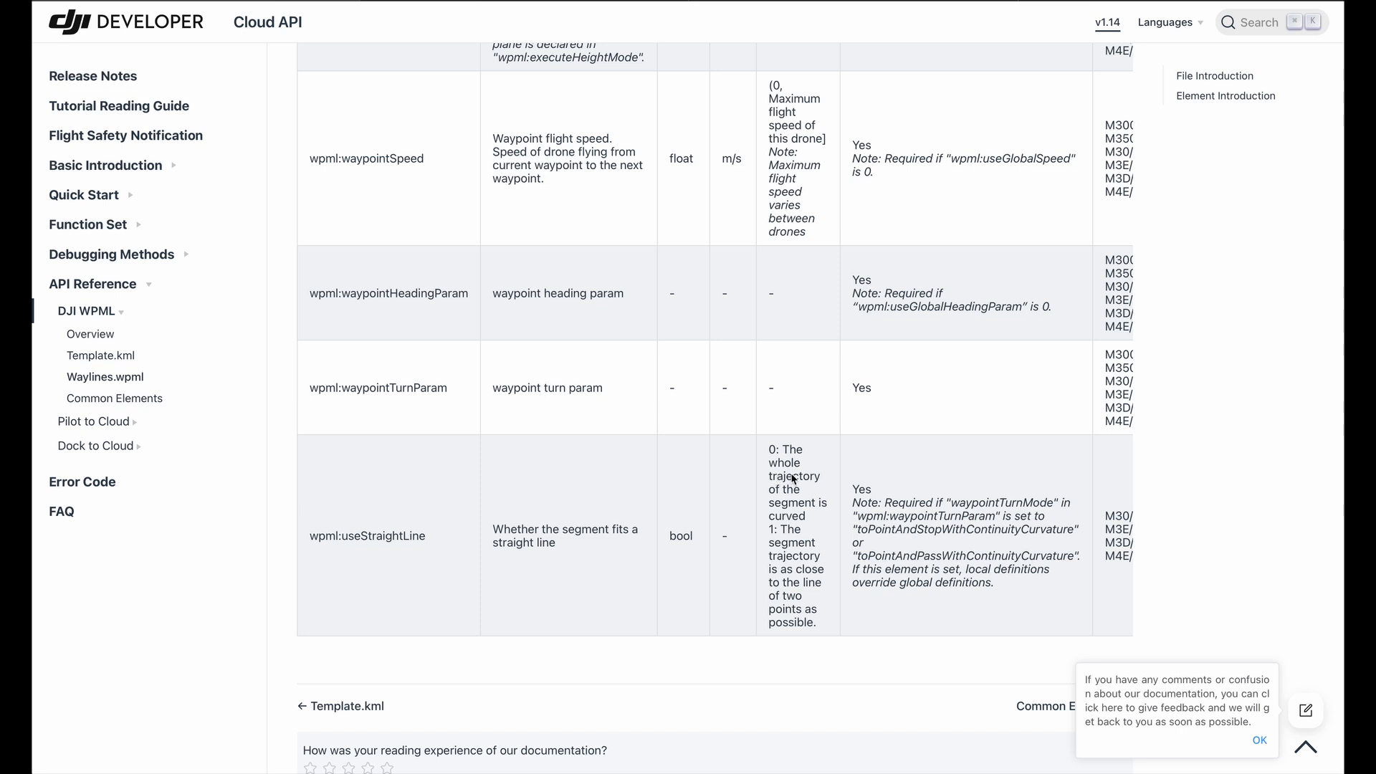
pyautogui.moveTo(783, 464)
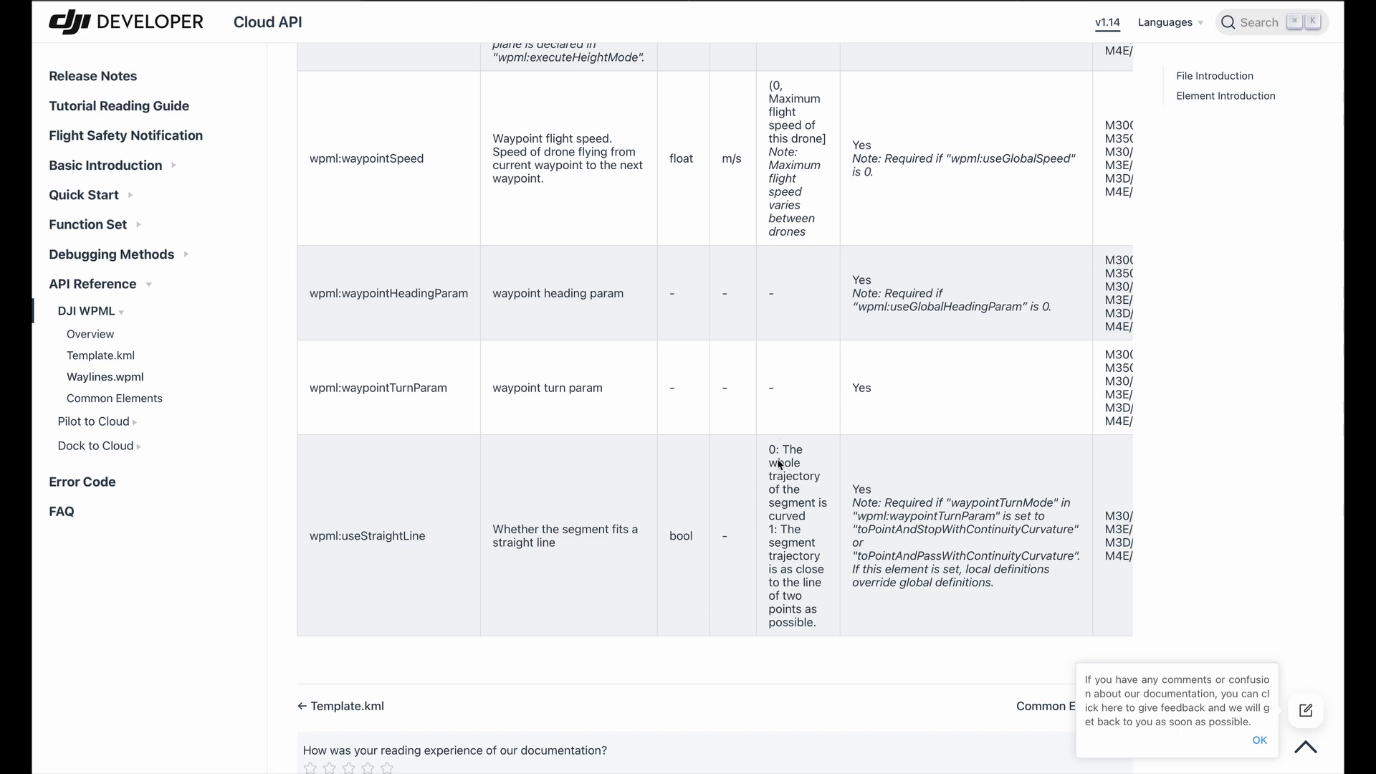
pyautogui.moveTo(835, 516)
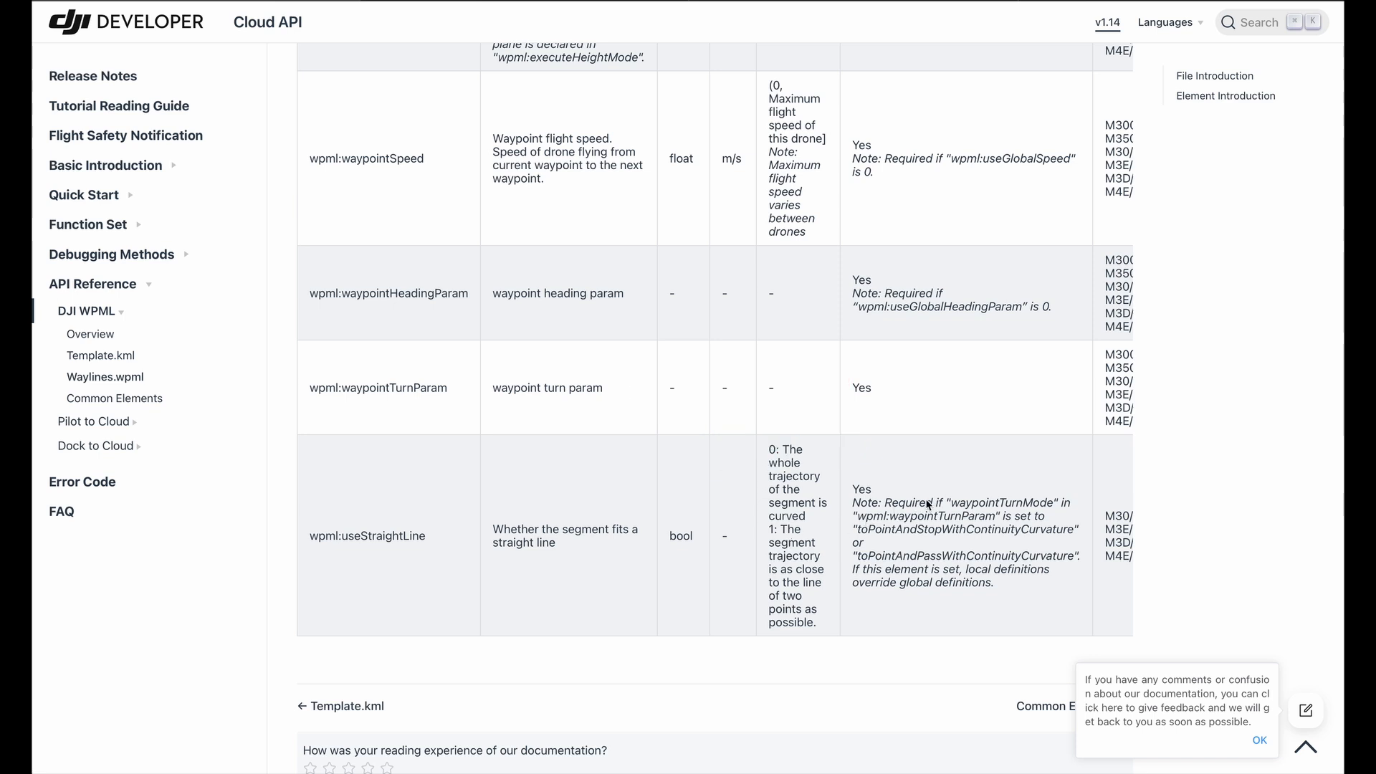
pyautogui.moveTo(1007, 503)
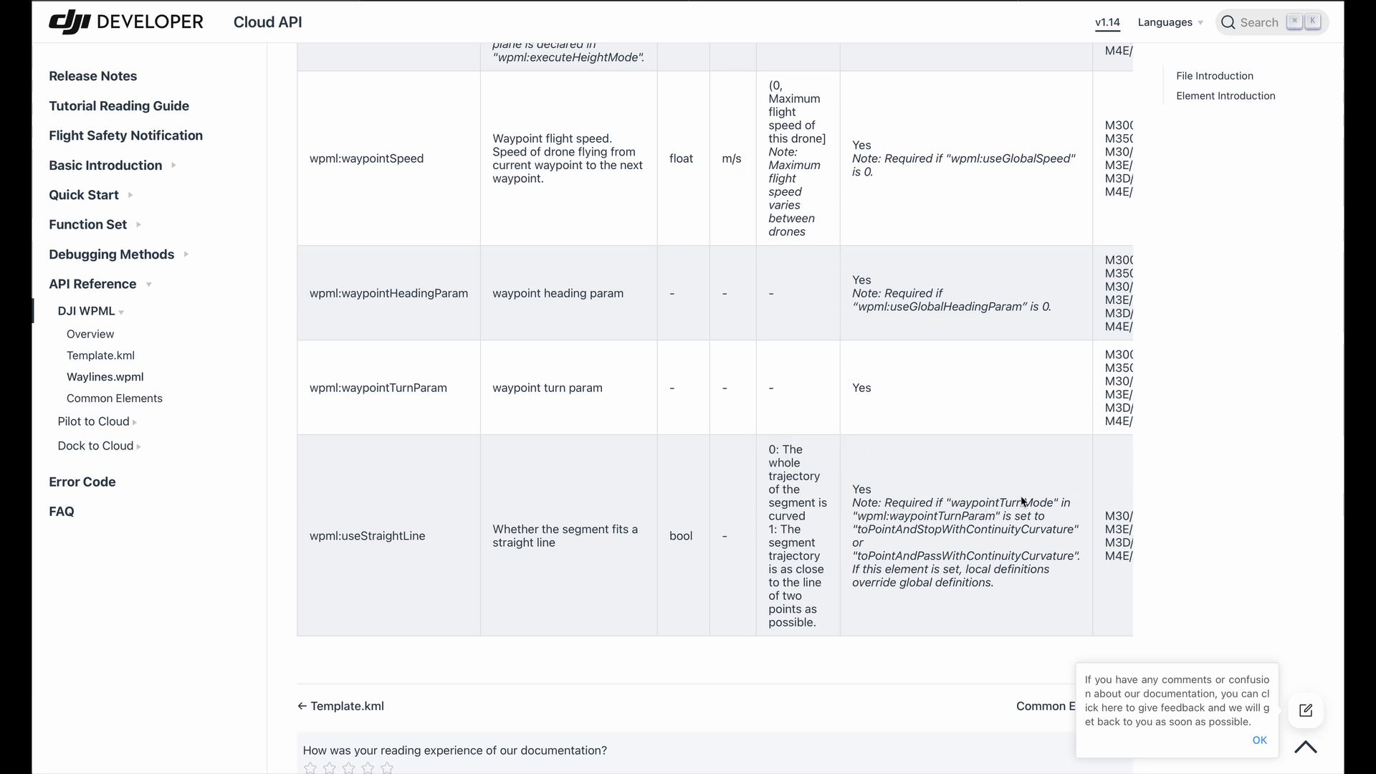
pyautogui.moveTo(1048, 516)
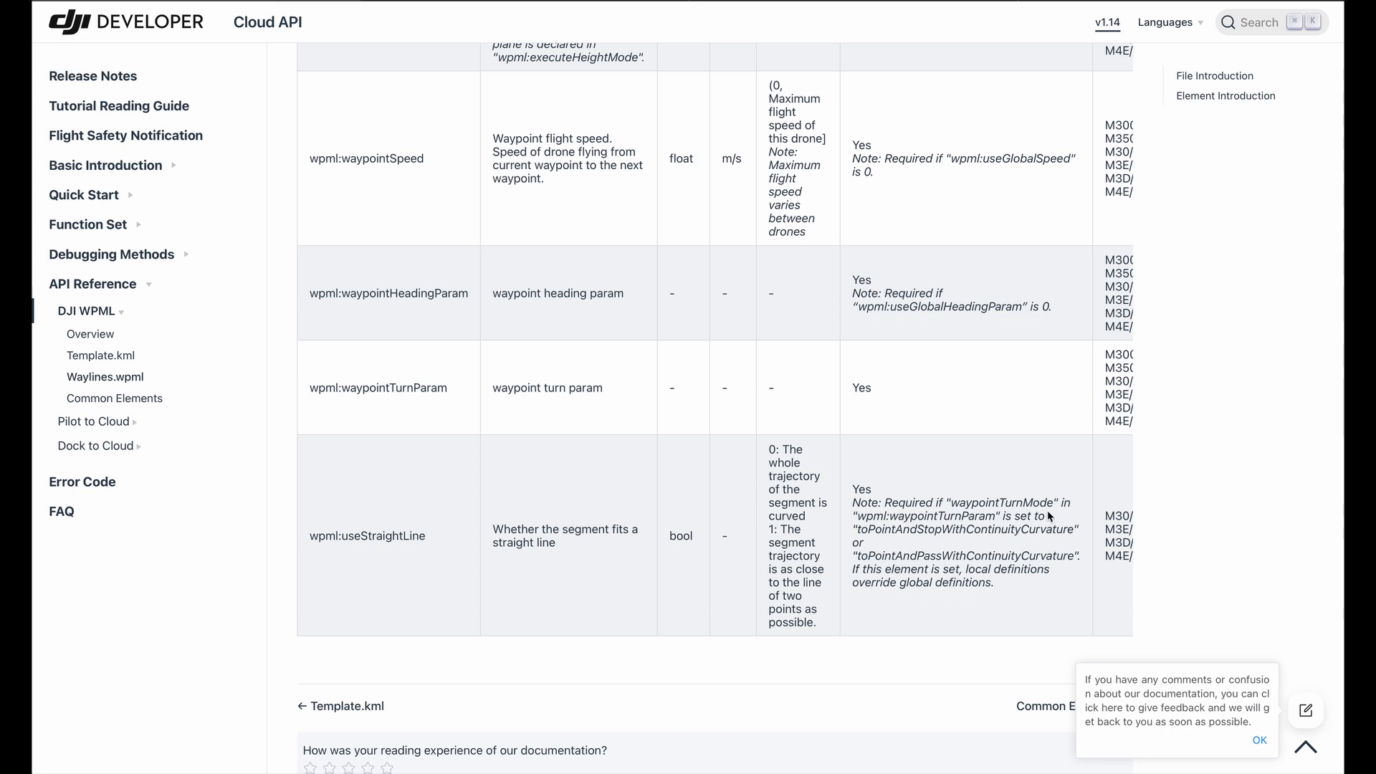
pyautogui.moveTo(962, 530)
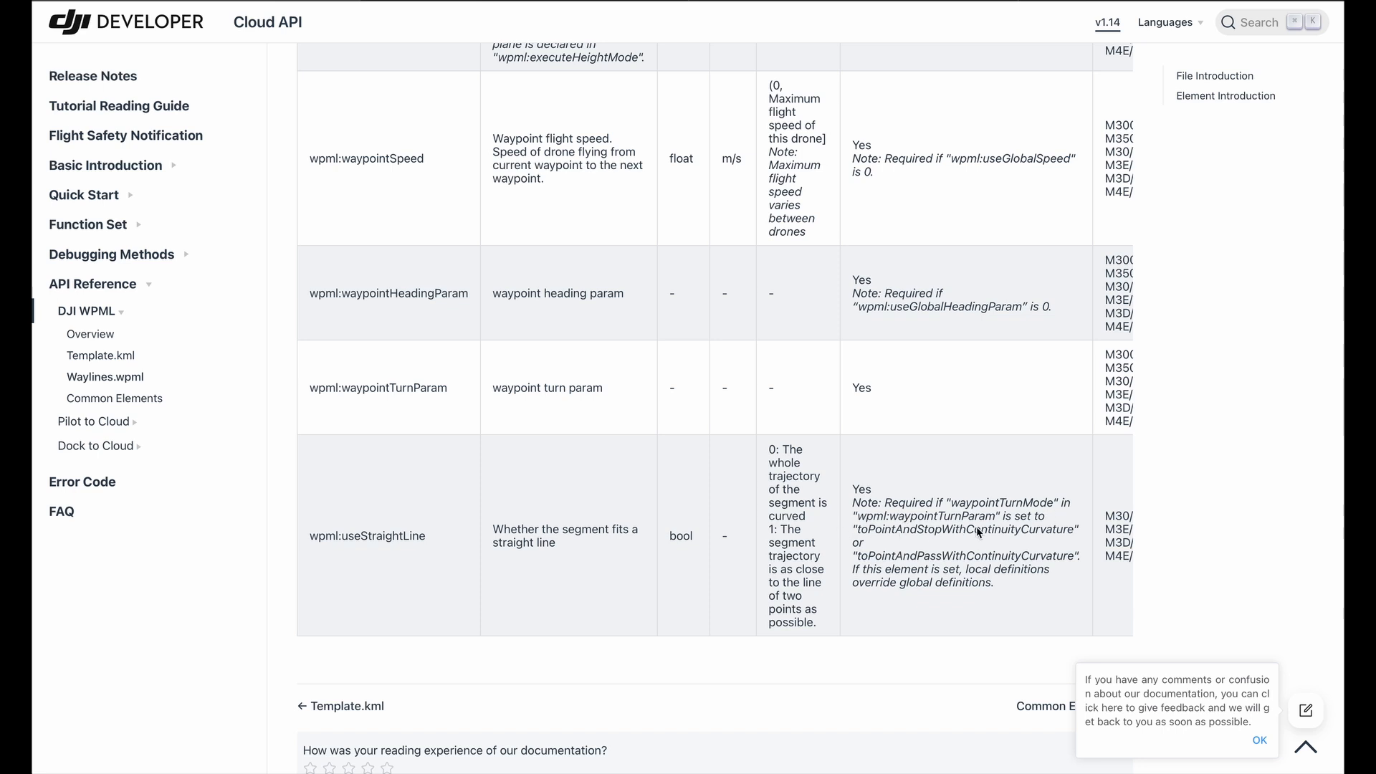
pyautogui.moveTo(890, 529)
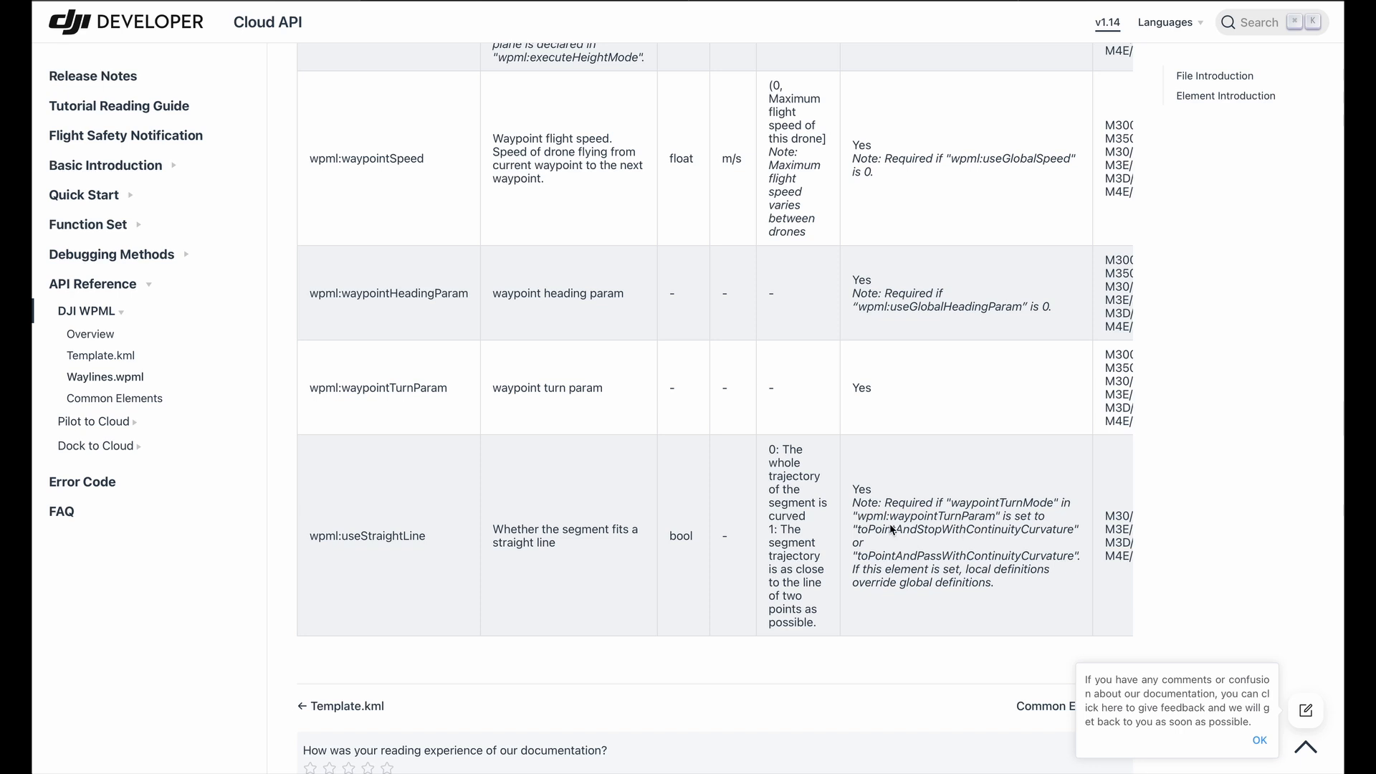
pyautogui.moveTo(951, 531)
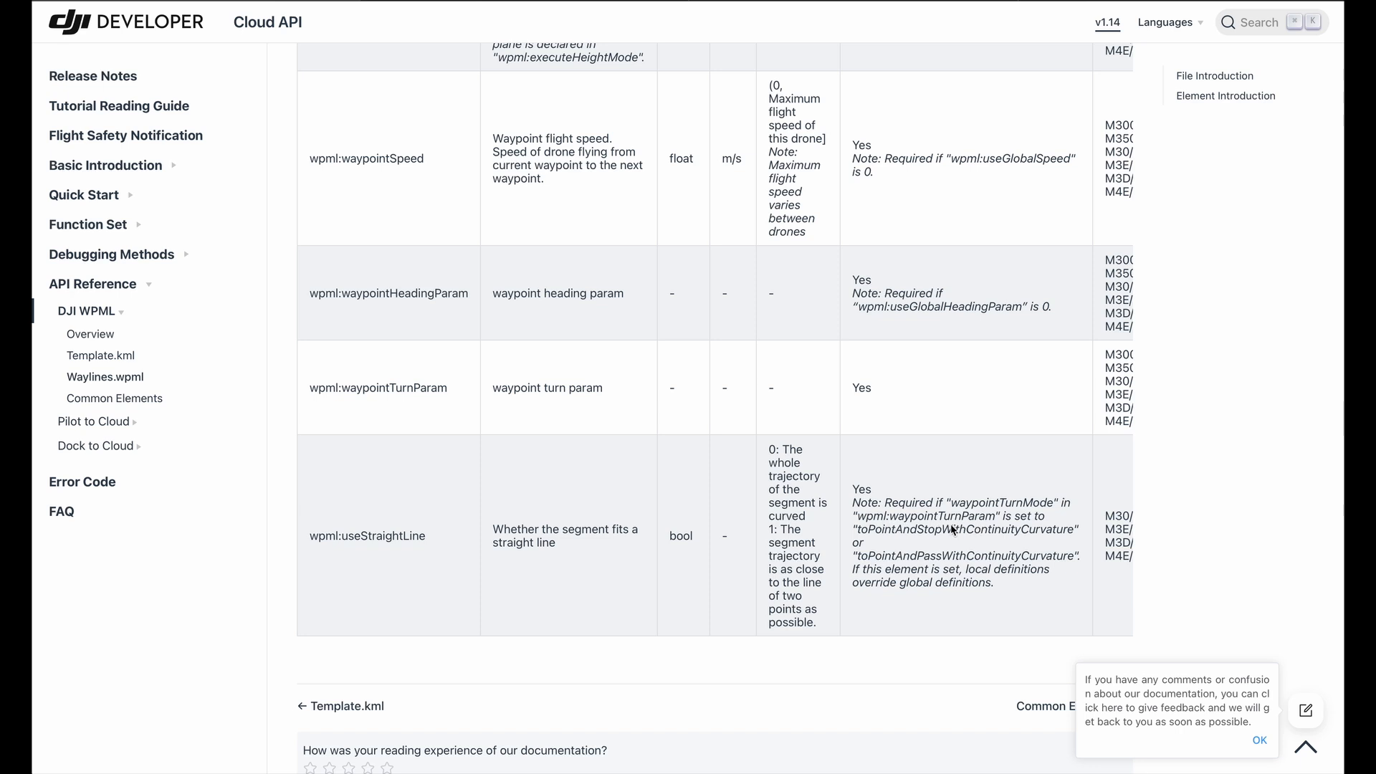
pyautogui.moveTo(777, 447)
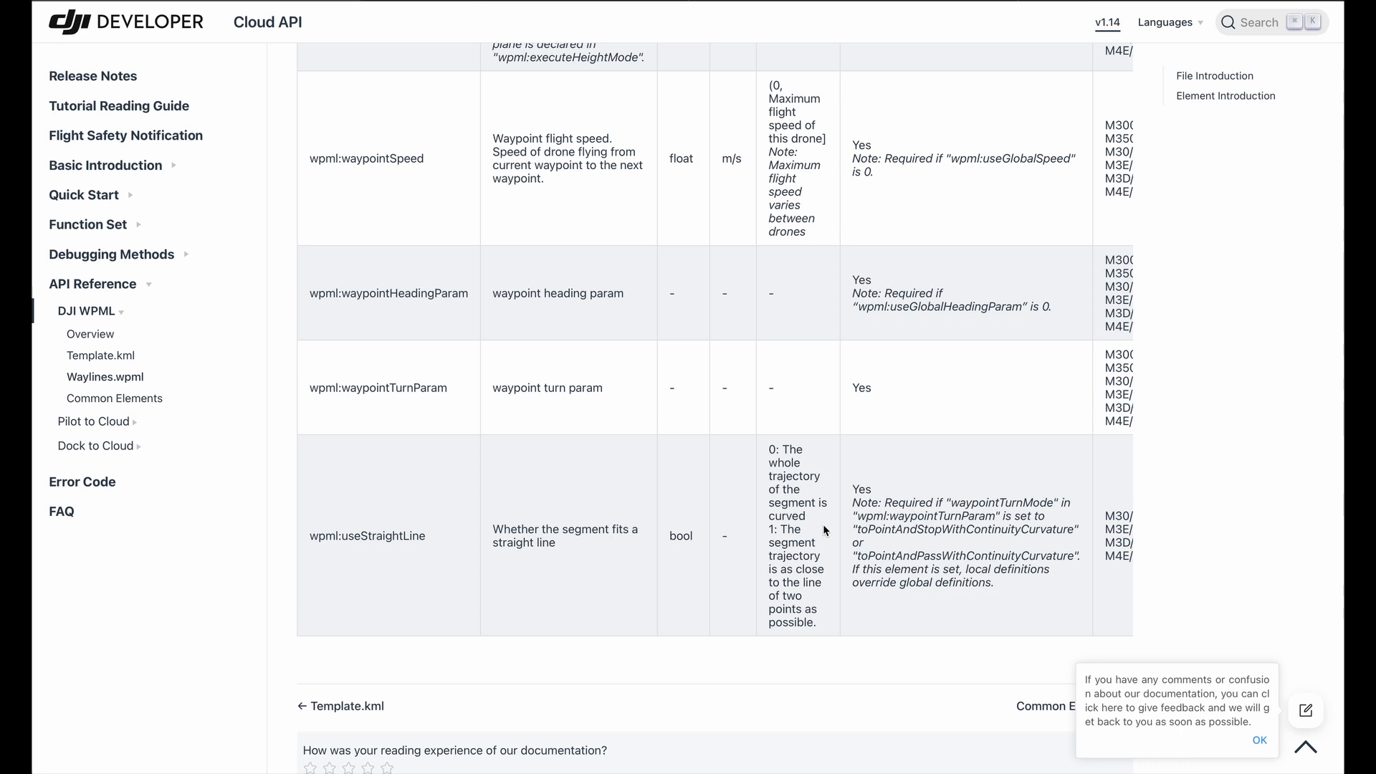
pyautogui.moveTo(246, 435)
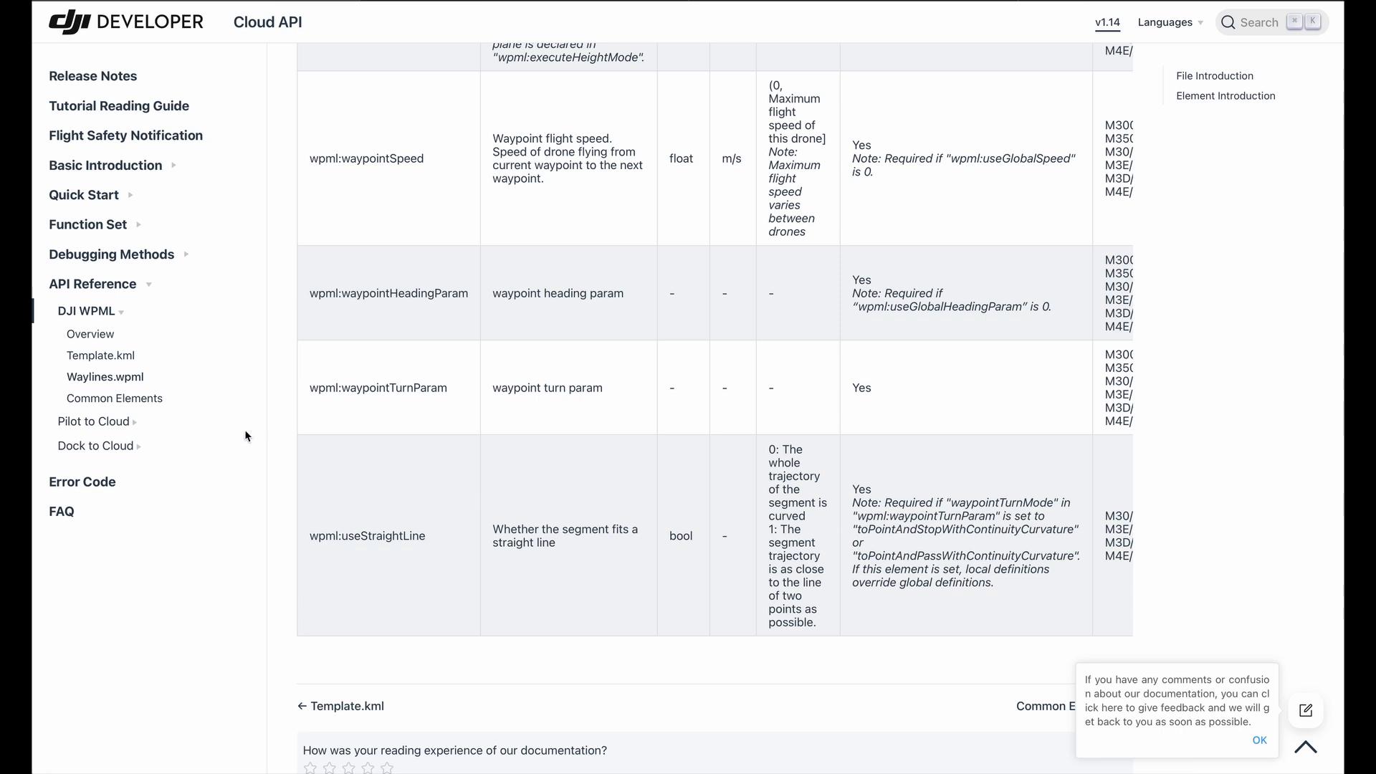
pyautogui.moveTo(113, 398)
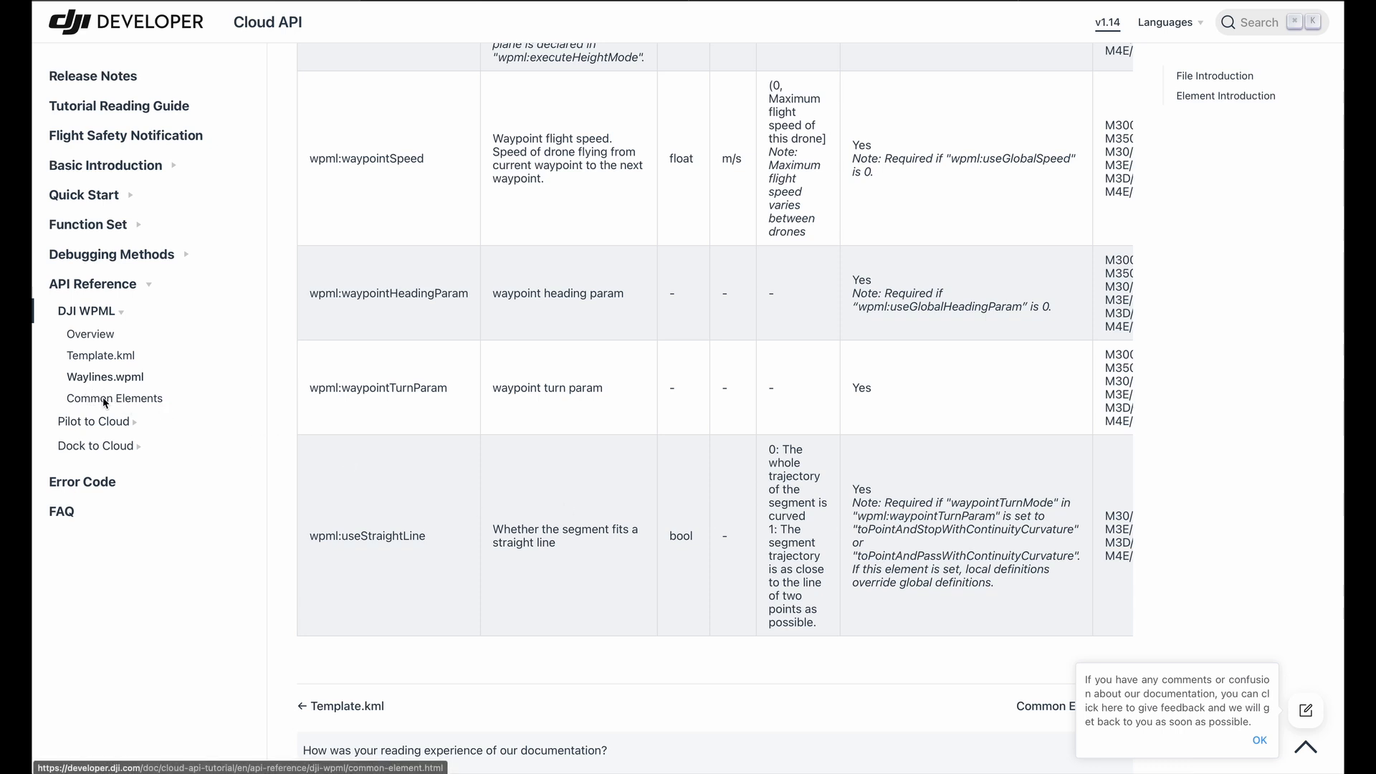
# Step: Open the Common Elements reference page from the DJI WPML sidebar
pyautogui.click(114, 398)
pyautogui.write('turnmod')
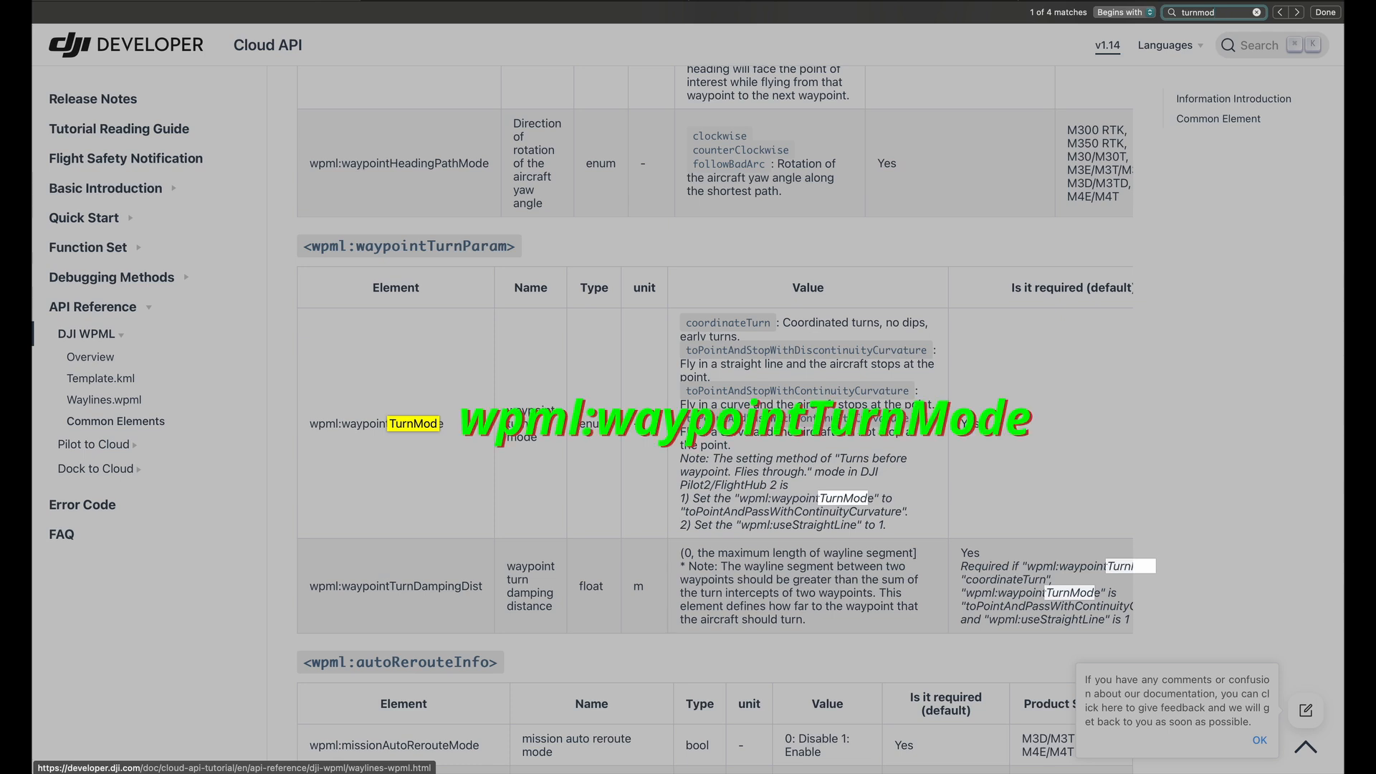
pyautogui.moveTo(723, 309)
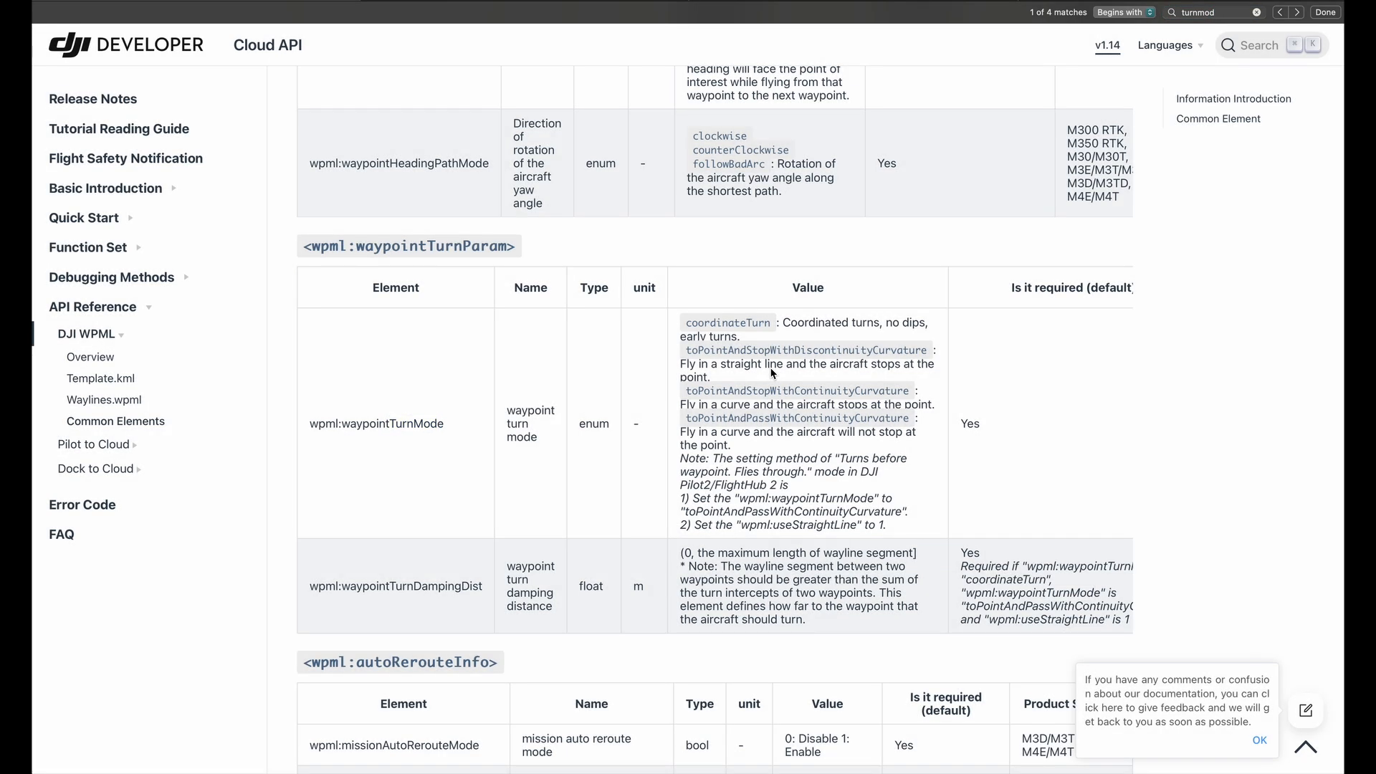
pyautogui.moveTo(689, 356)
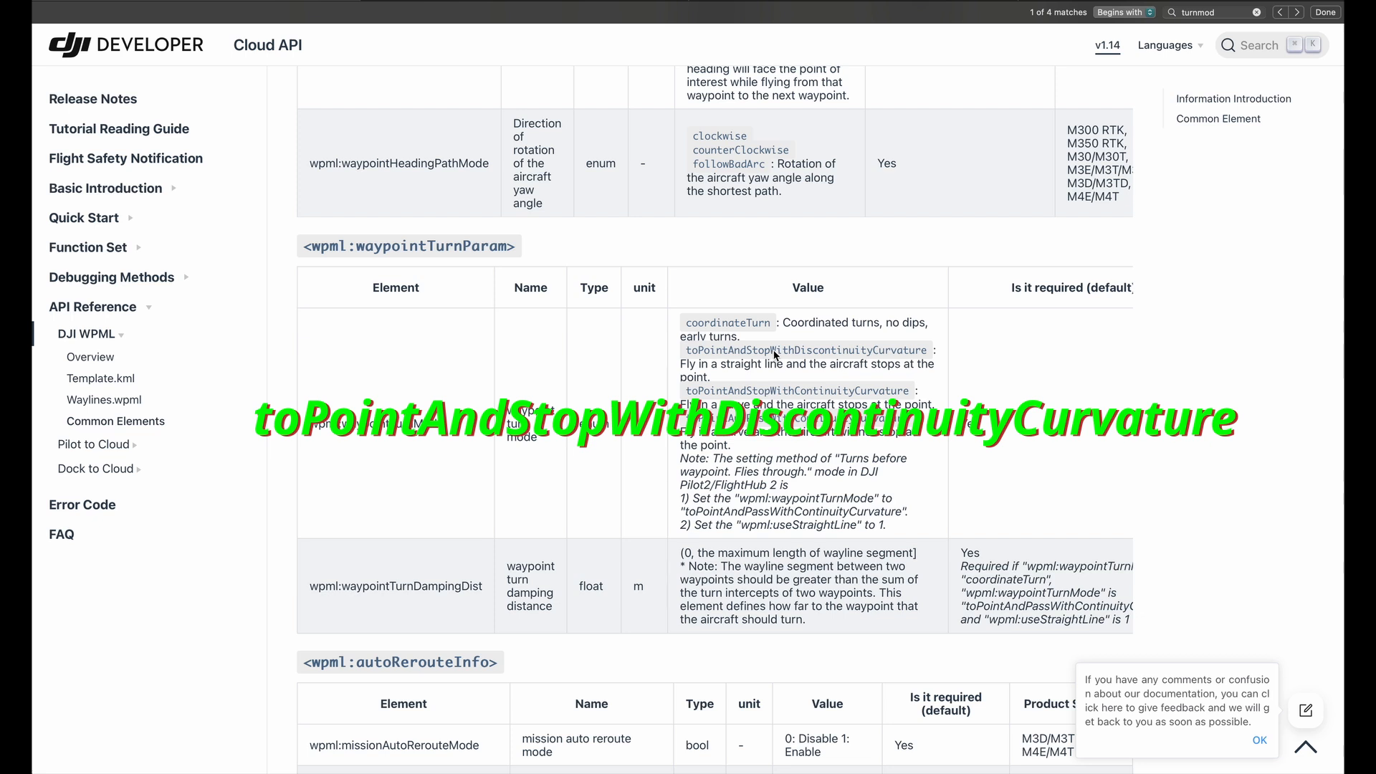
pyautogui.moveTo(871, 352)
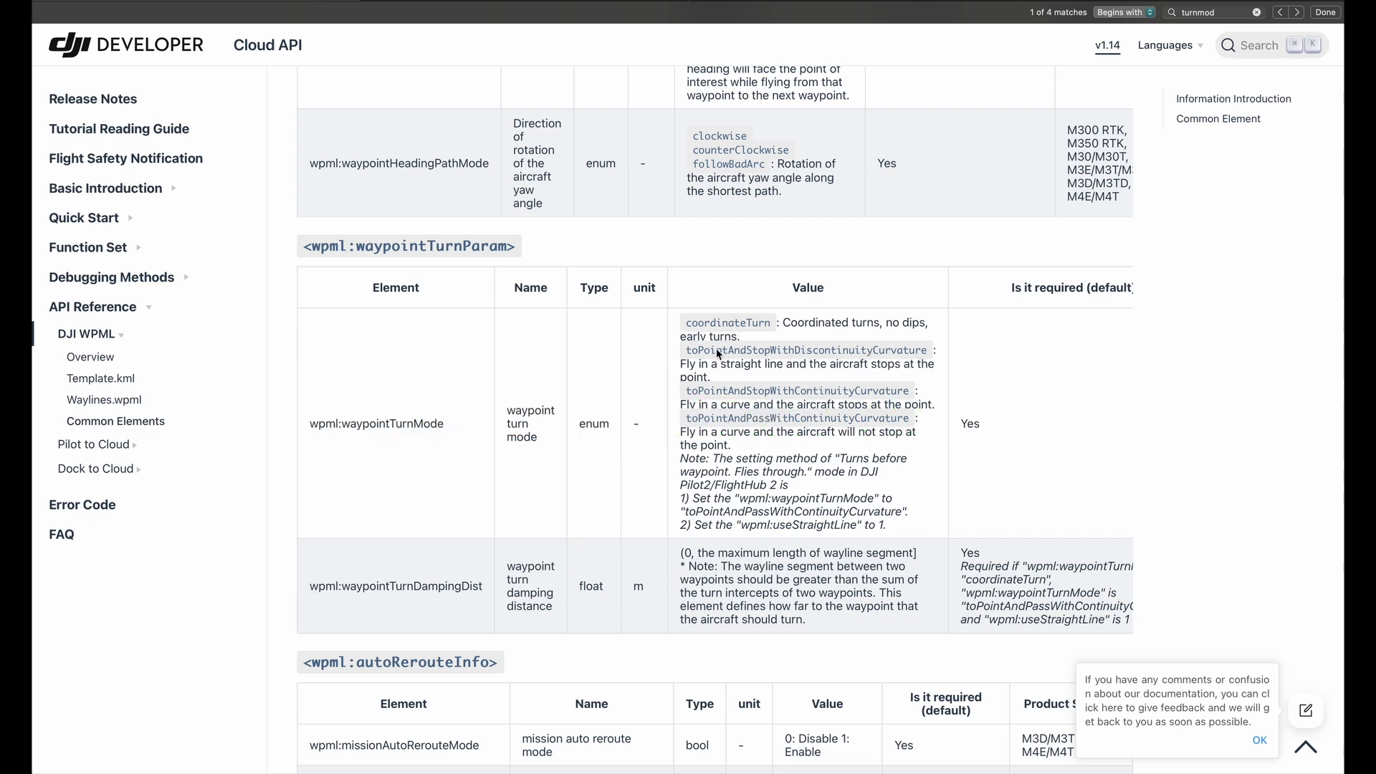
pyautogui.moveTo(822, 353)
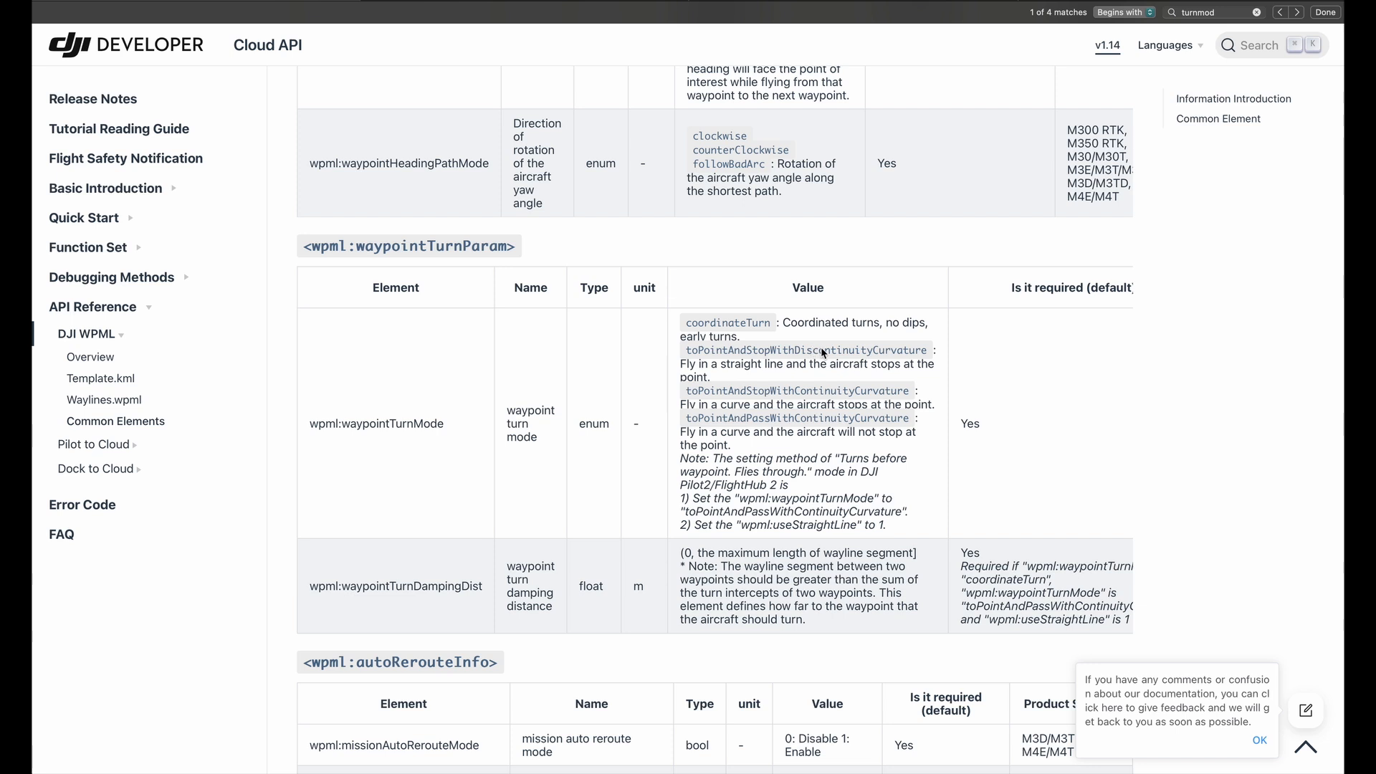
pyautogui.moveTo(869, 352)
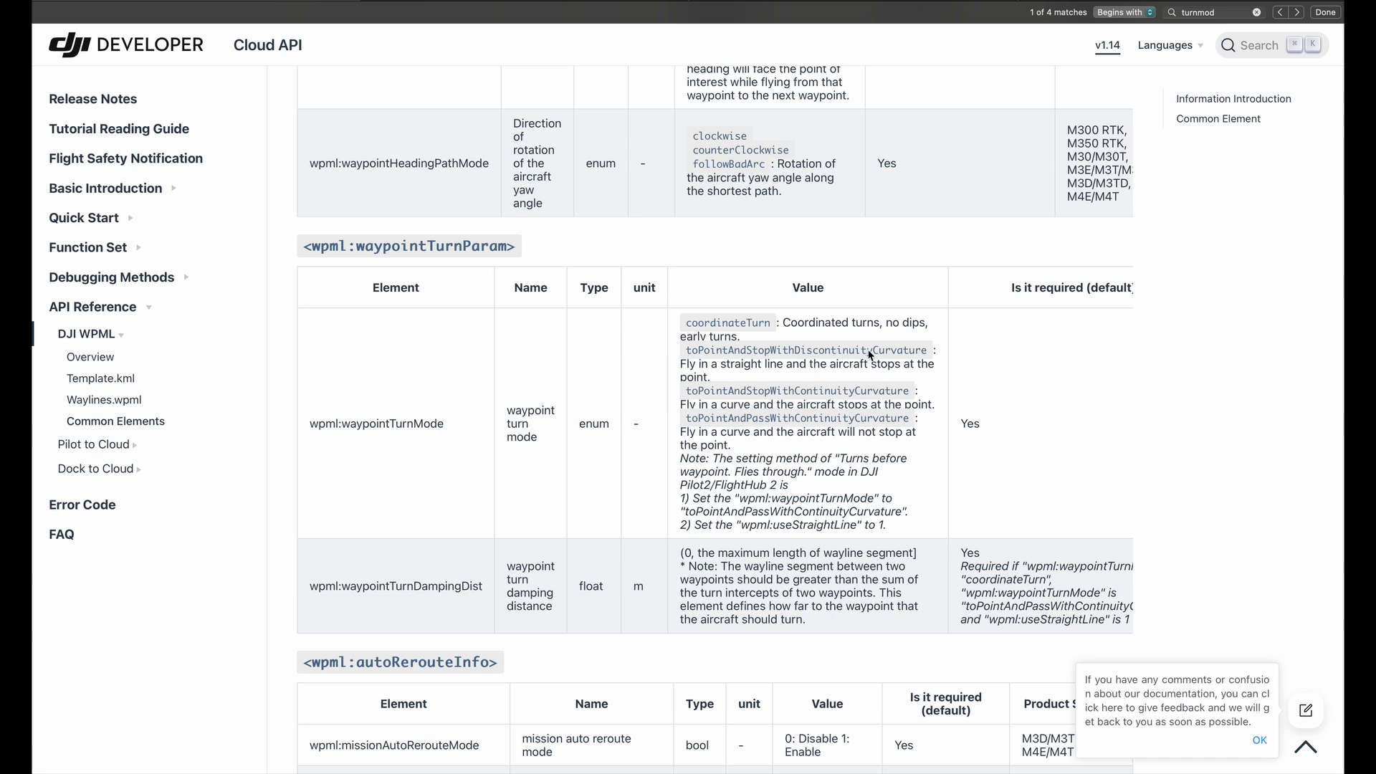
pyautogui.moveTo(884, 356)
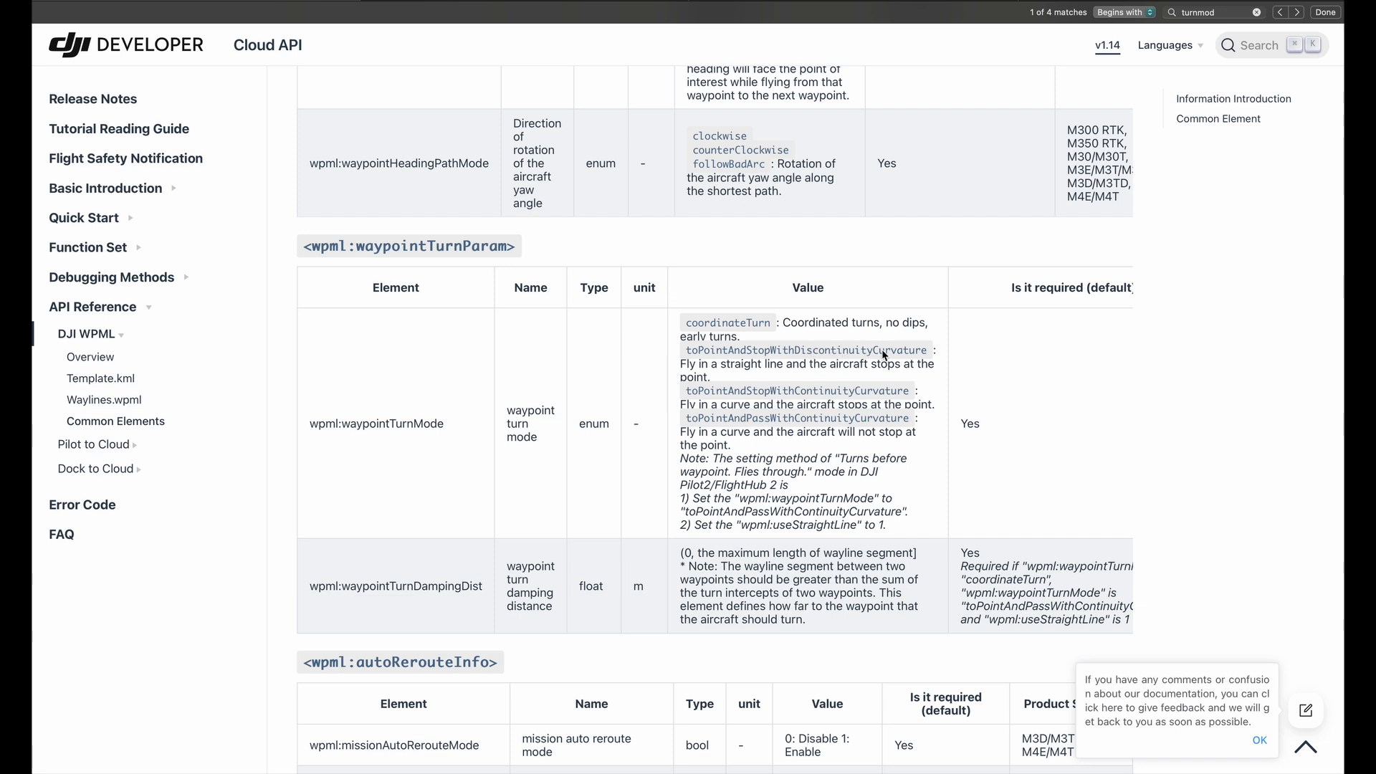
pyautogui.moveTo(773, 371)
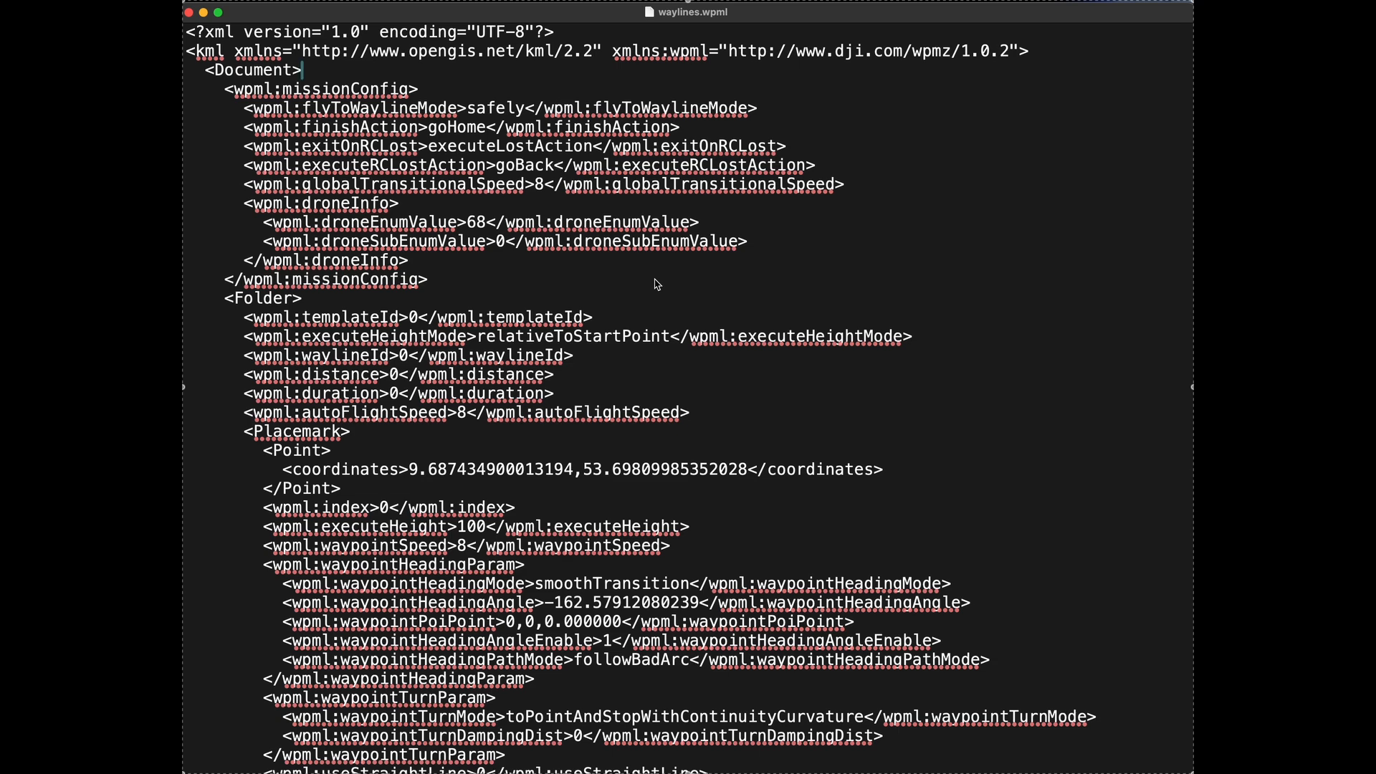
# Step: Inspect the first Placemark's waypointTurnMode and useStraightLine value 0 in waylines.wpml
pyautogui.scroll(-3)
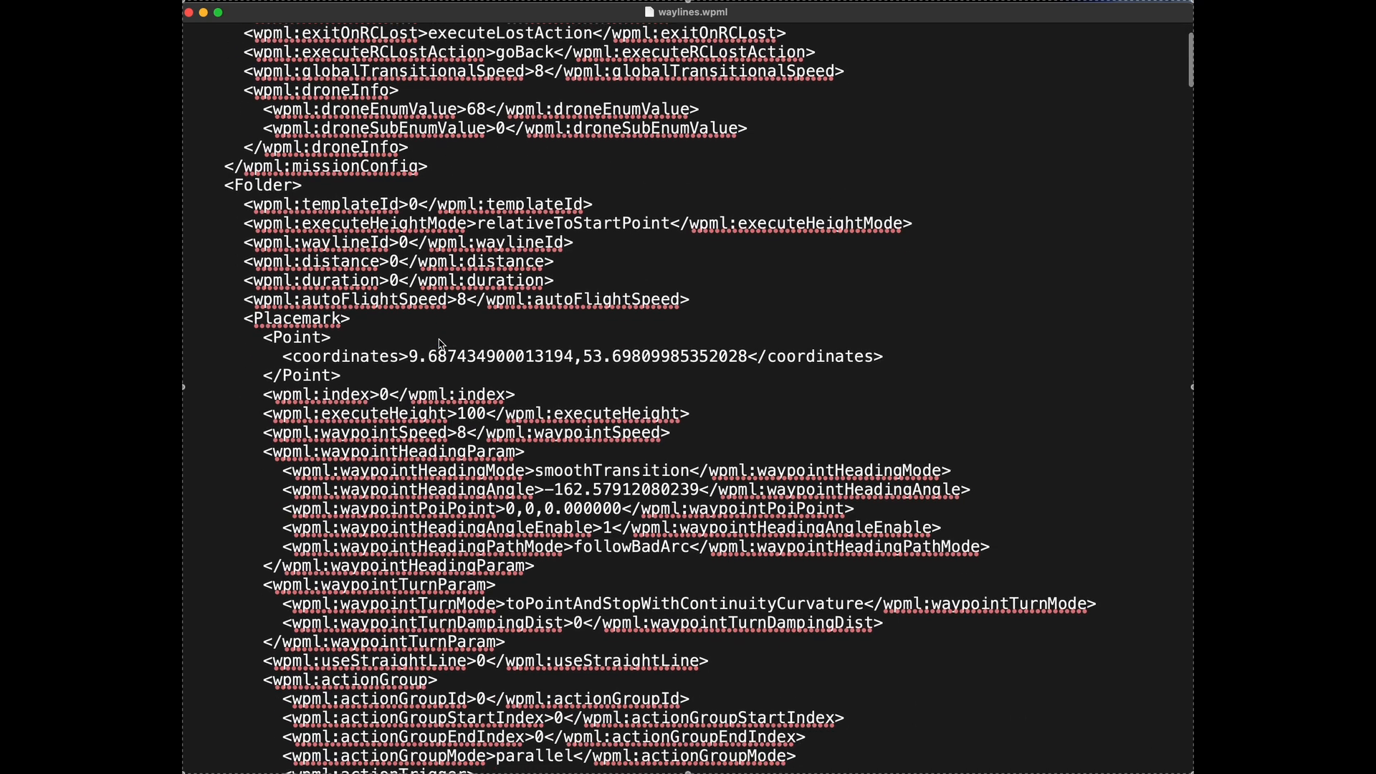
pyautogui.scroll(-3)
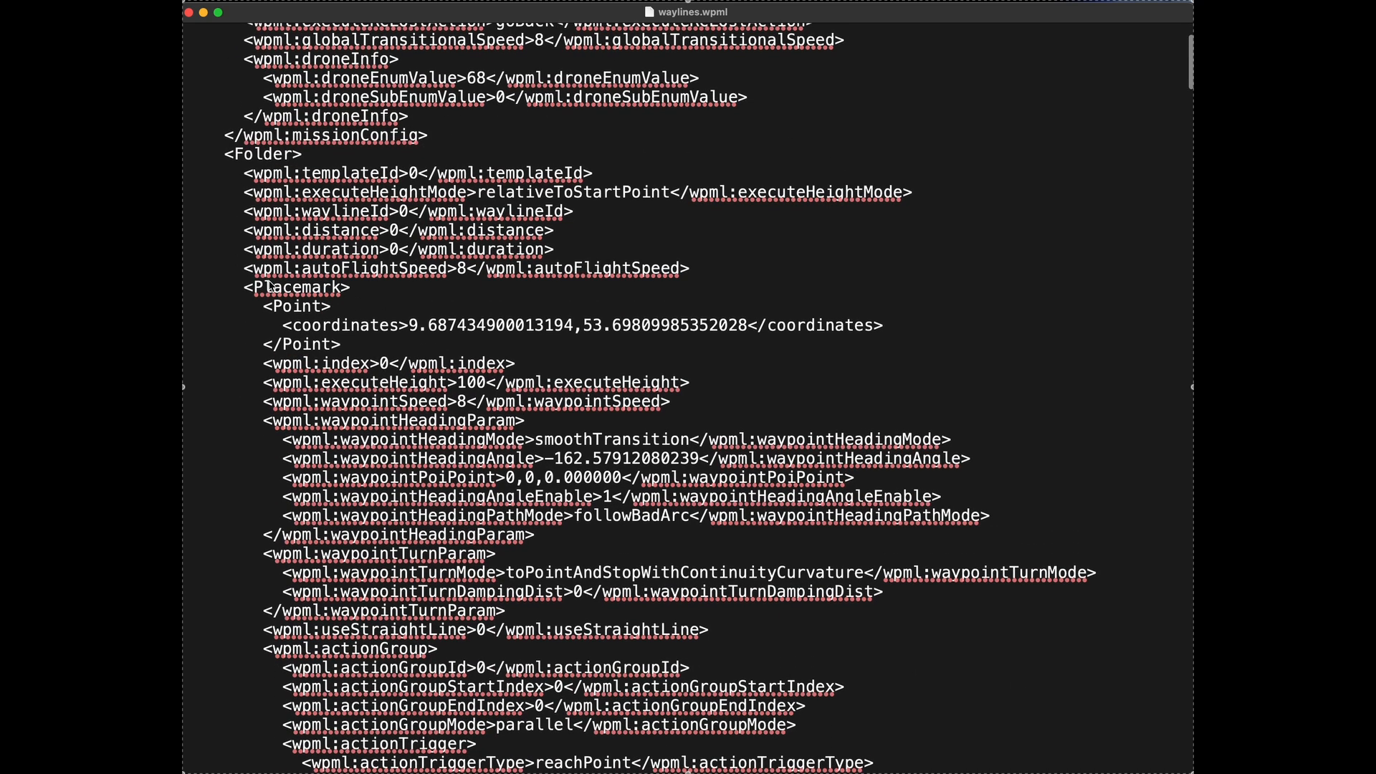
pyautogui.click(298, 287)
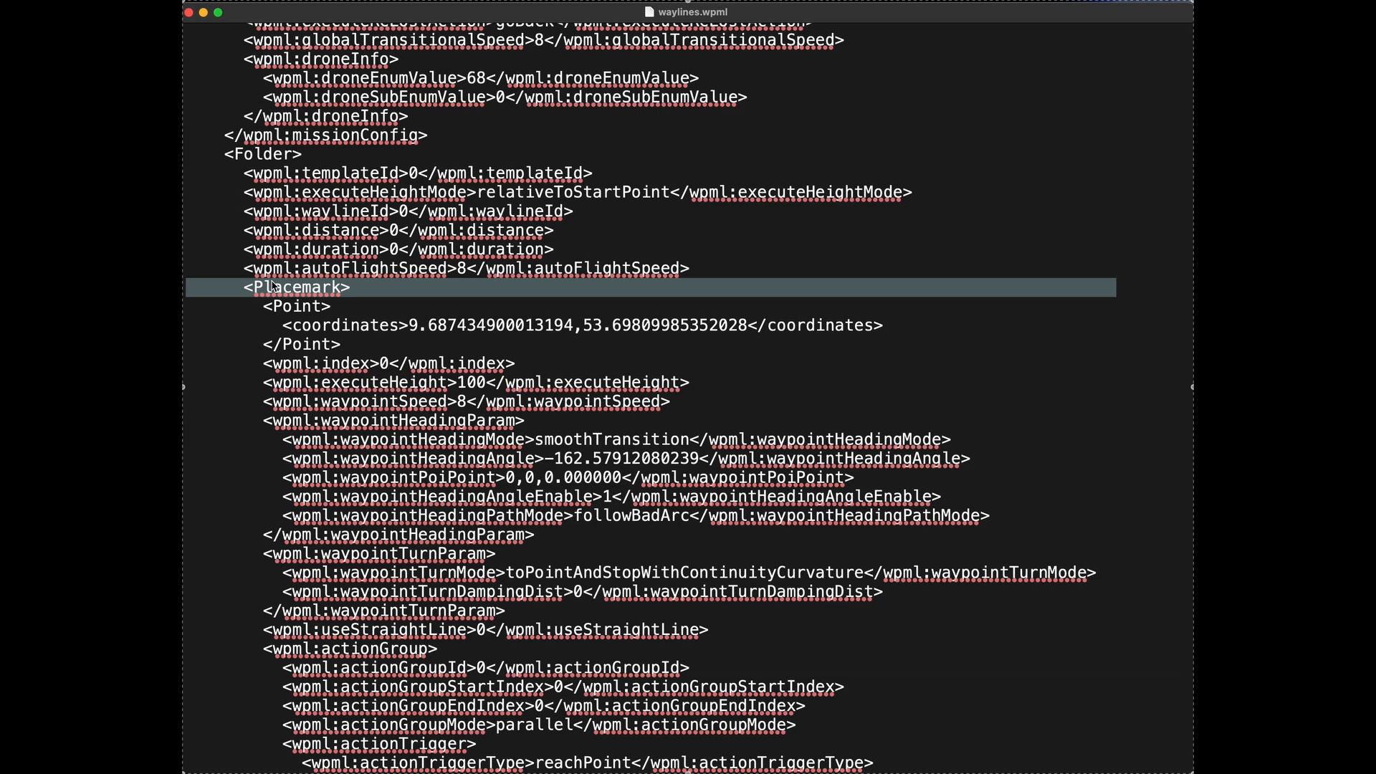
pyautogui.moveTo(396, 328)
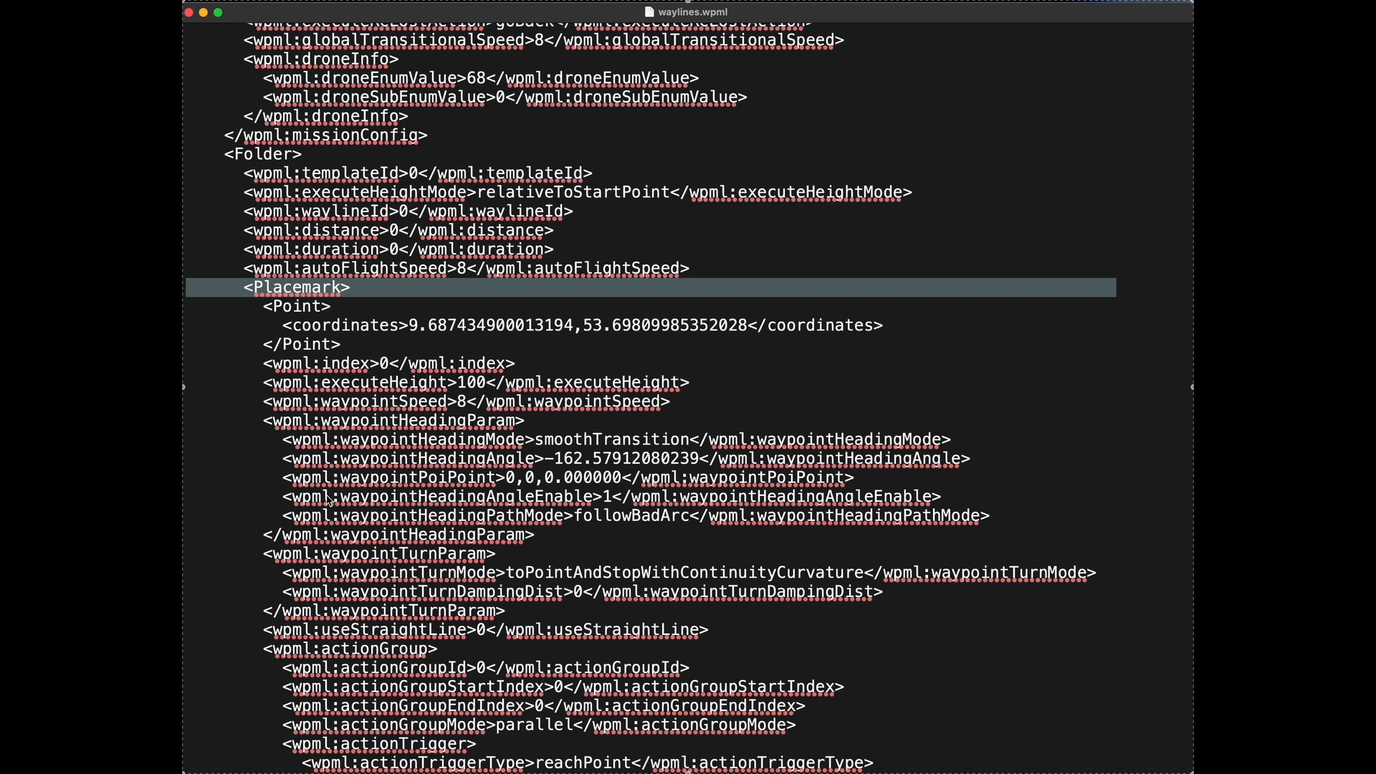
pyautogui.scroll(-3)
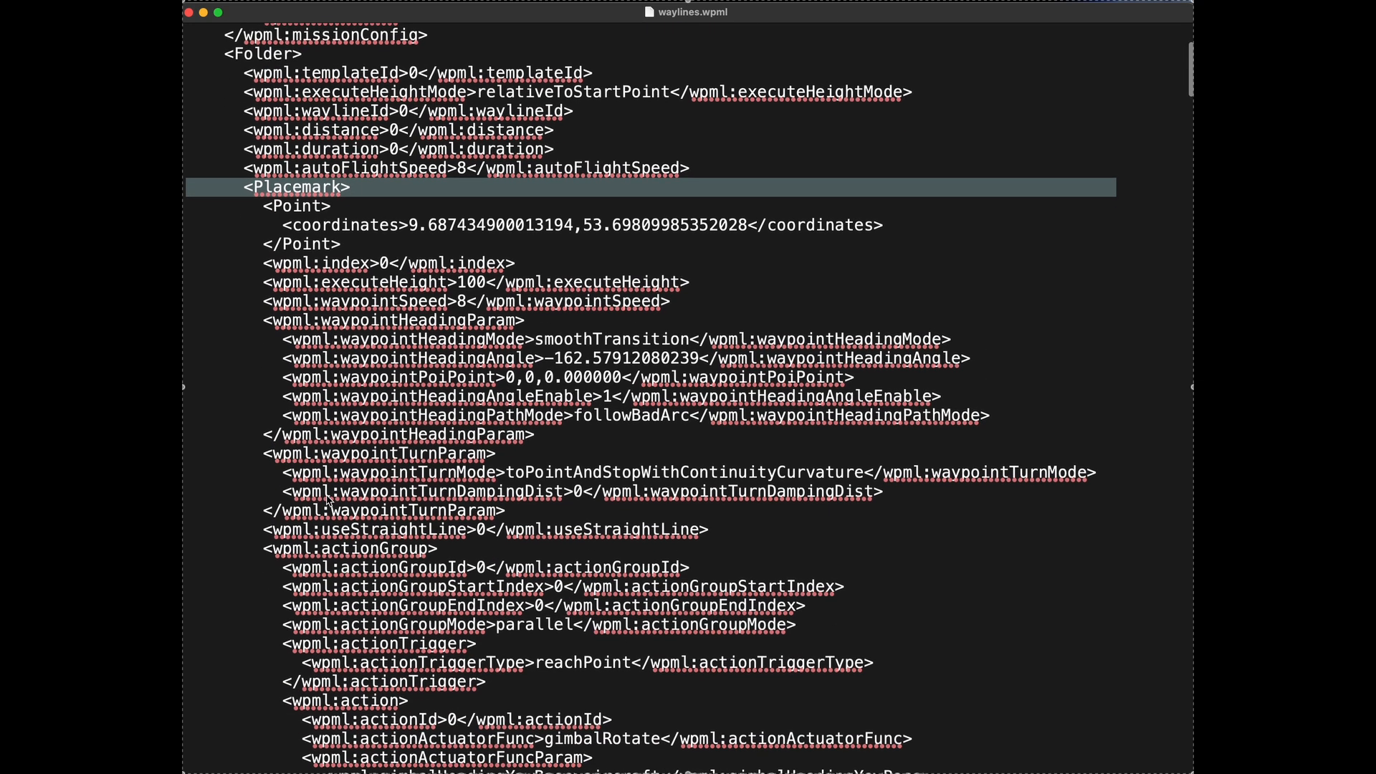
pyautogui.scroll(-3)
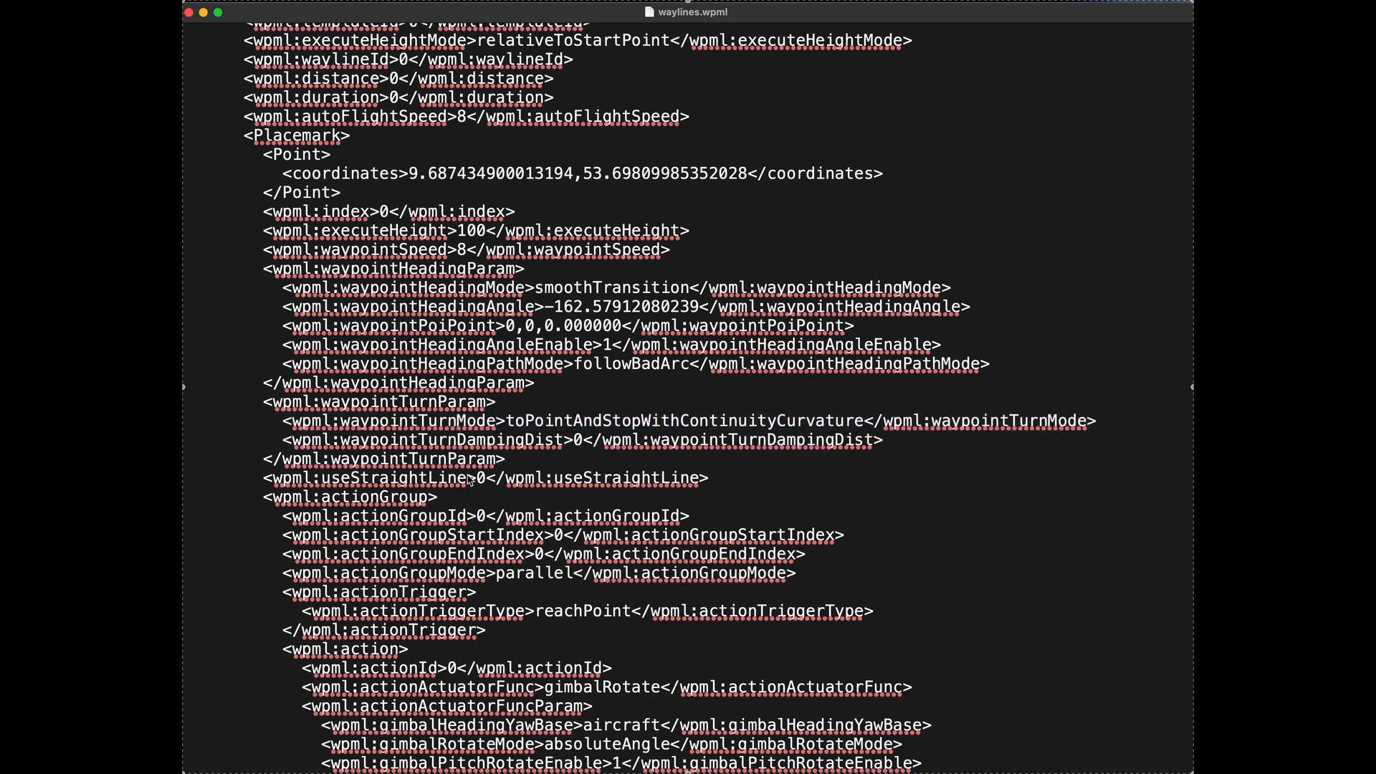
pyautogui.click(492, 477)
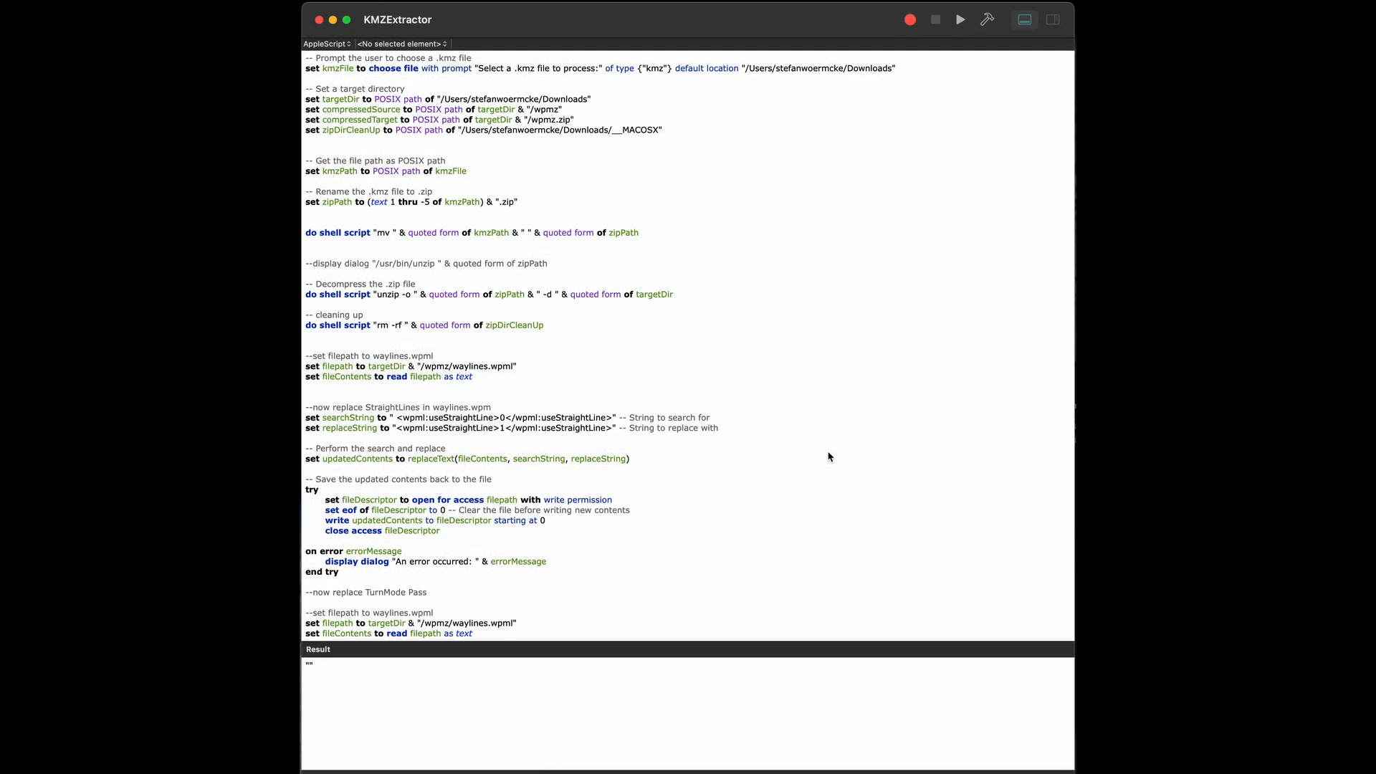
pyautogui.moveTo(642, 290)
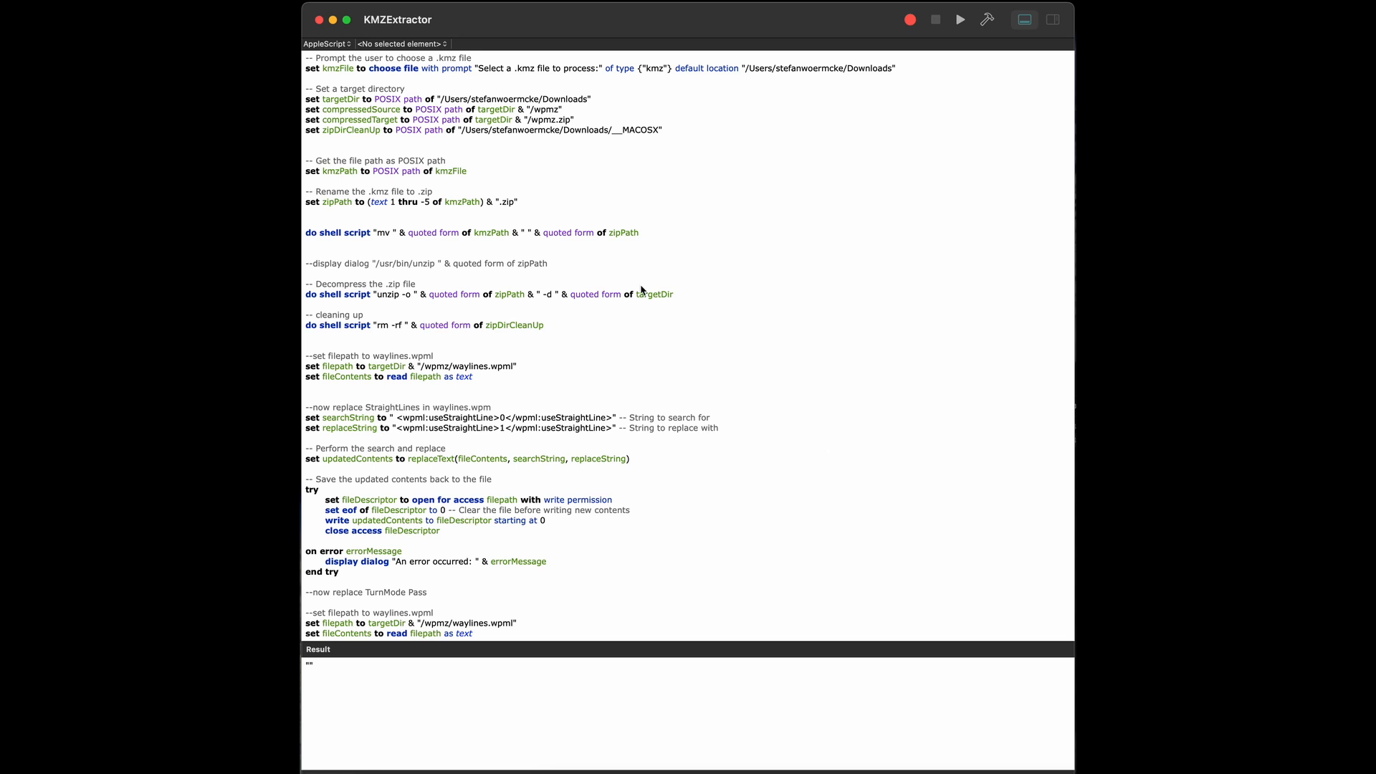
pyautogui.moveTo(421, 283)
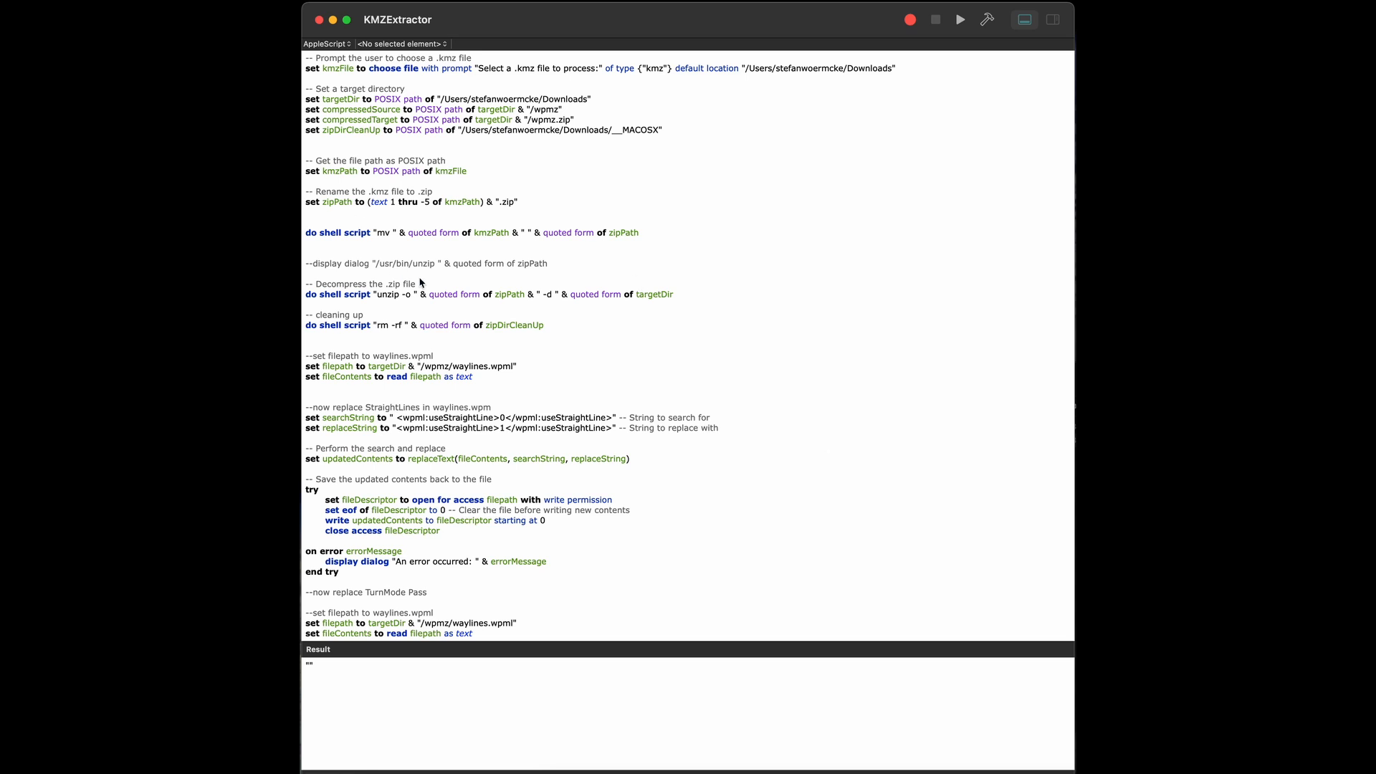
pyautogui.moveTo(462, 298)
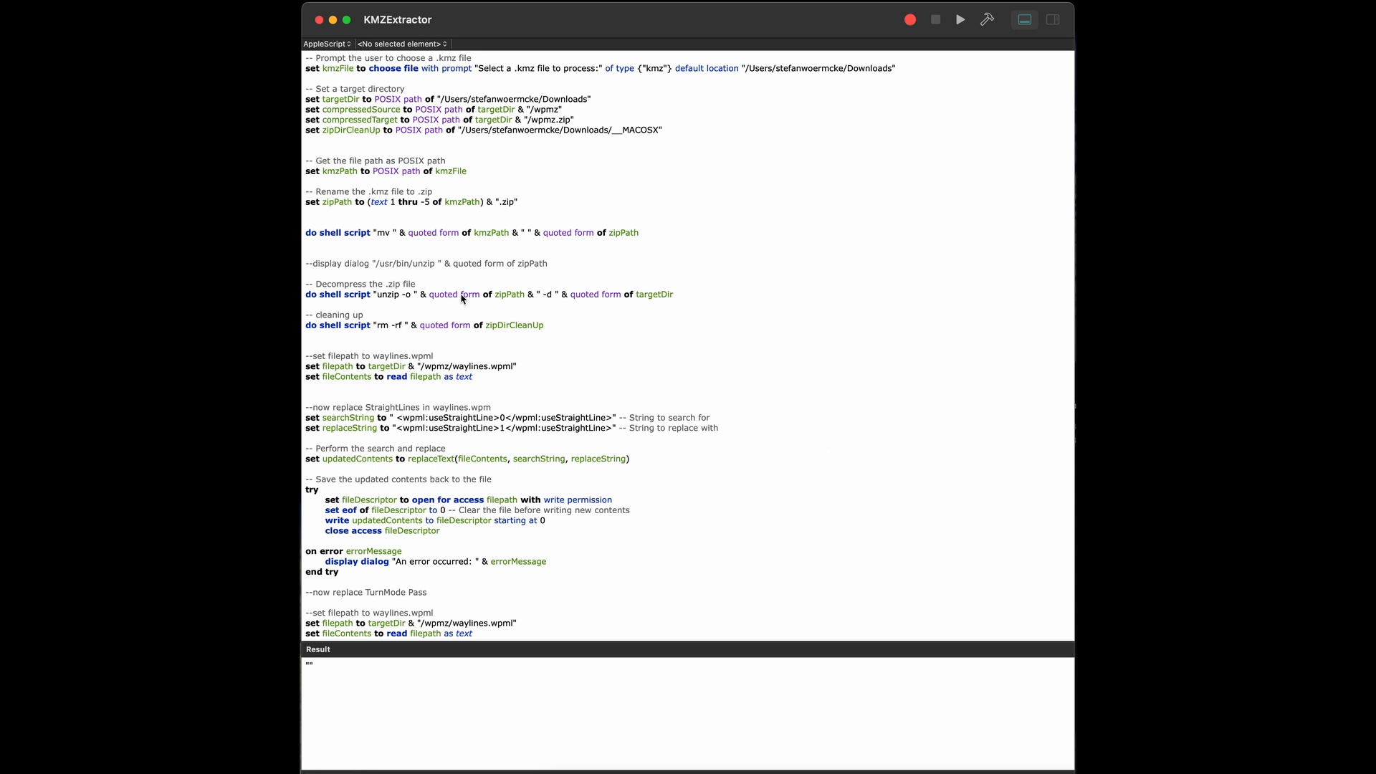
pyautogui.moveTo(464, 298)
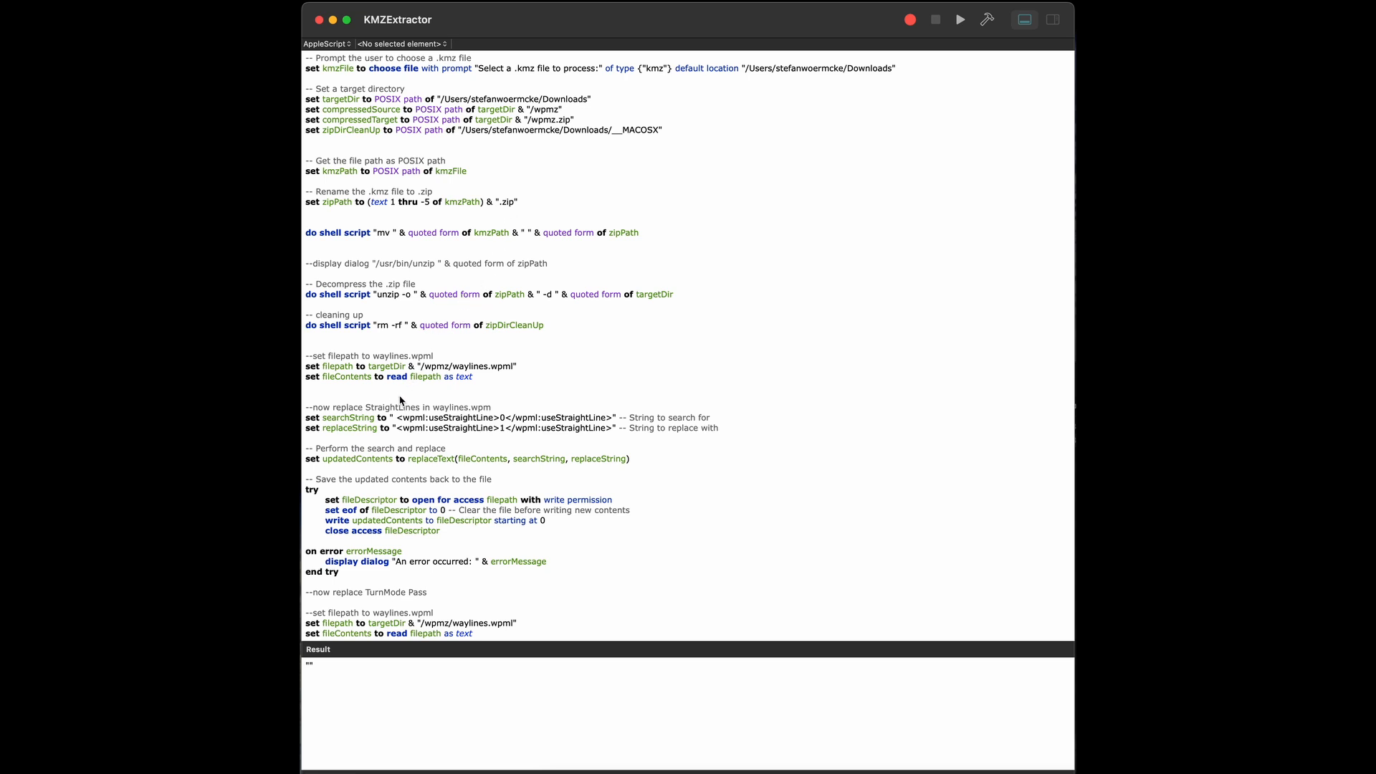
pyautogui.moveTo(402, 404)
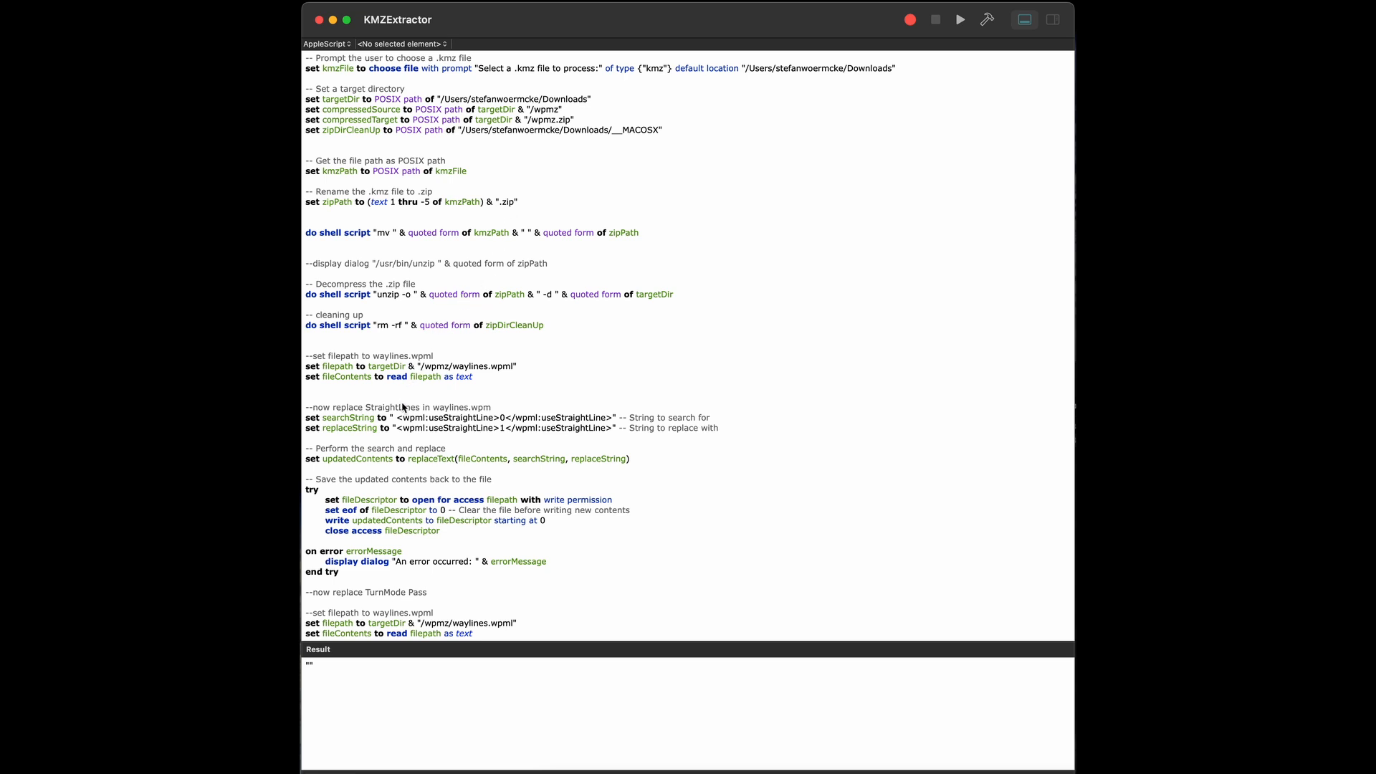
pyautogui.moveTo(438, 424)
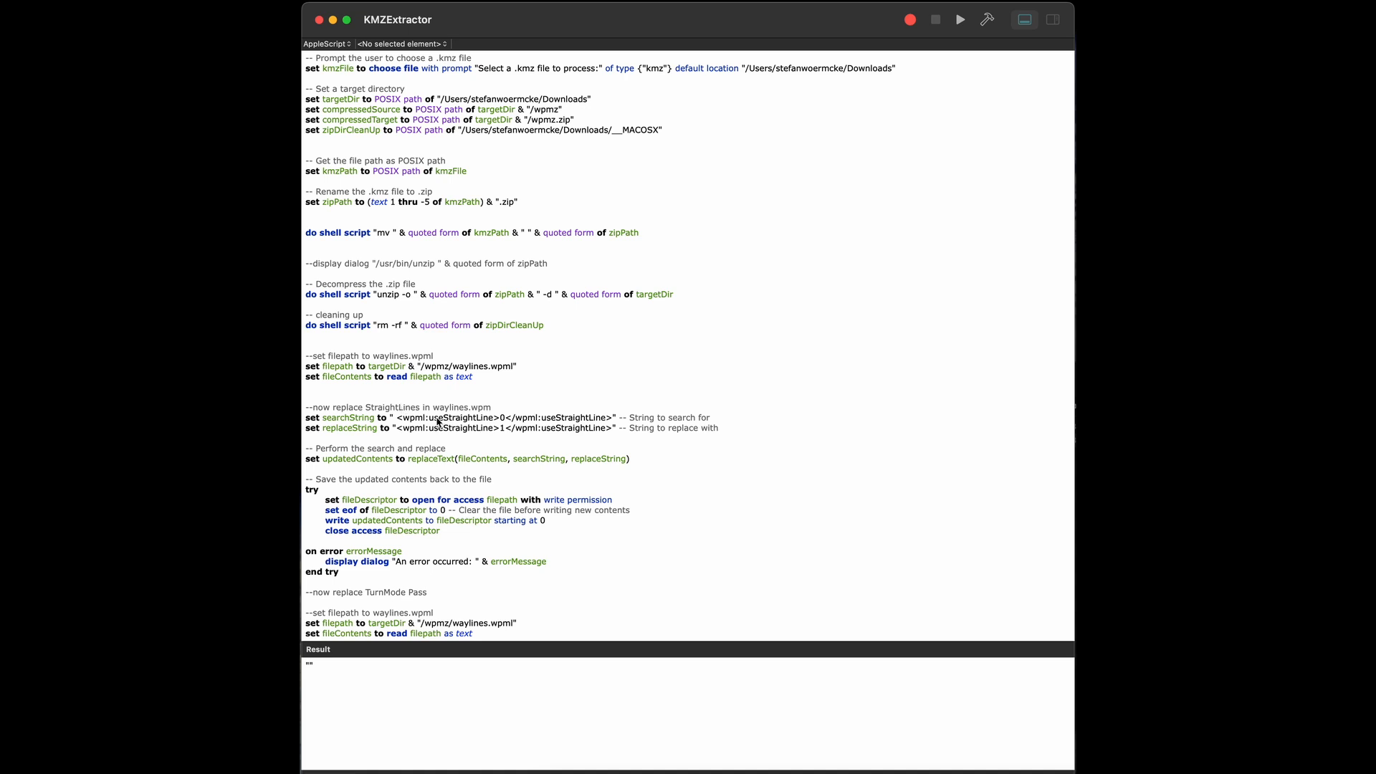
pyautogui.moveTo(507, 426)
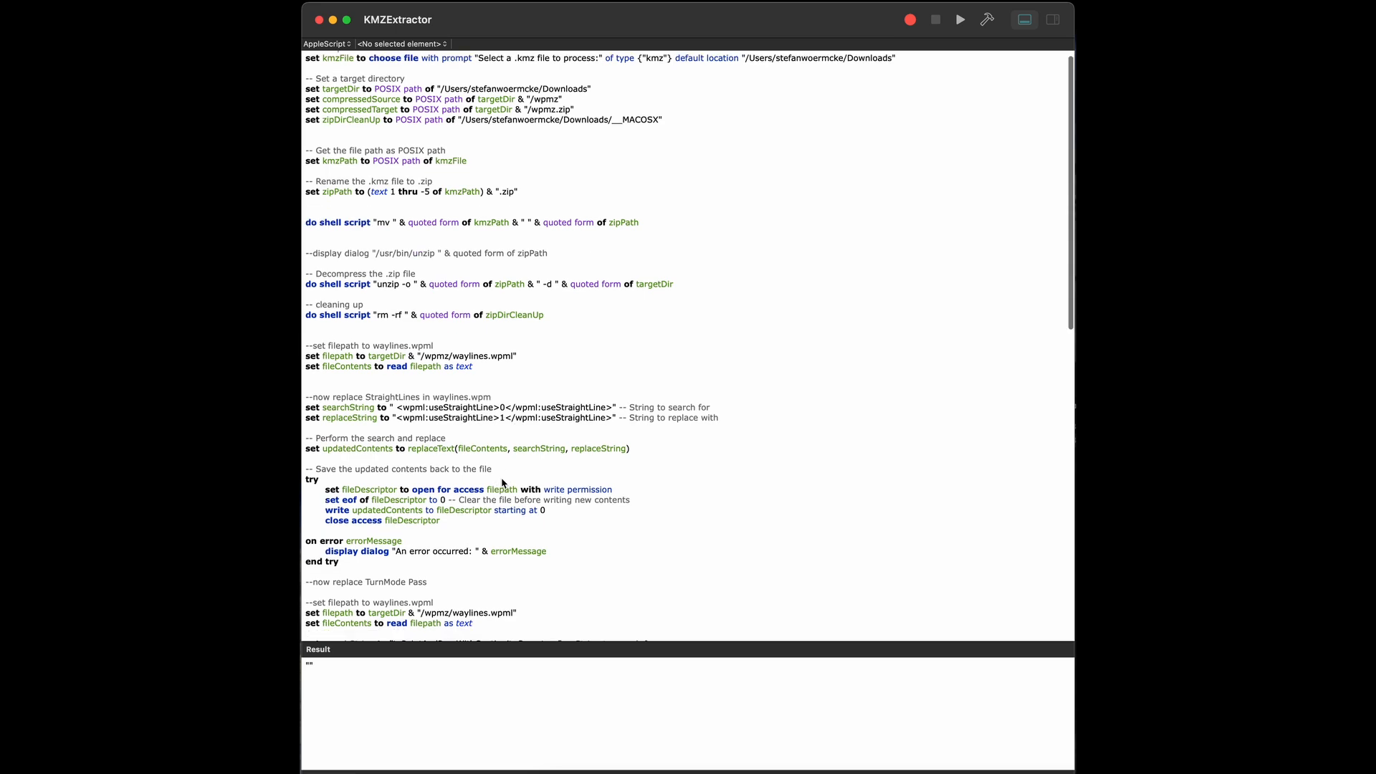
pyautogui.scroll(-3)
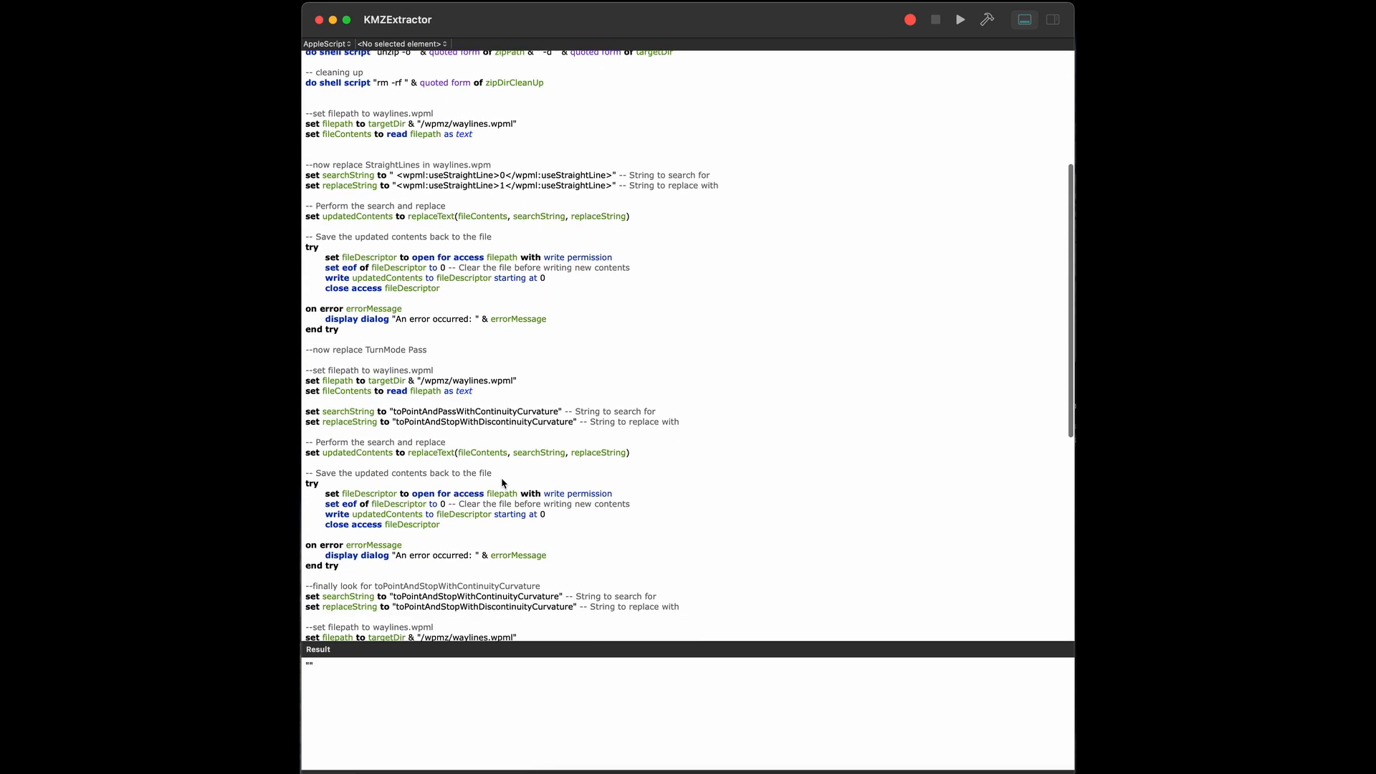
pyautogui.moveTo(462, 419)
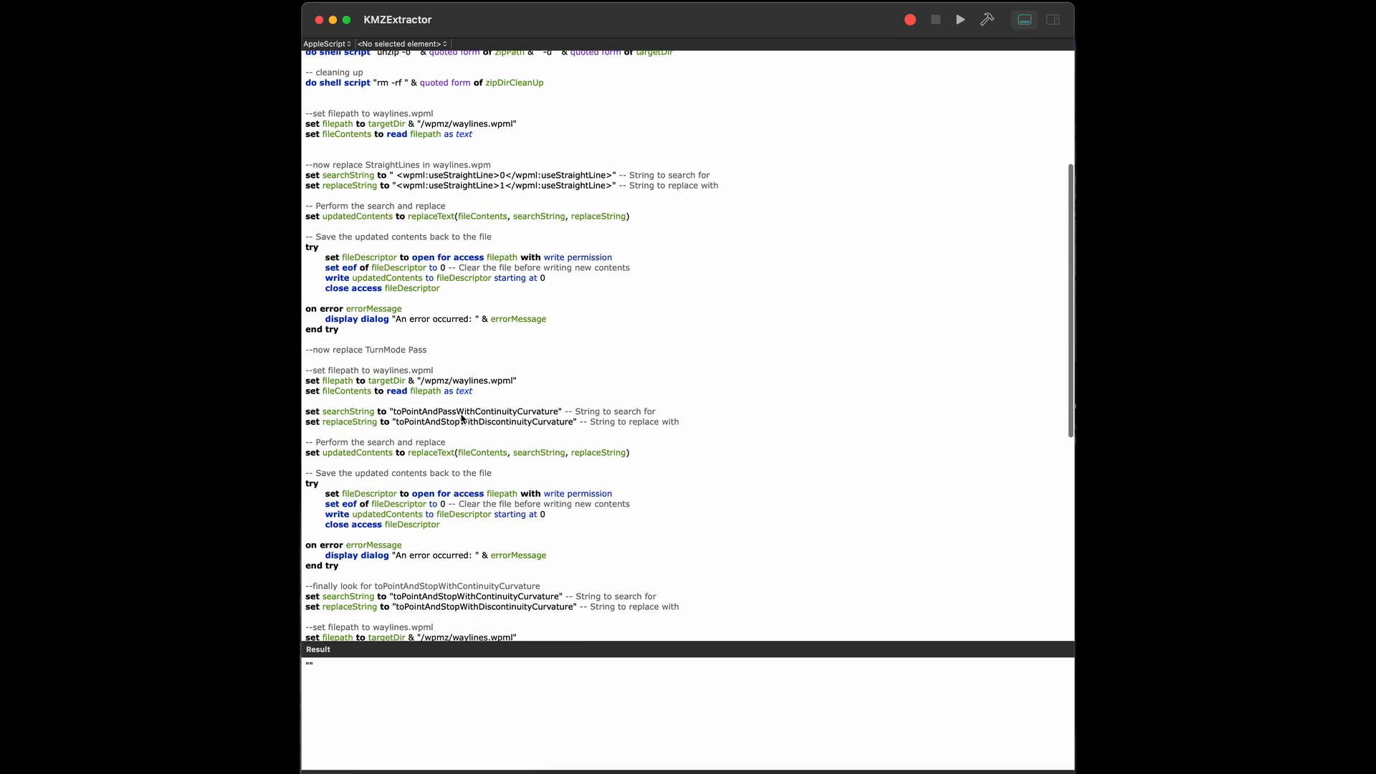
pyautogui.moveTo(555, 425)
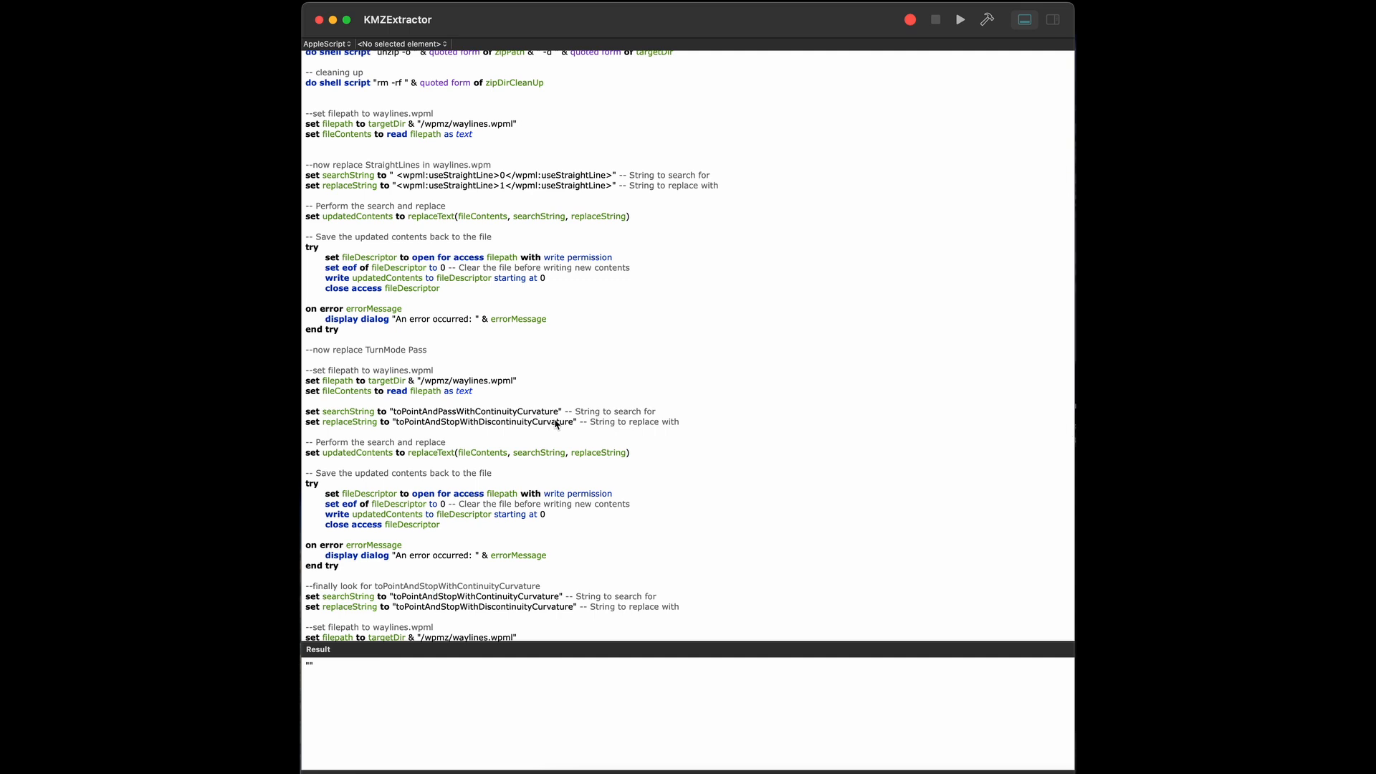
pyautogui.moveTo(539, 392)
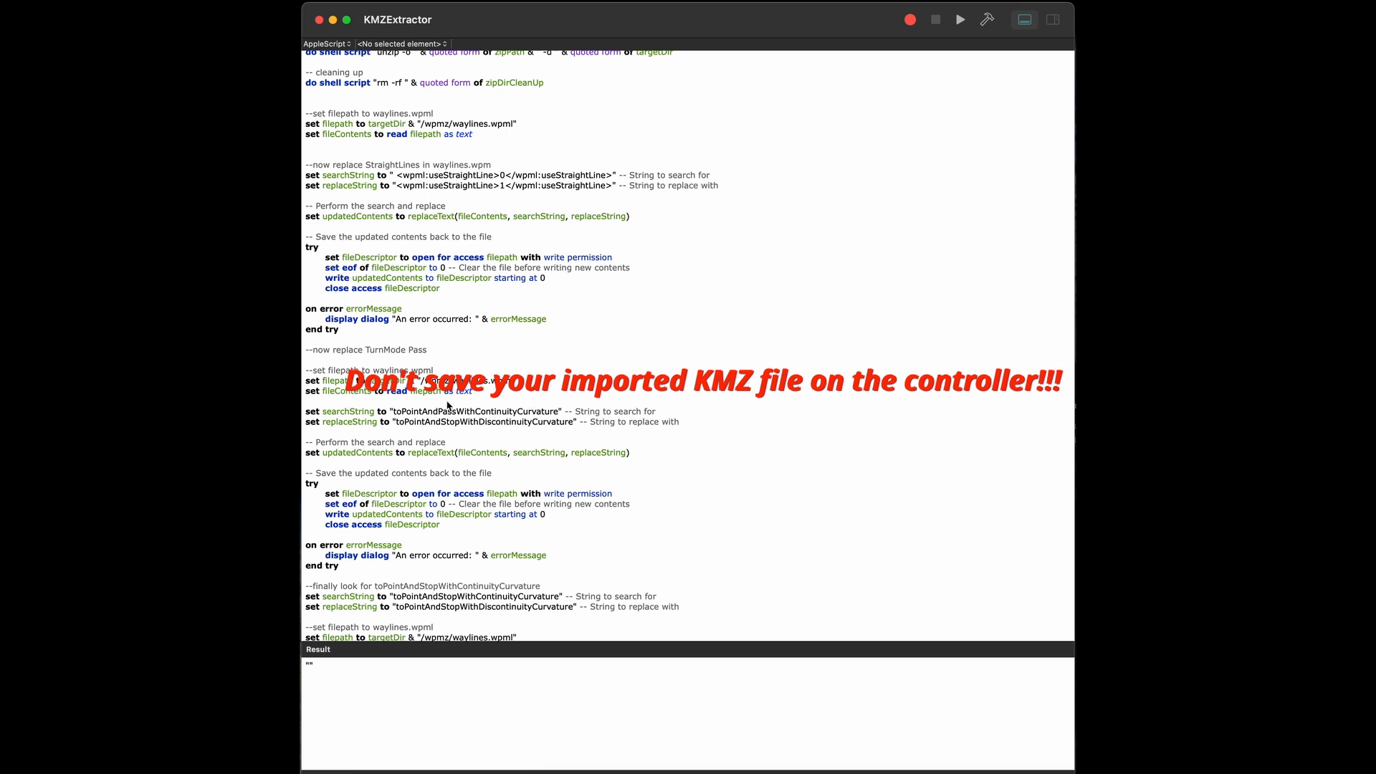
pyautogui.doubleClick(475, 411)
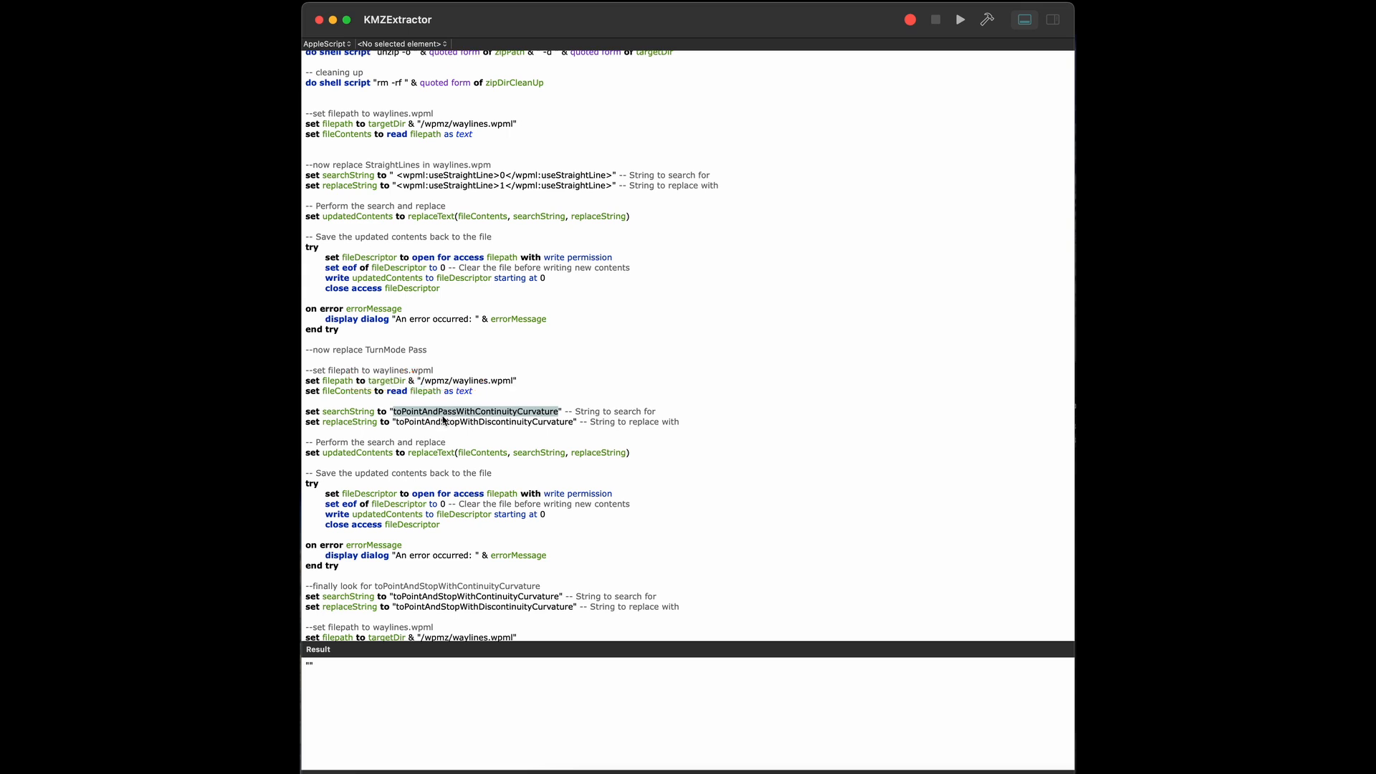
pyautogui.scroll(-3)
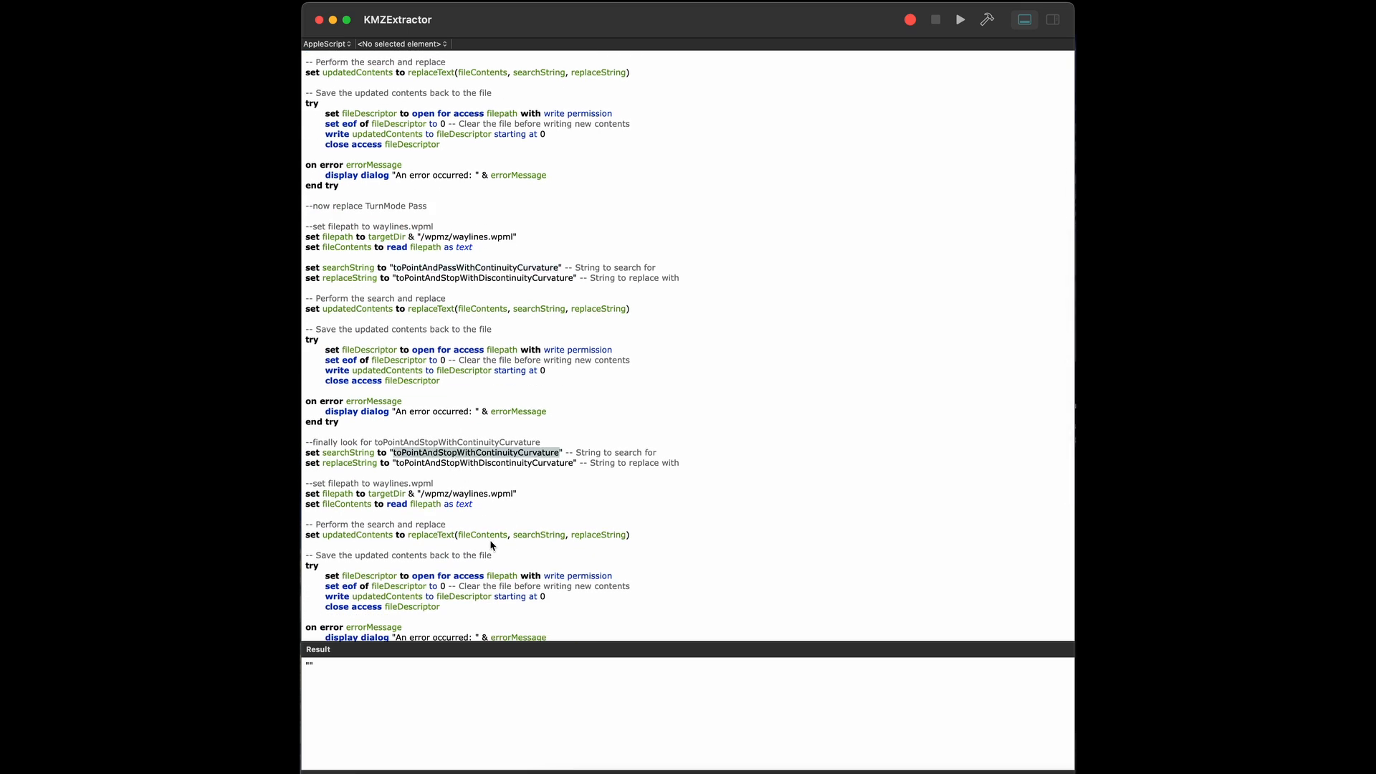
pyautogui.moveTo(433, 474)
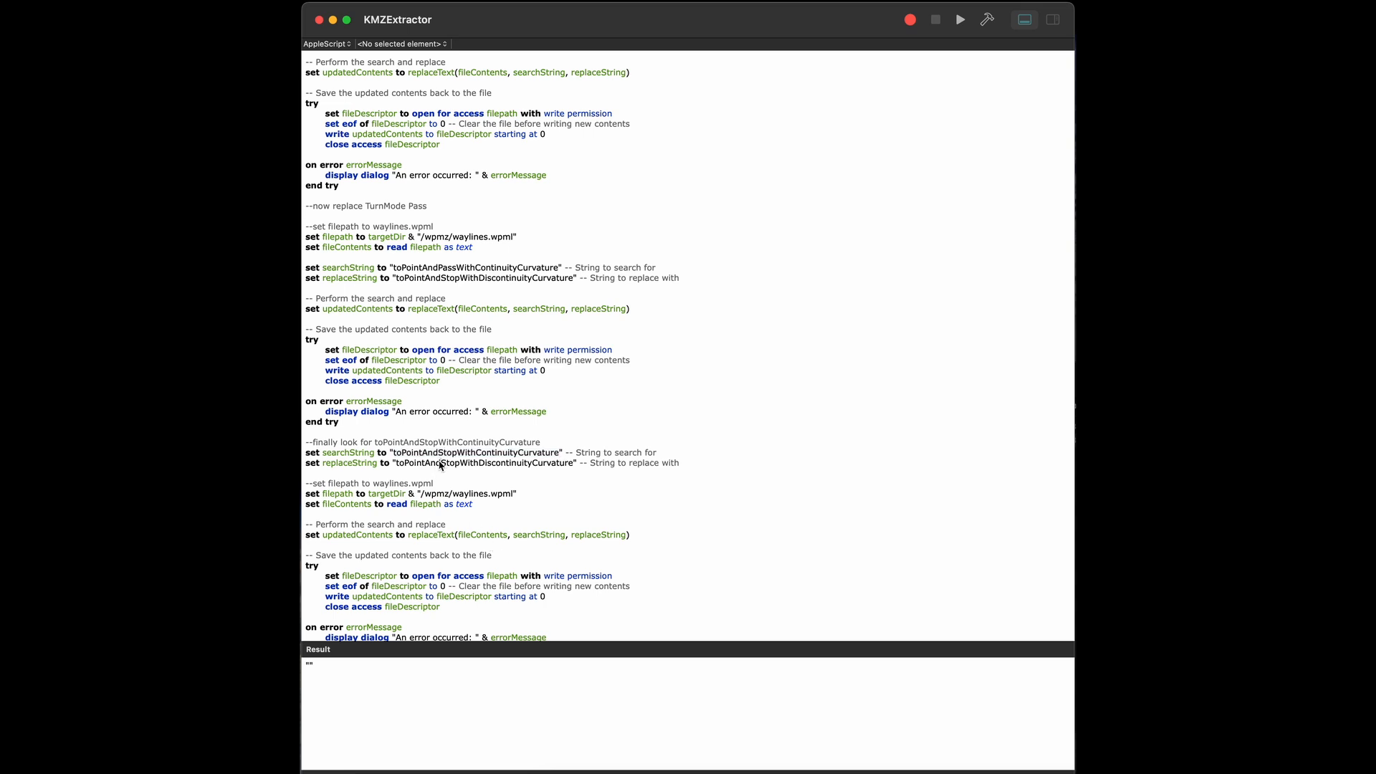
pyautogui.scroll(-3)
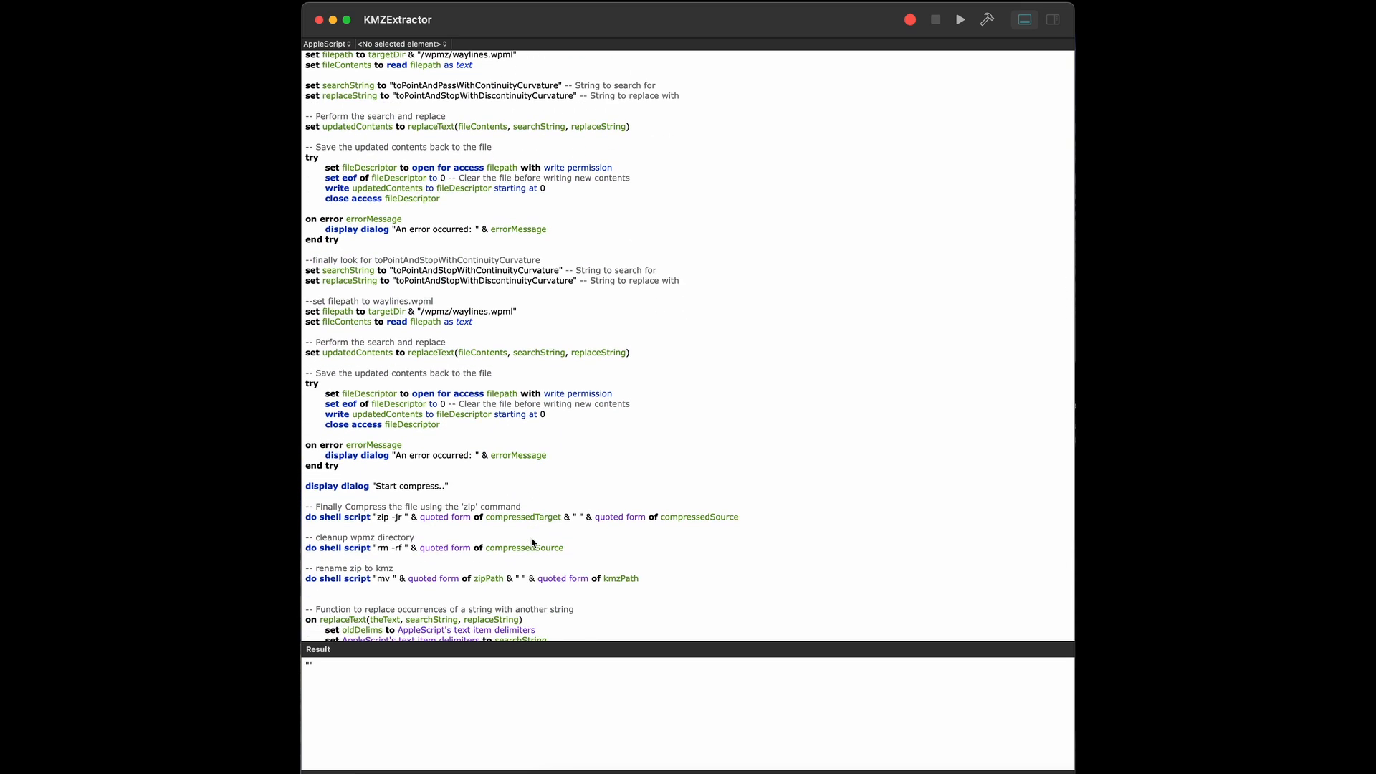
pyautogui.moveTo(576, 431)
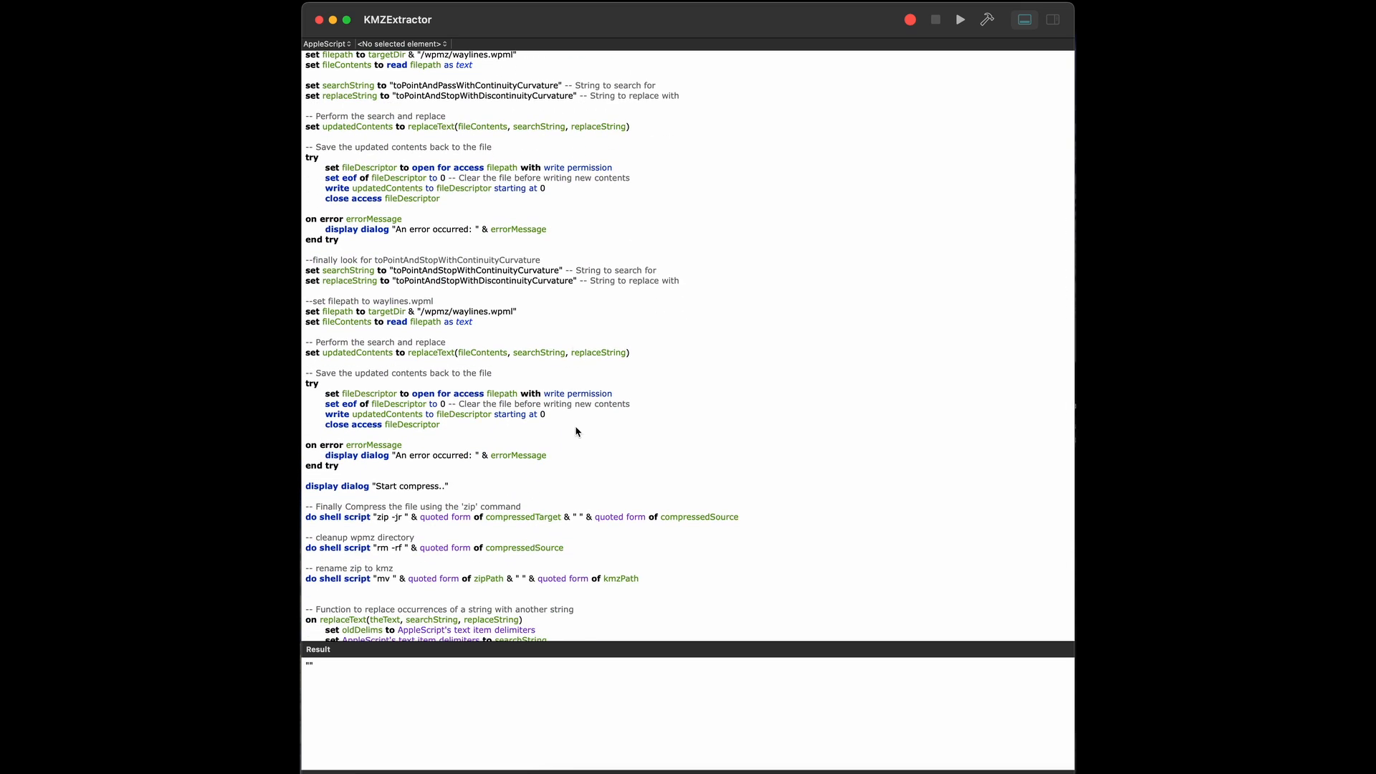
pyautogui.scroll(-3)
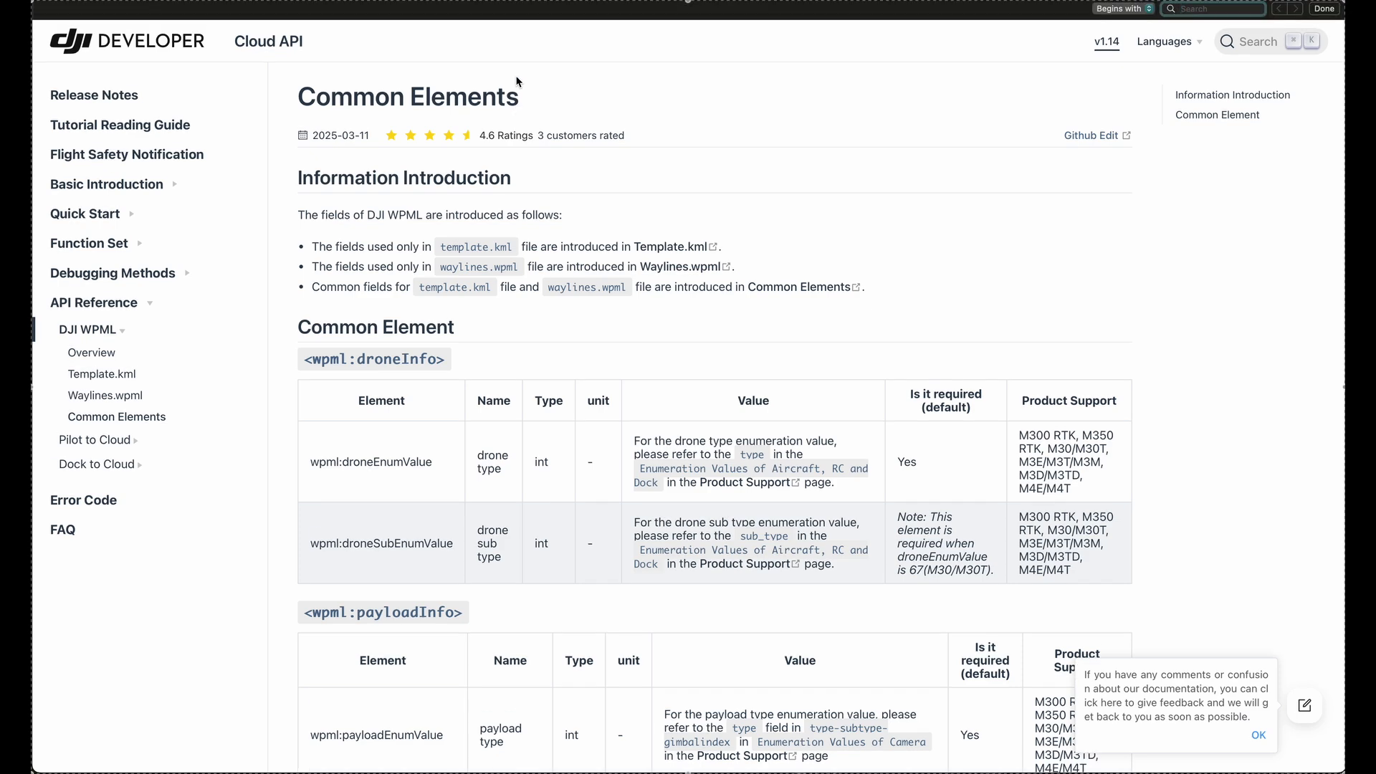
# Step: Search the page for 'Heading' and scroll to the waypointHeadingMode row
pyautogui.write('HeadingMode')
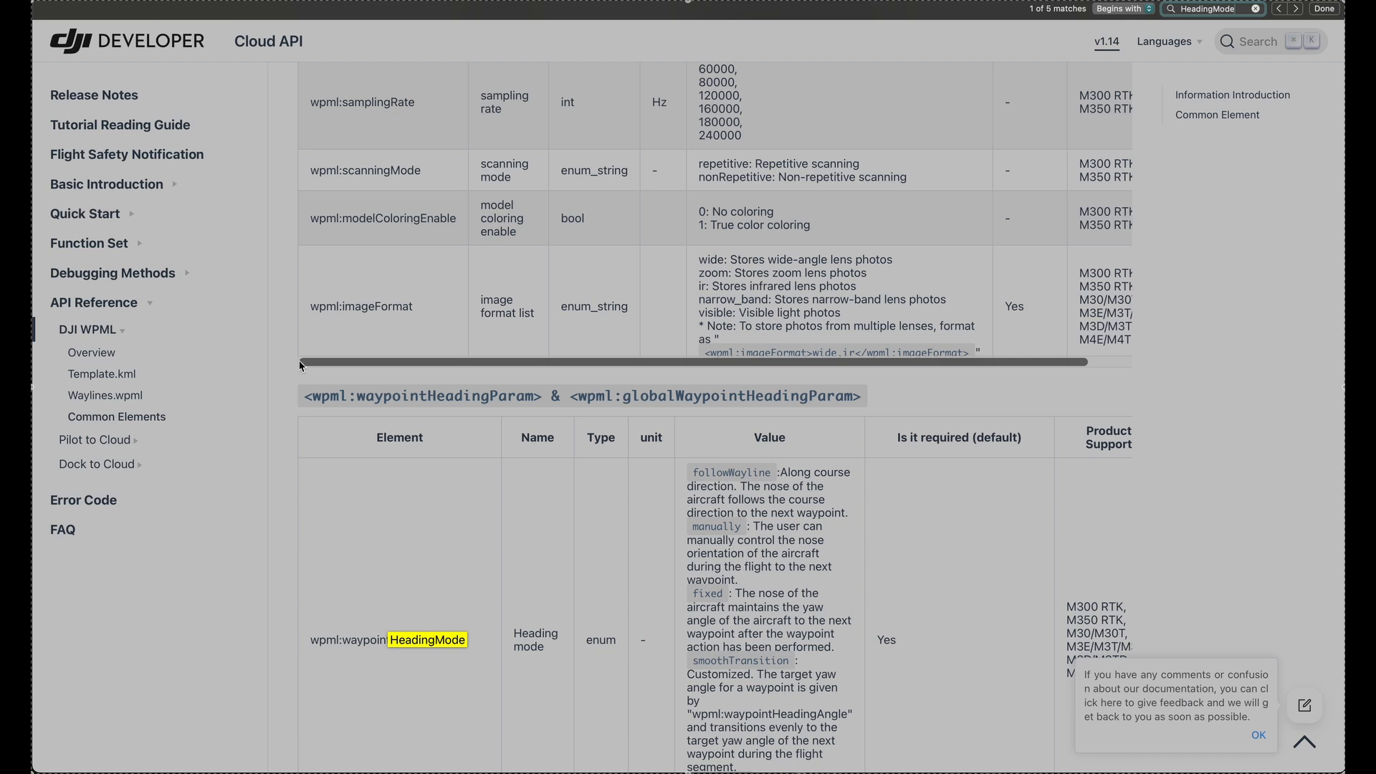
pyautogui.scroll(-3)
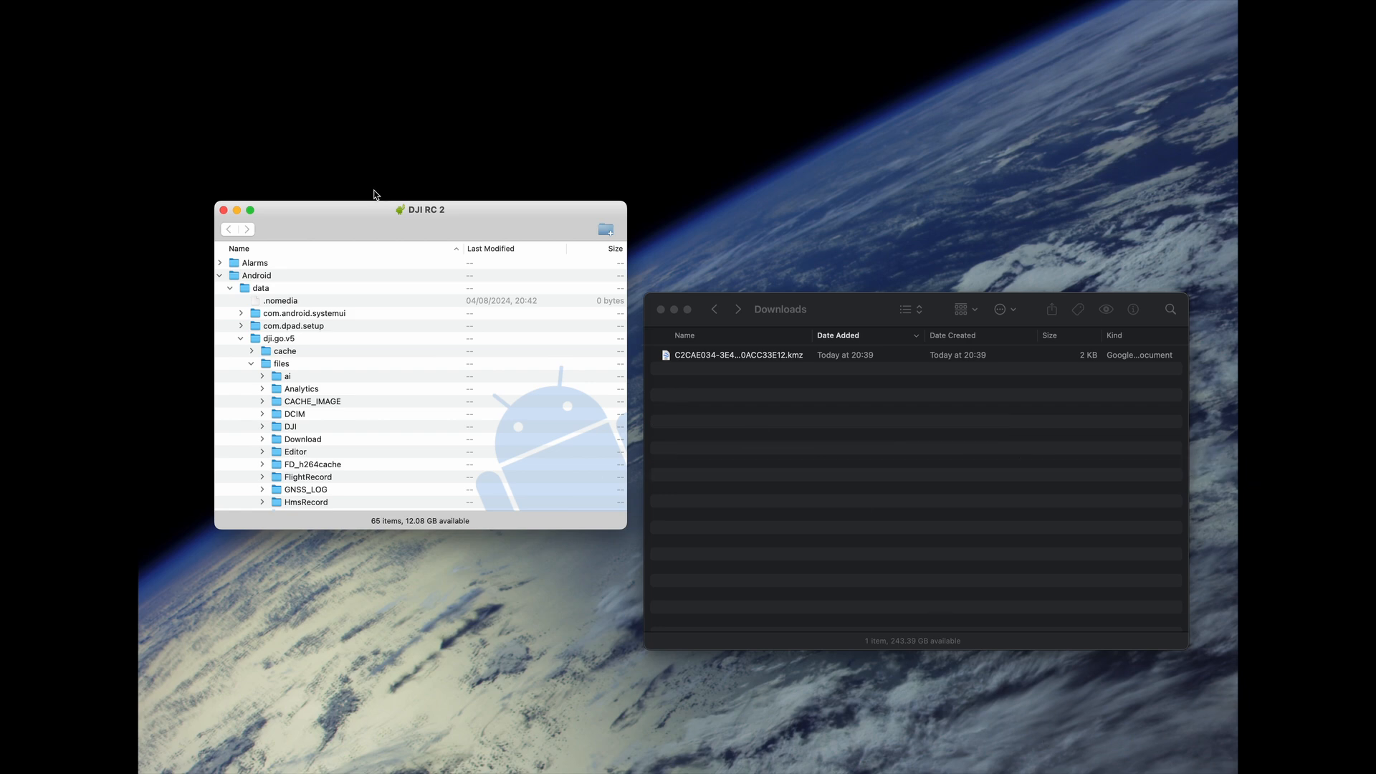
pyautogui.moveTo(356, 336)
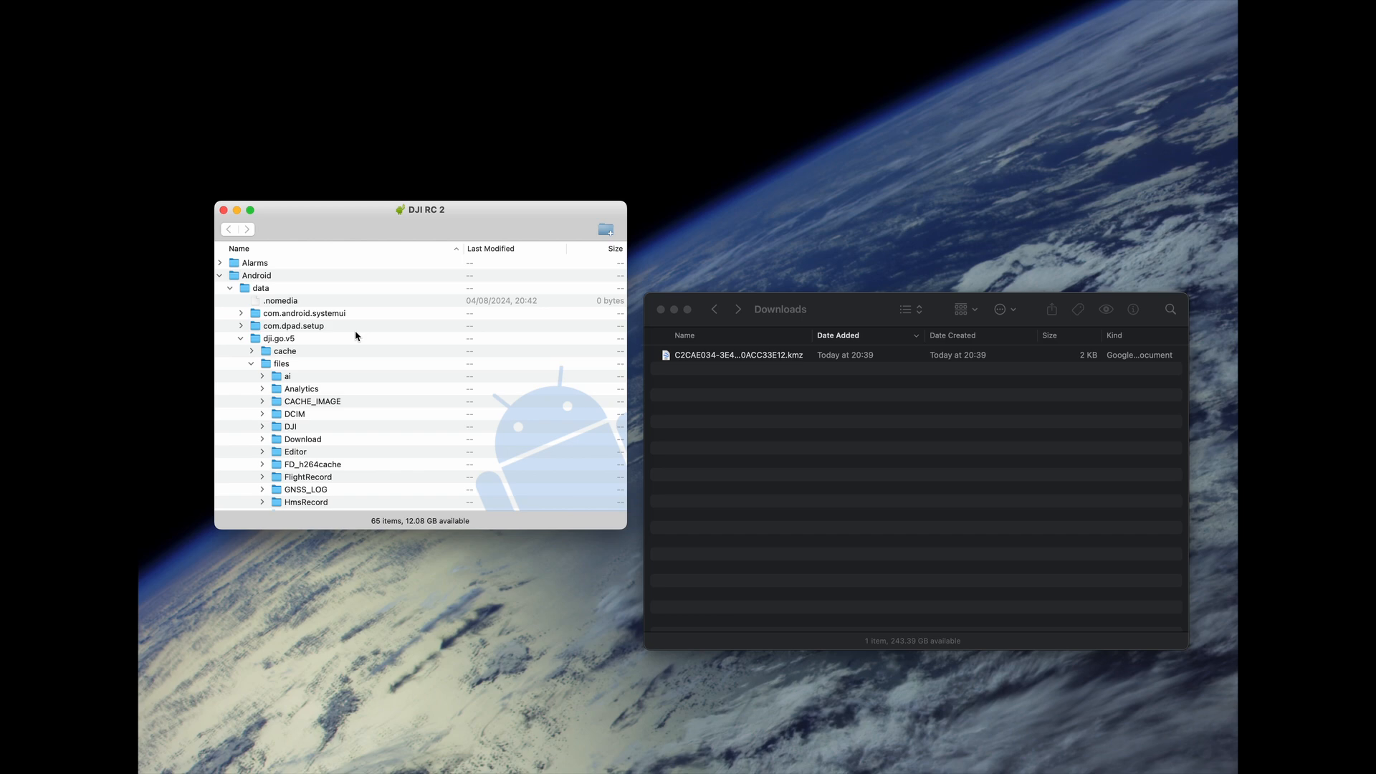
# Step: Copy the patched kmz from Downloads onto the RC 2, replacing the existing file
pyautogui.scroll(-3)
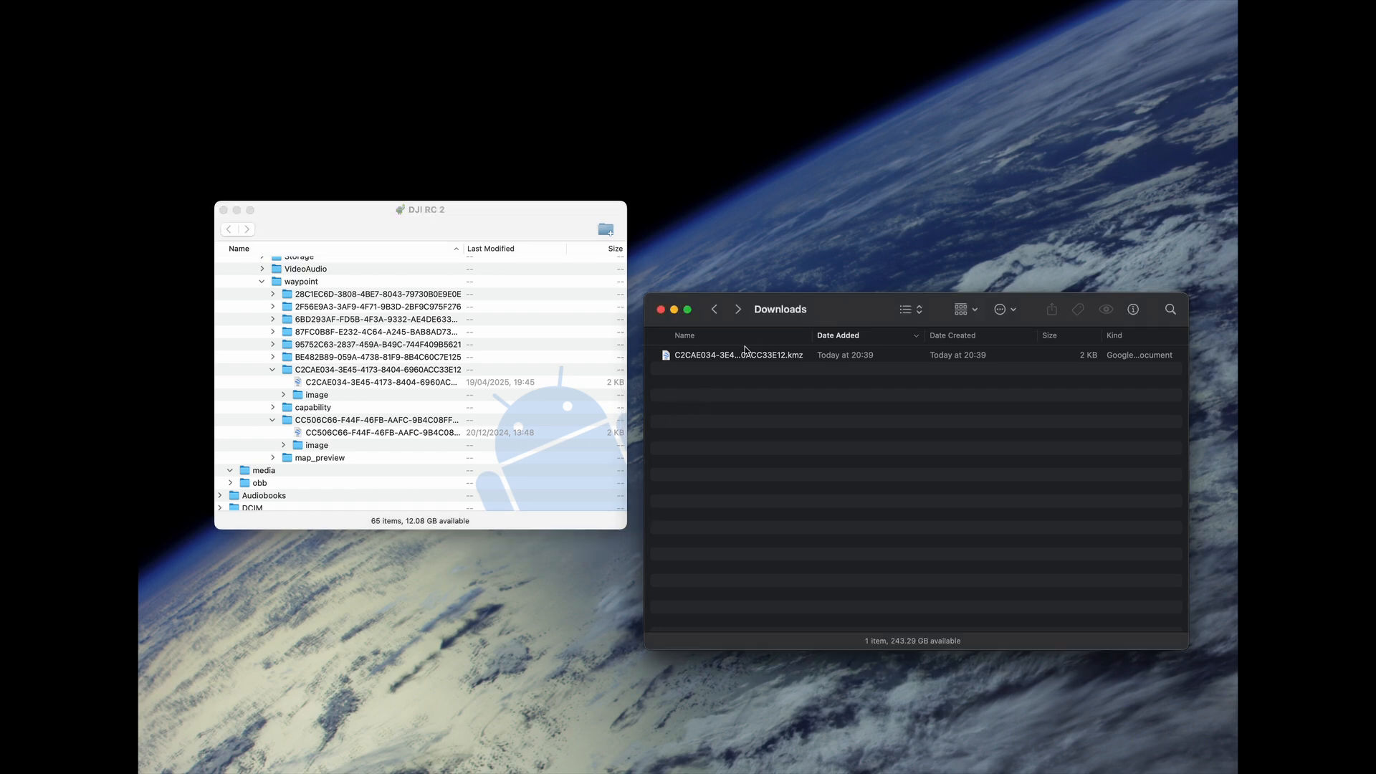
pyautogui.click(738, 355)
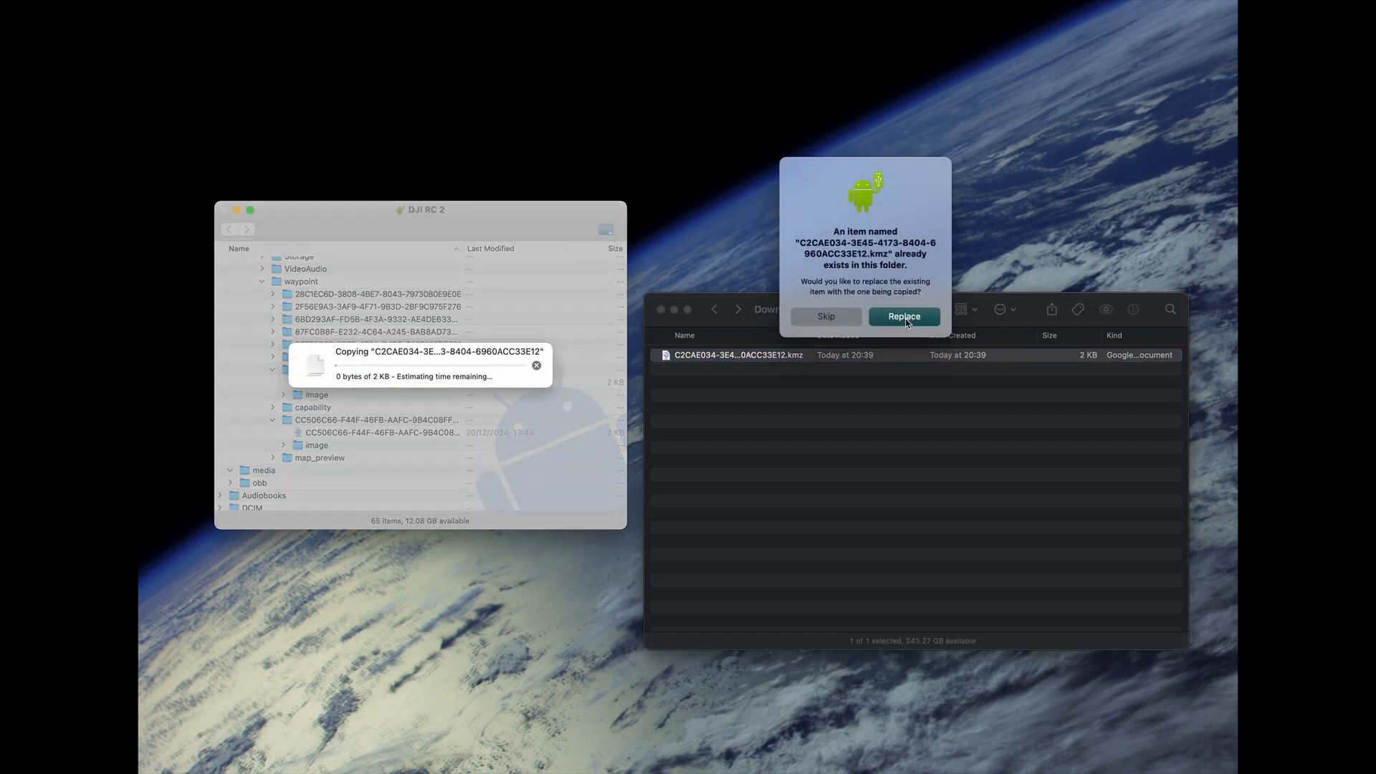
pyautogui.click(904, 316)
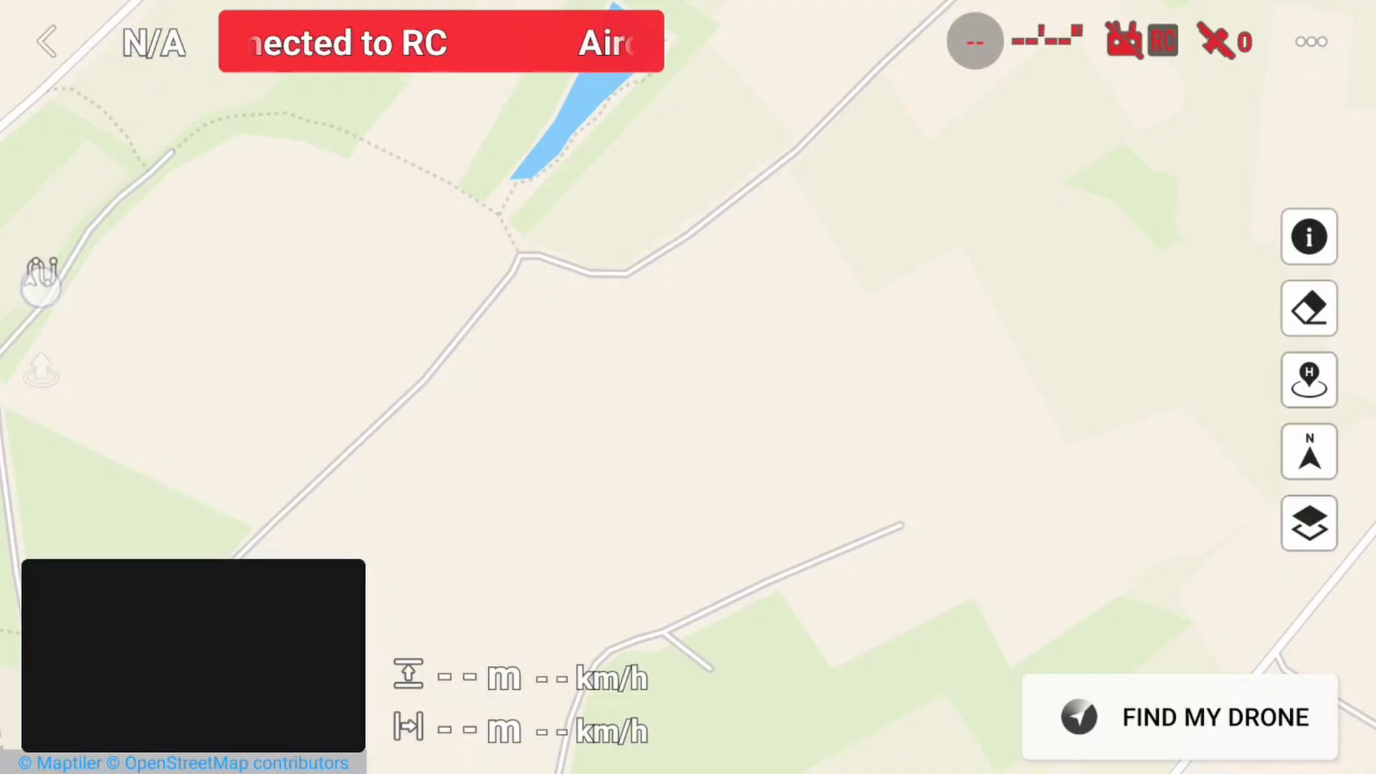
# Step: Load the patched 12-waypoint route from the saved routes, then leave planning
pyautogui.click(41, 273)
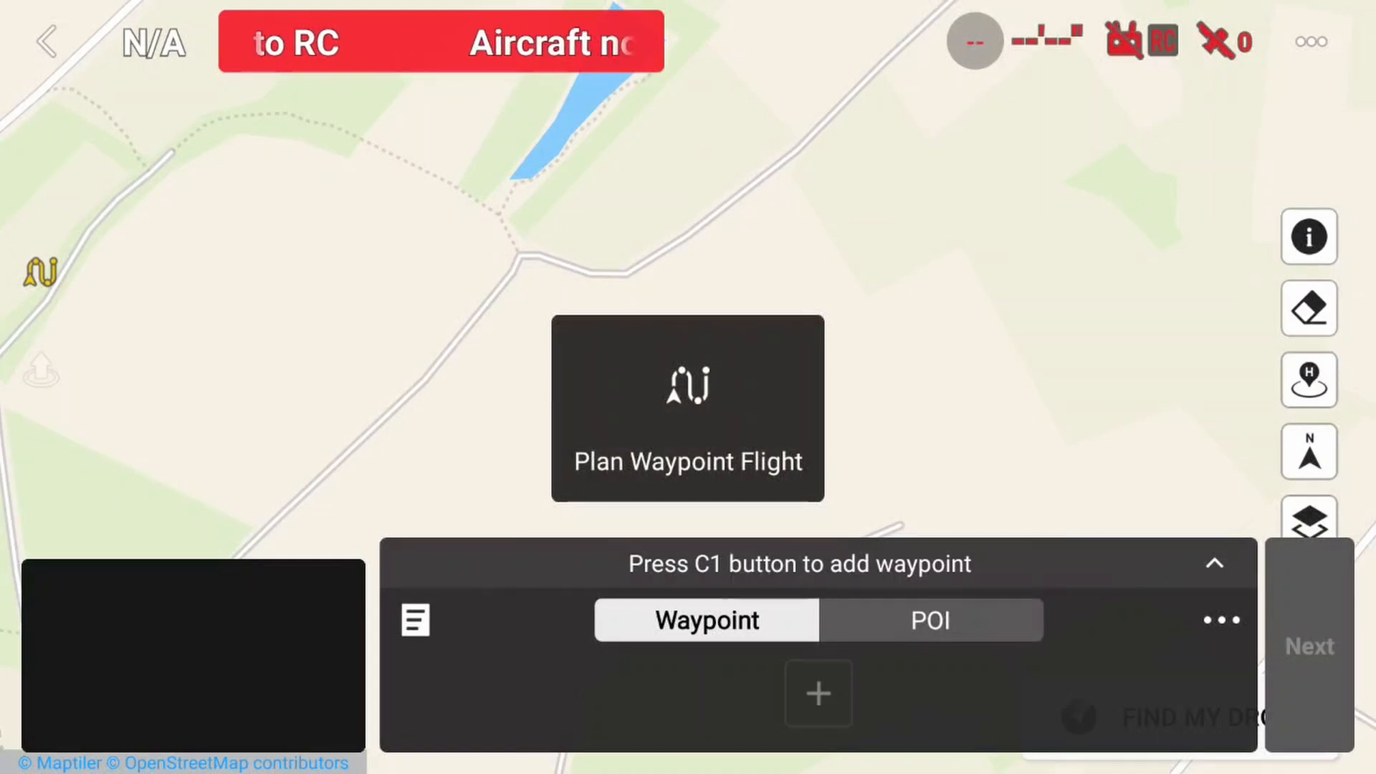
pyautogui.click(687, 406)
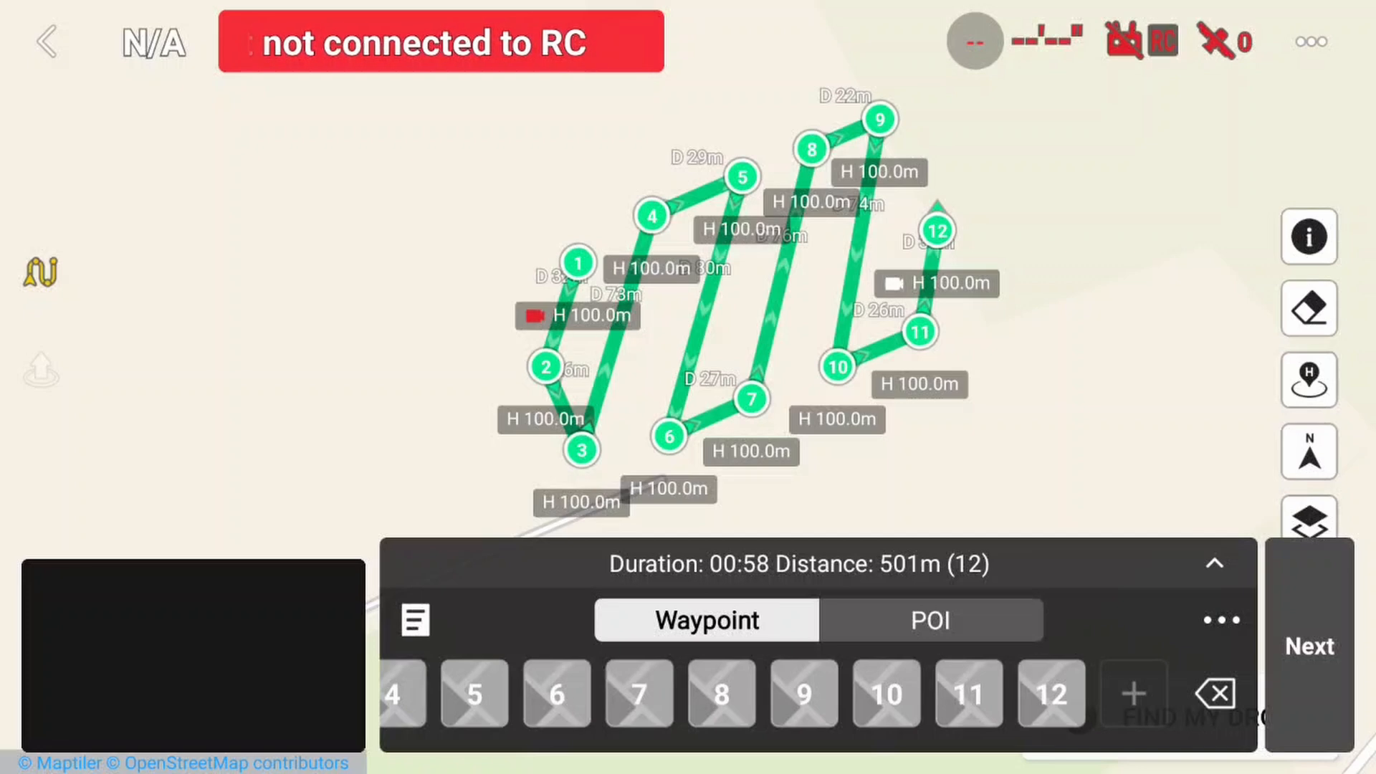
pyautogui.click(48, 41)
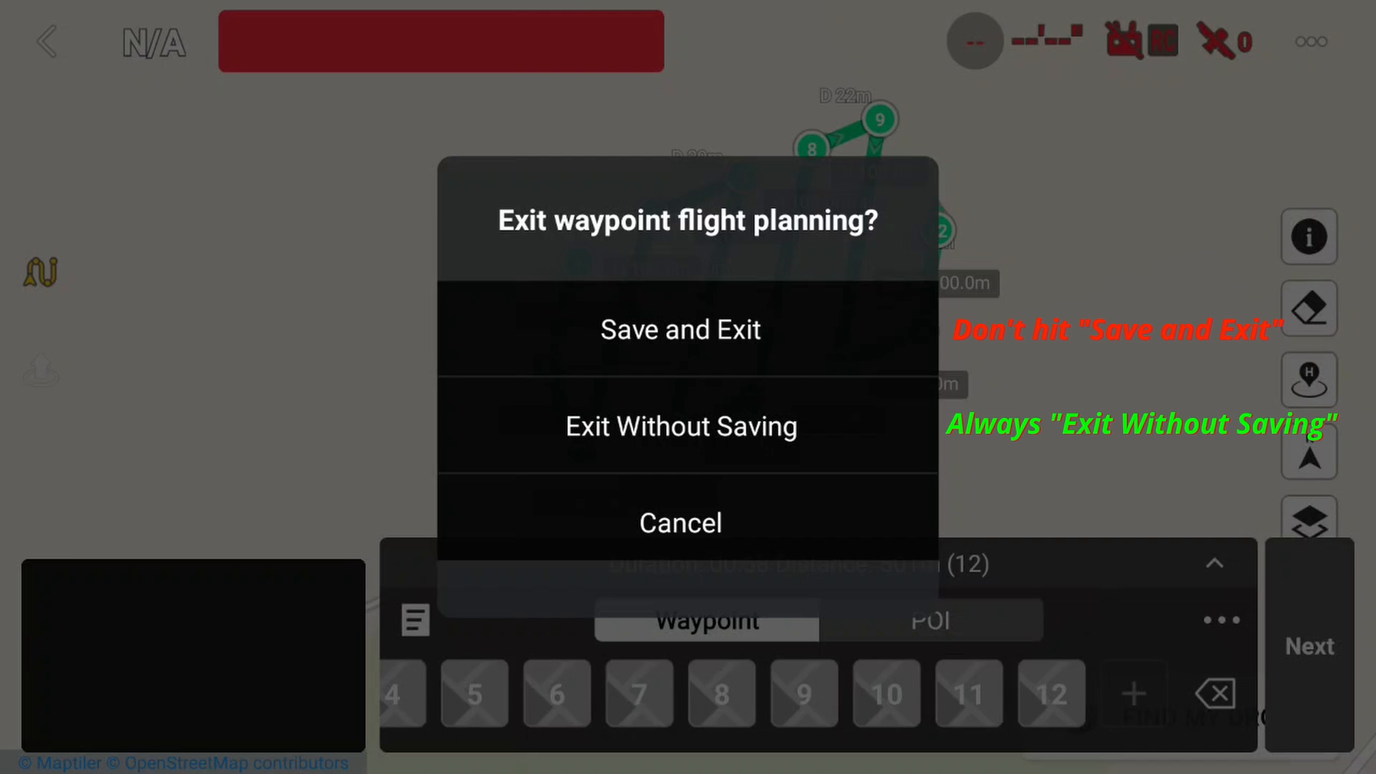
# Step: Exit waypoint planning without saving the imported route, returning to the plain map
pyautogui.click(680, 426)
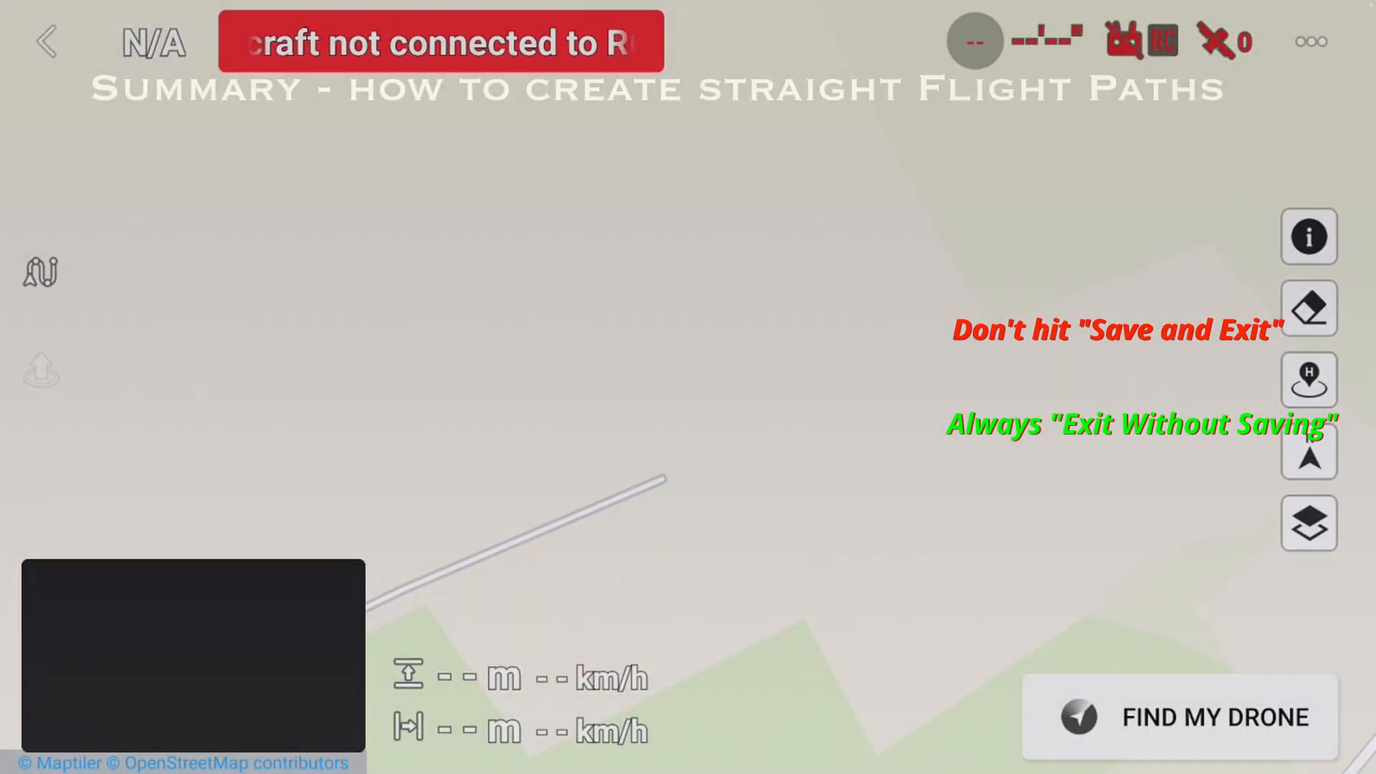